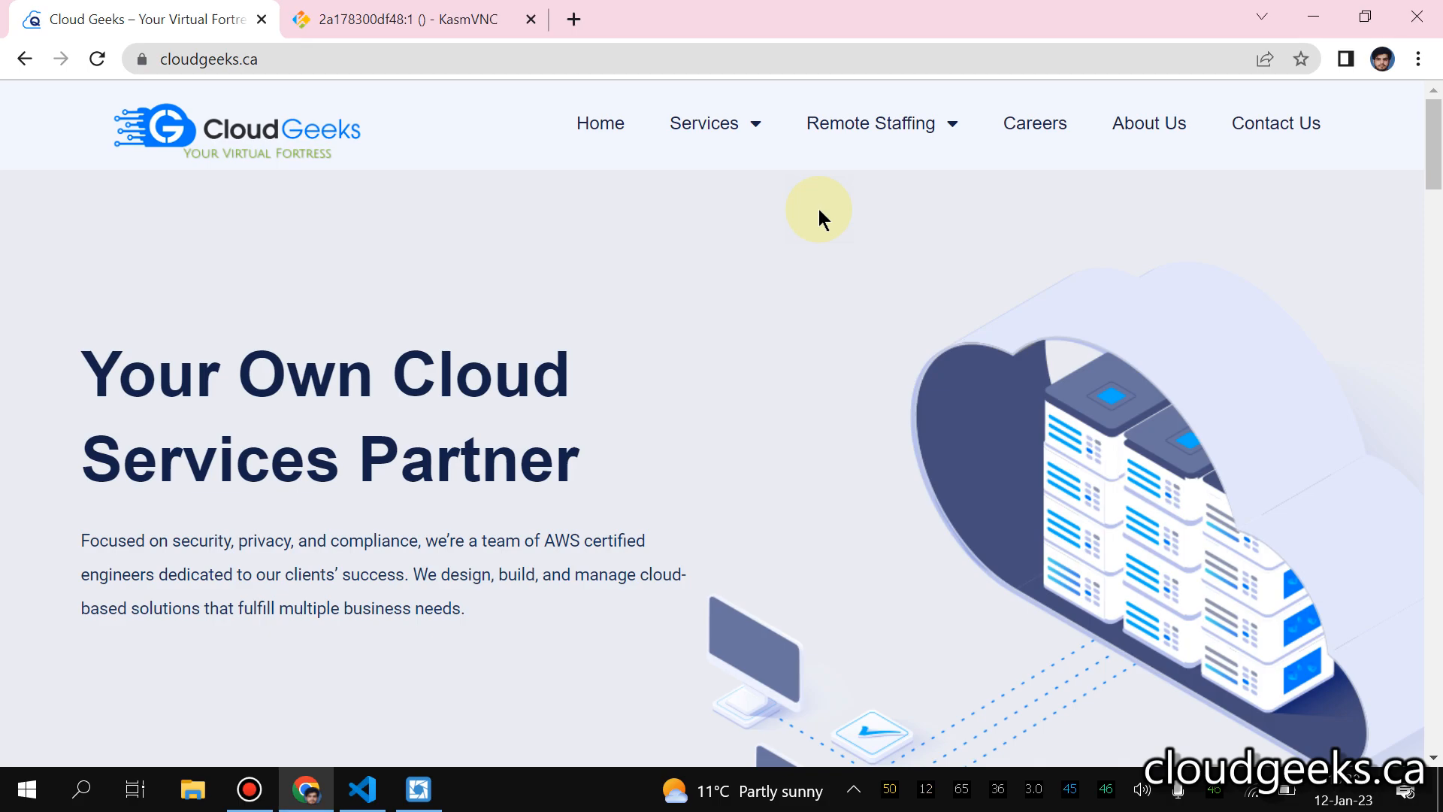
- Switch to the KasmVNC remote desktop showing the cloudgeeks-eks-dev cluster on the EKS Clusters page
left_click(704, 123)
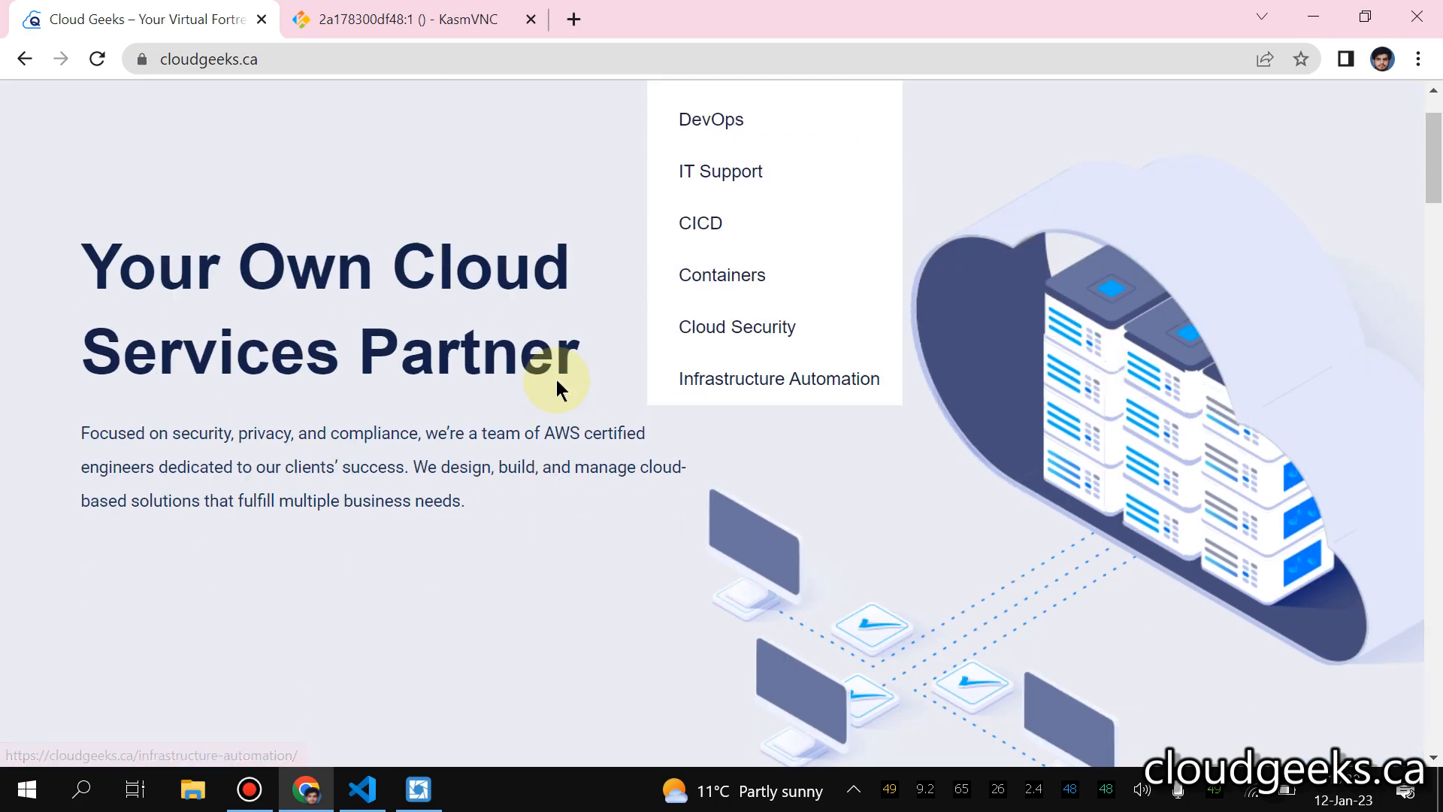
scroll("down", 3)
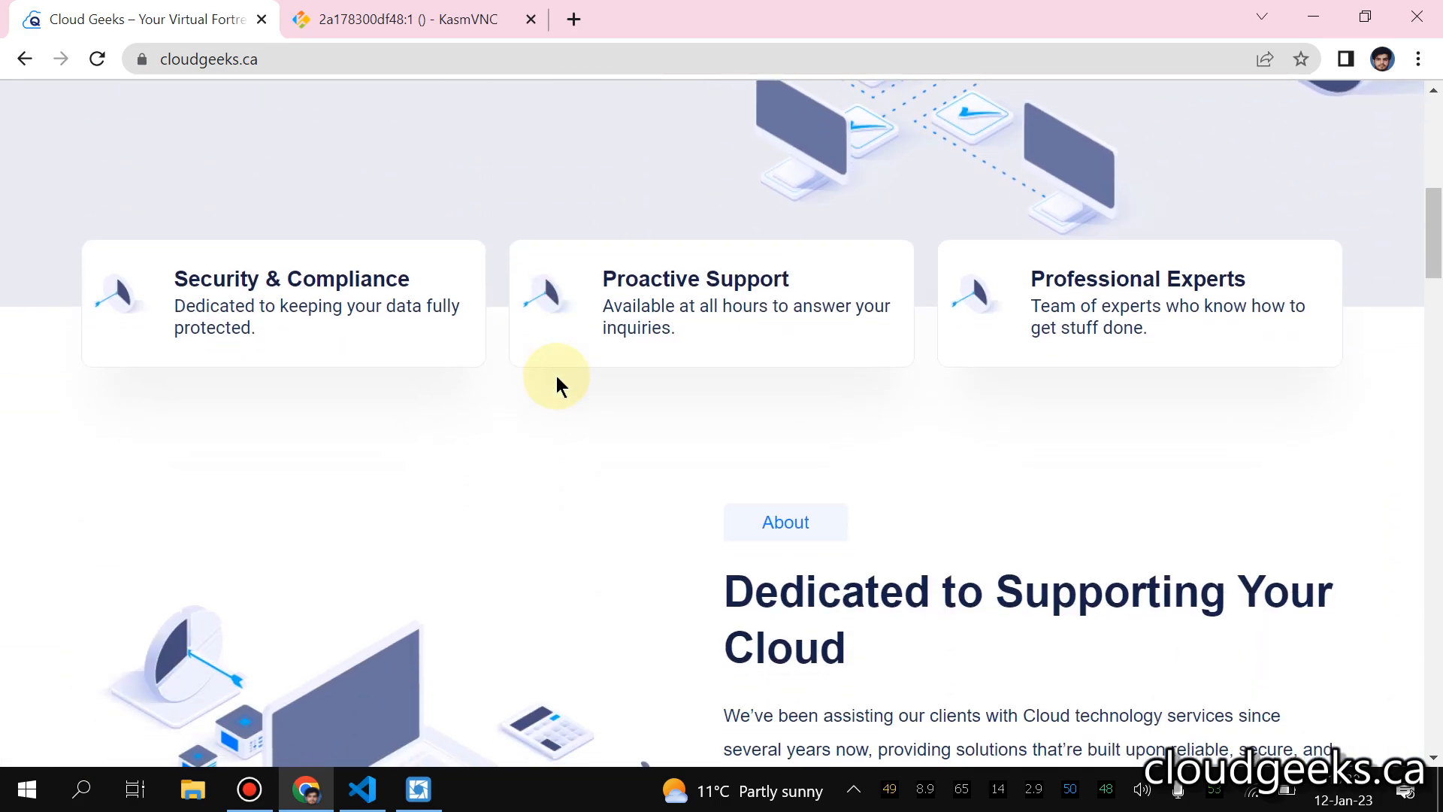
mouse_move(694, 359)
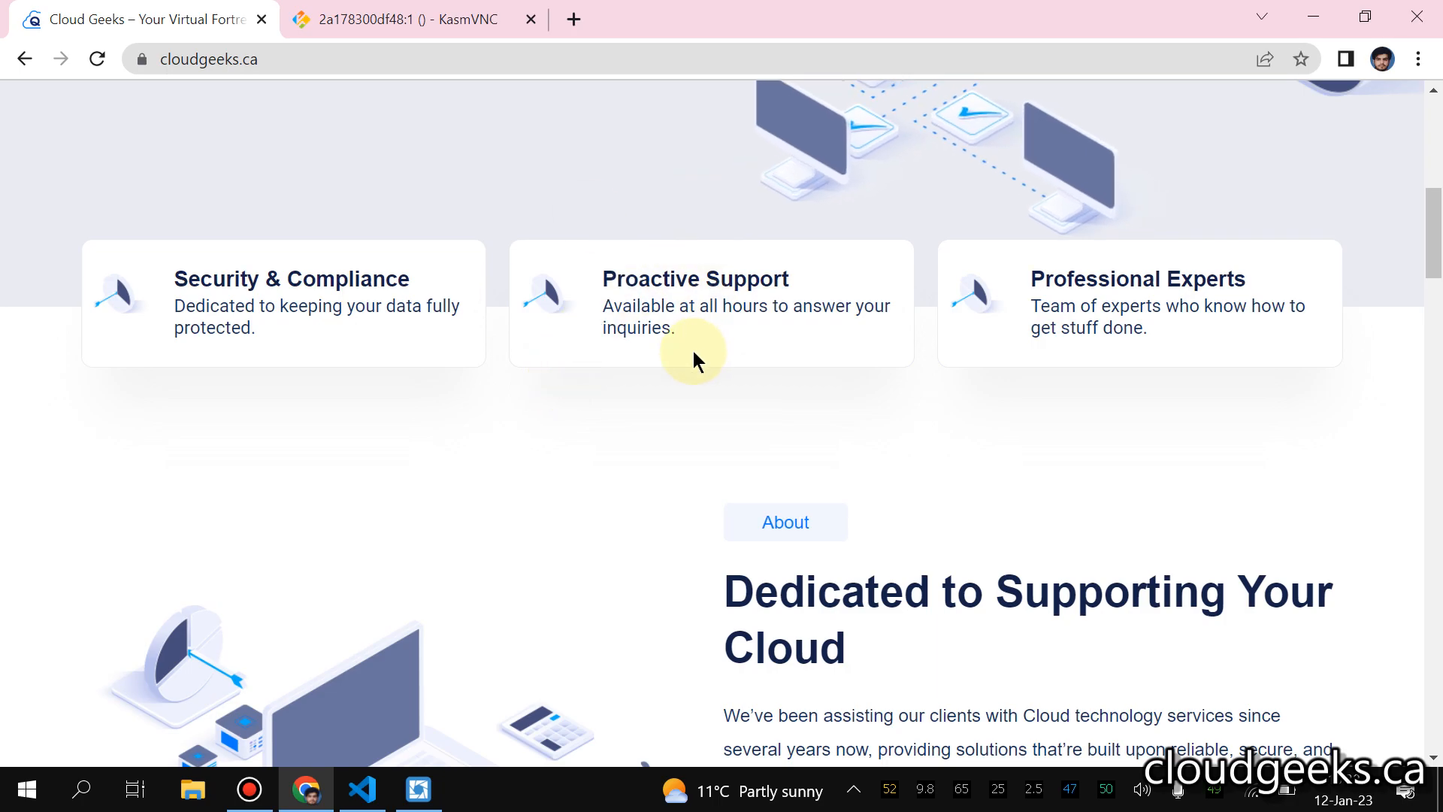
mouse_move(406, 48)
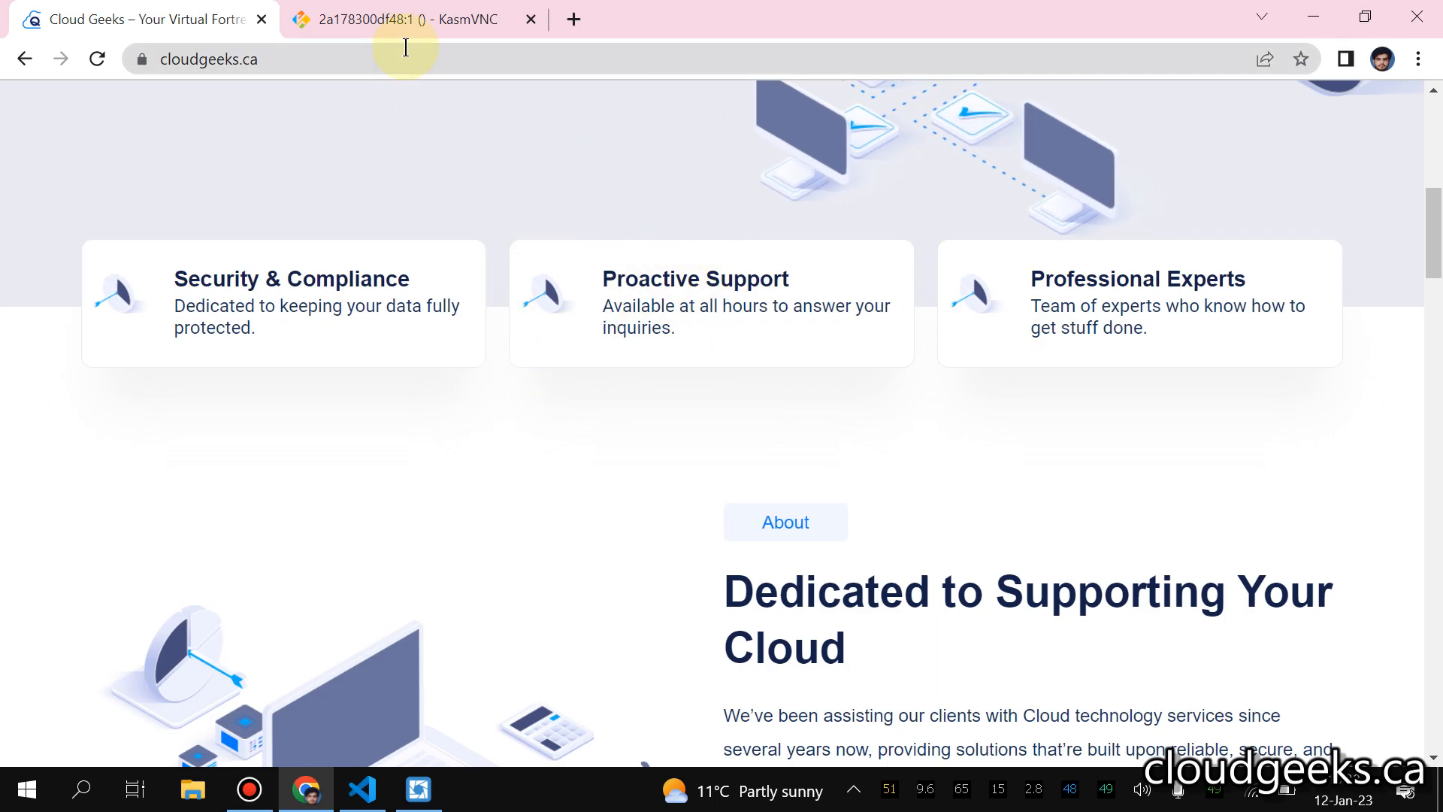
left_click(414, 18)
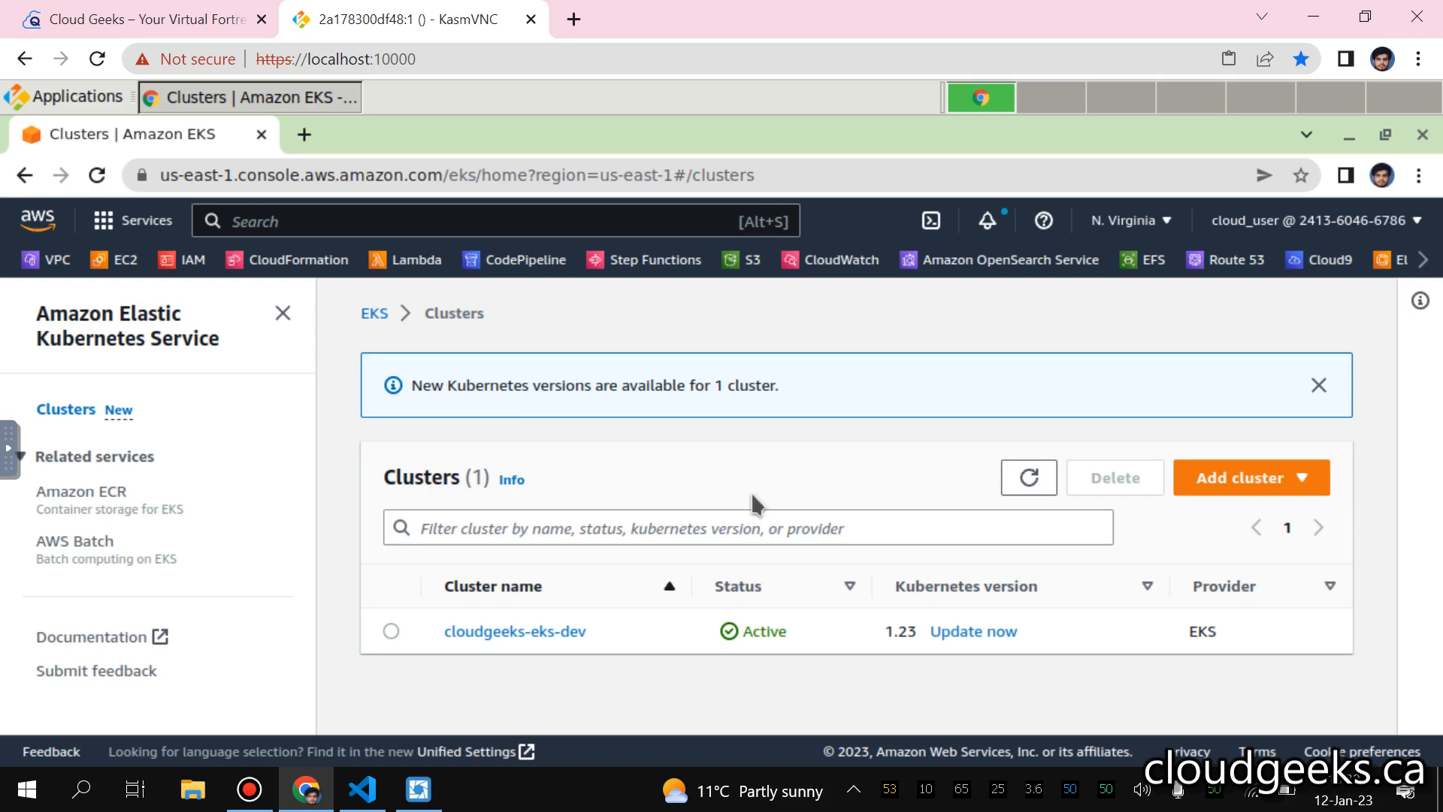
mouse_move(759, 462)
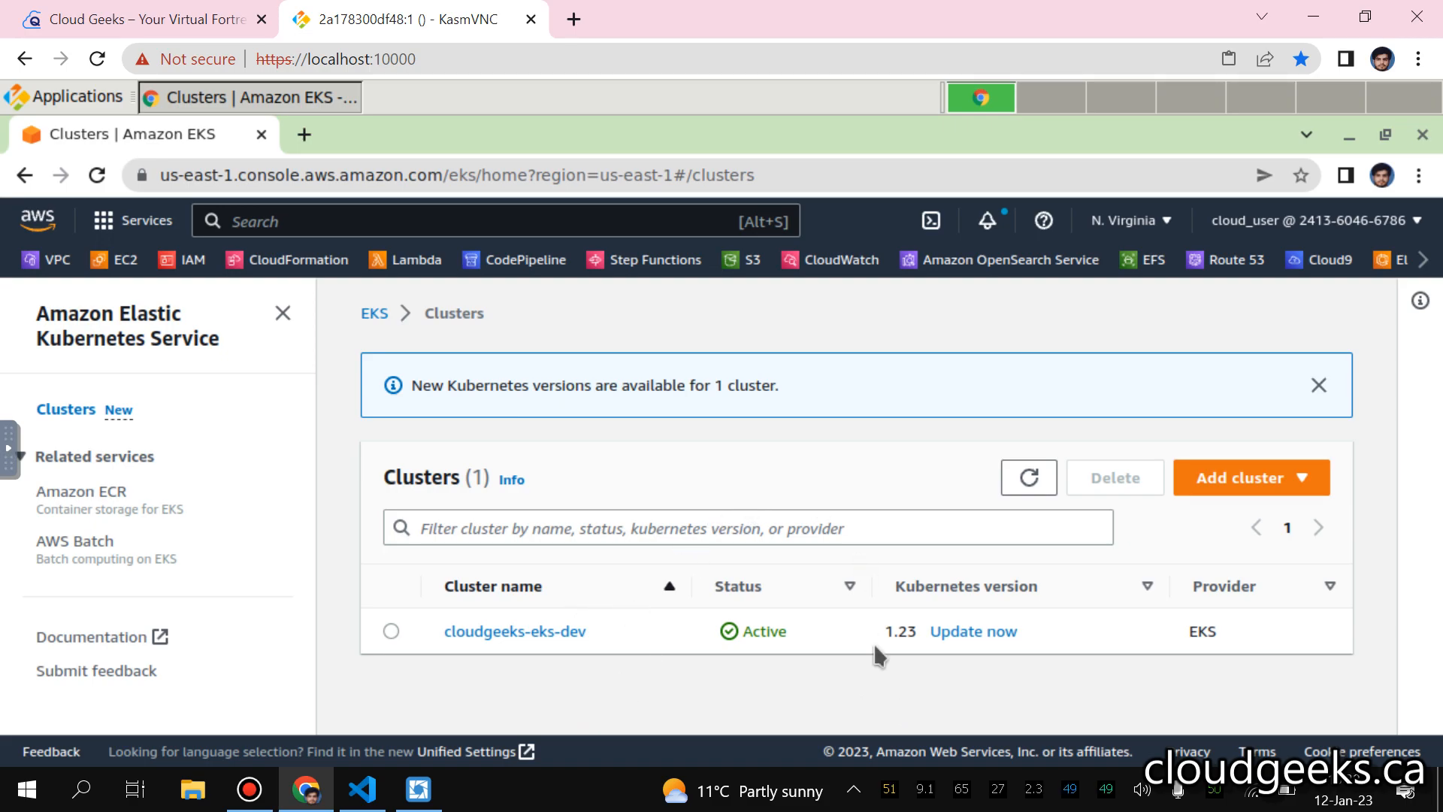
mouse_move(1300, 11)
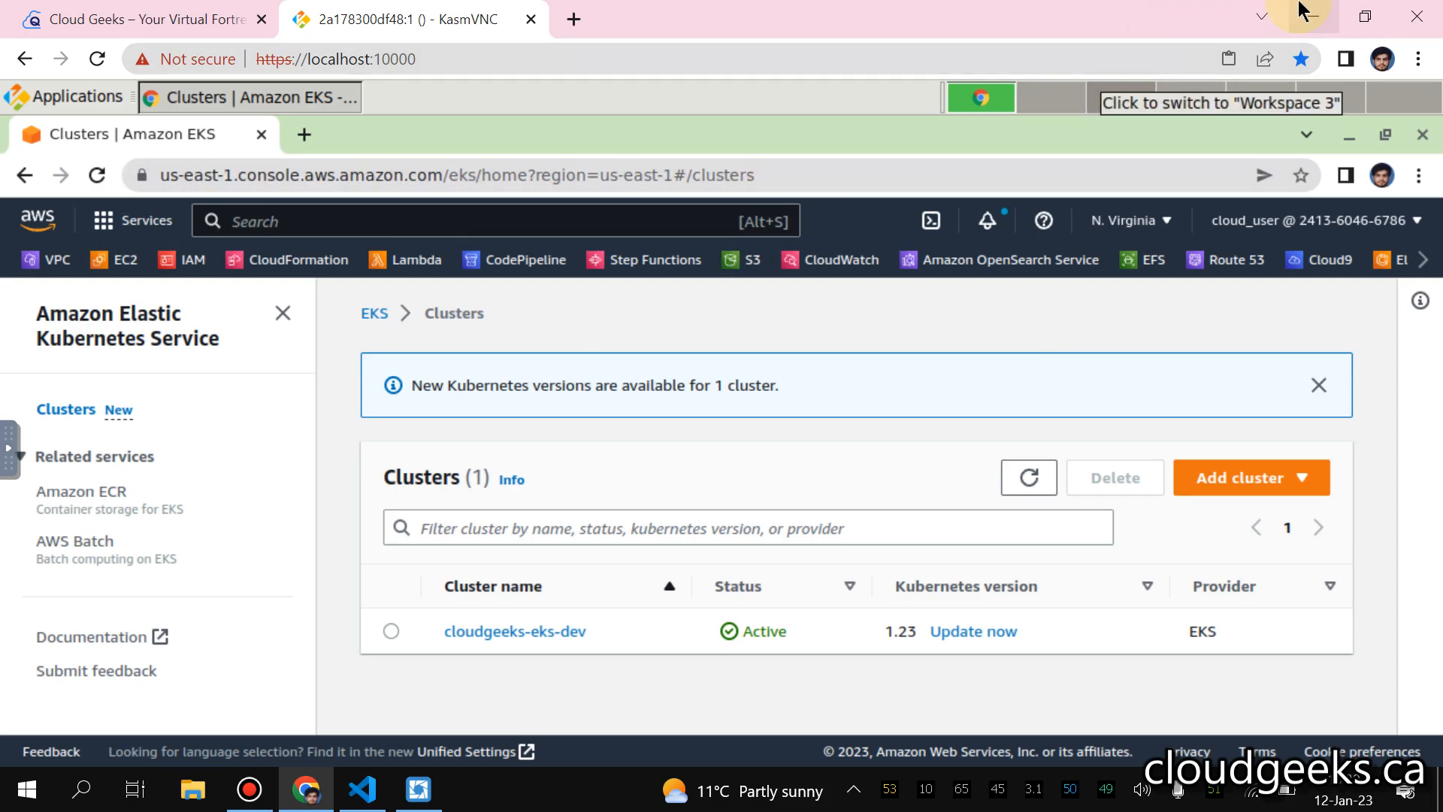
- Hide the browser and bring up Lens on its Catalog clusters list
left_click(419, 790)
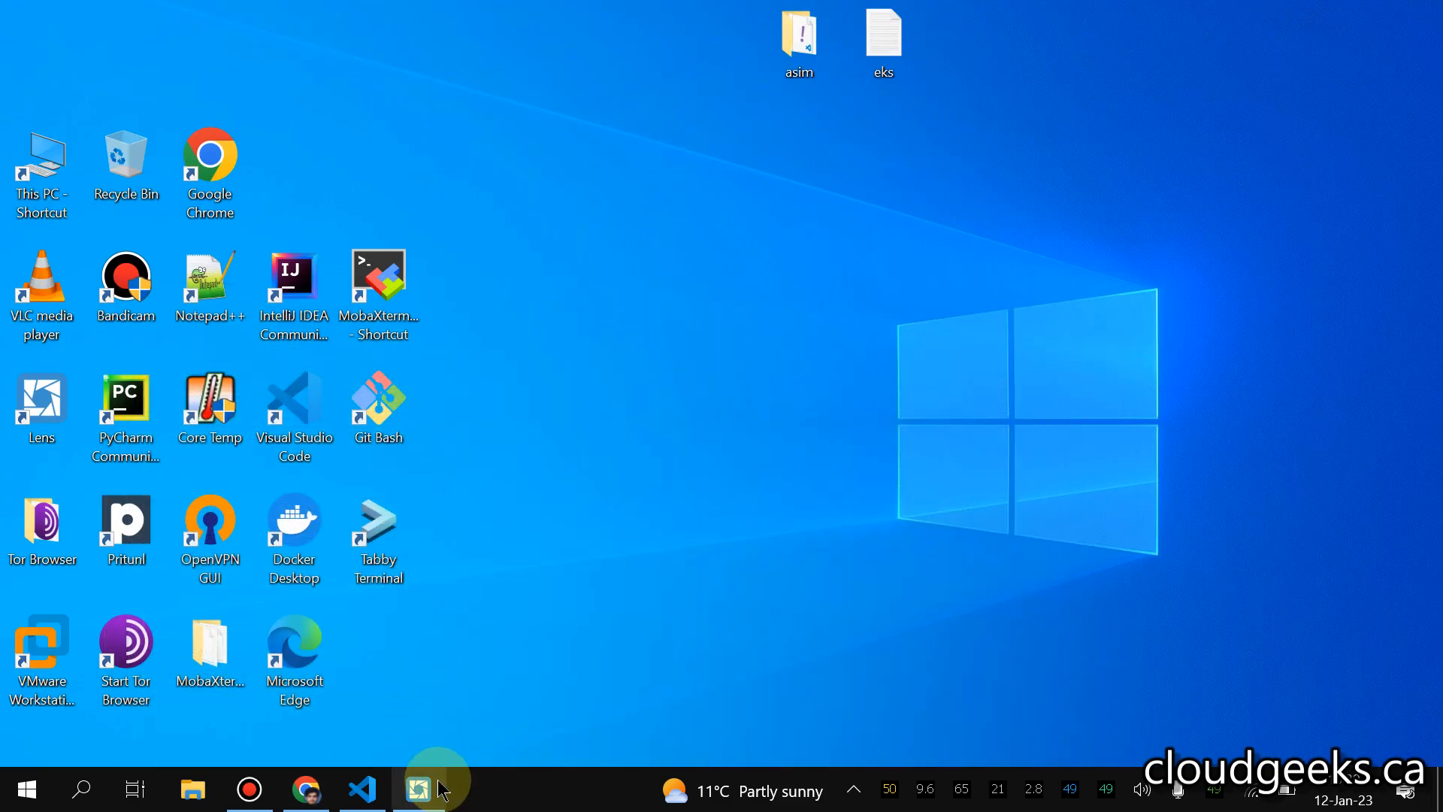
left_click(418, 789)
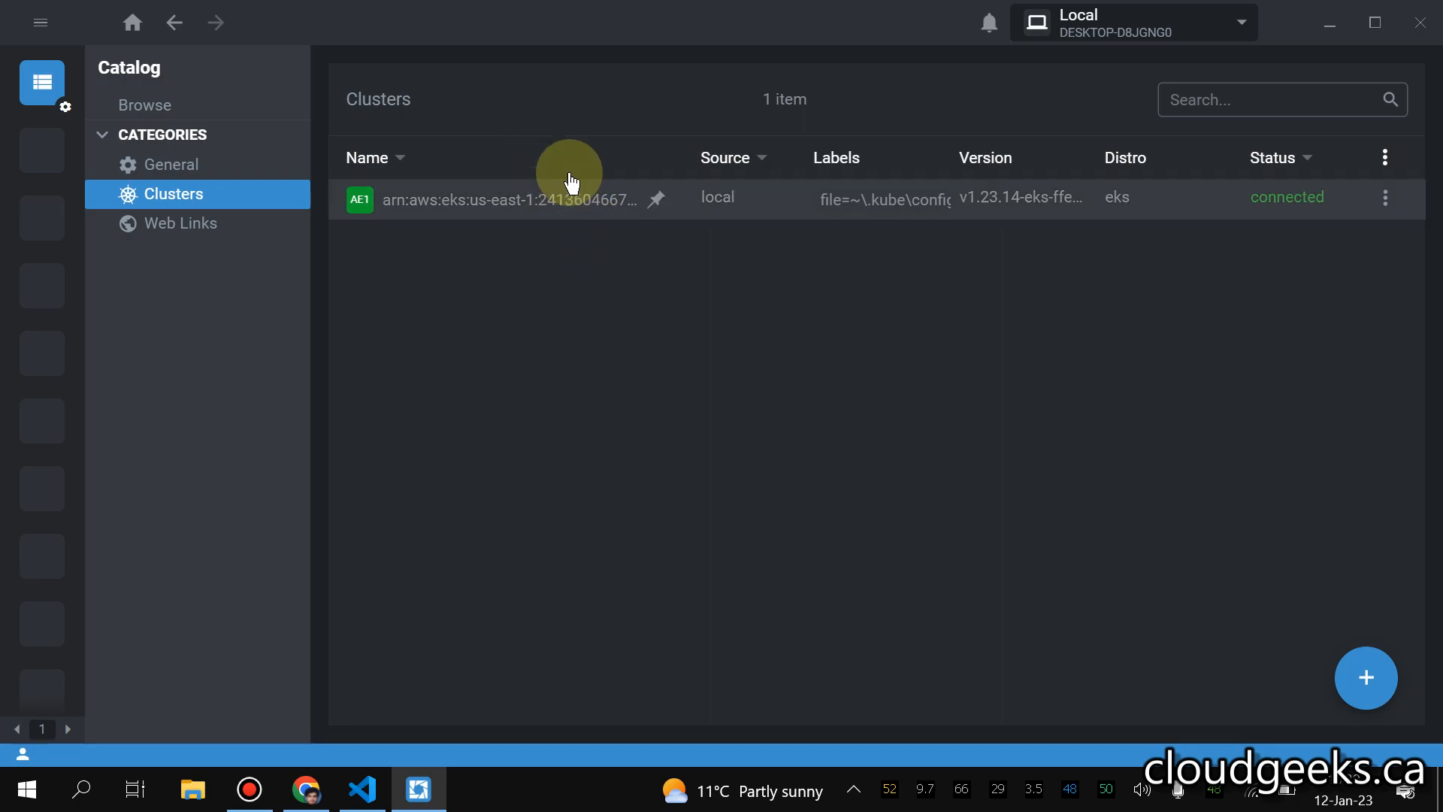
- Open the EKS cluster's overview dashboard from the Catalog
left_click(506, 197)
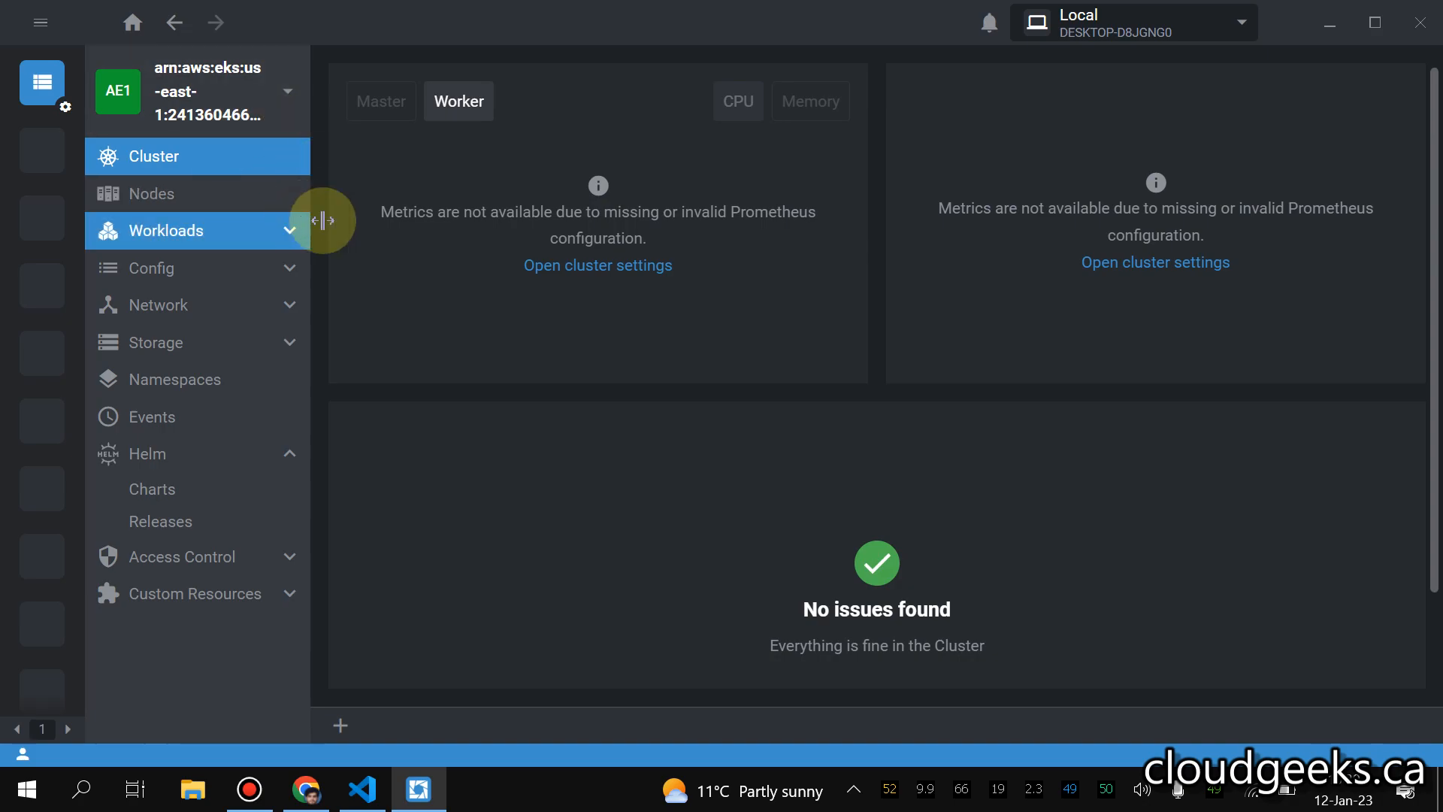
mouse_move(676, 306)
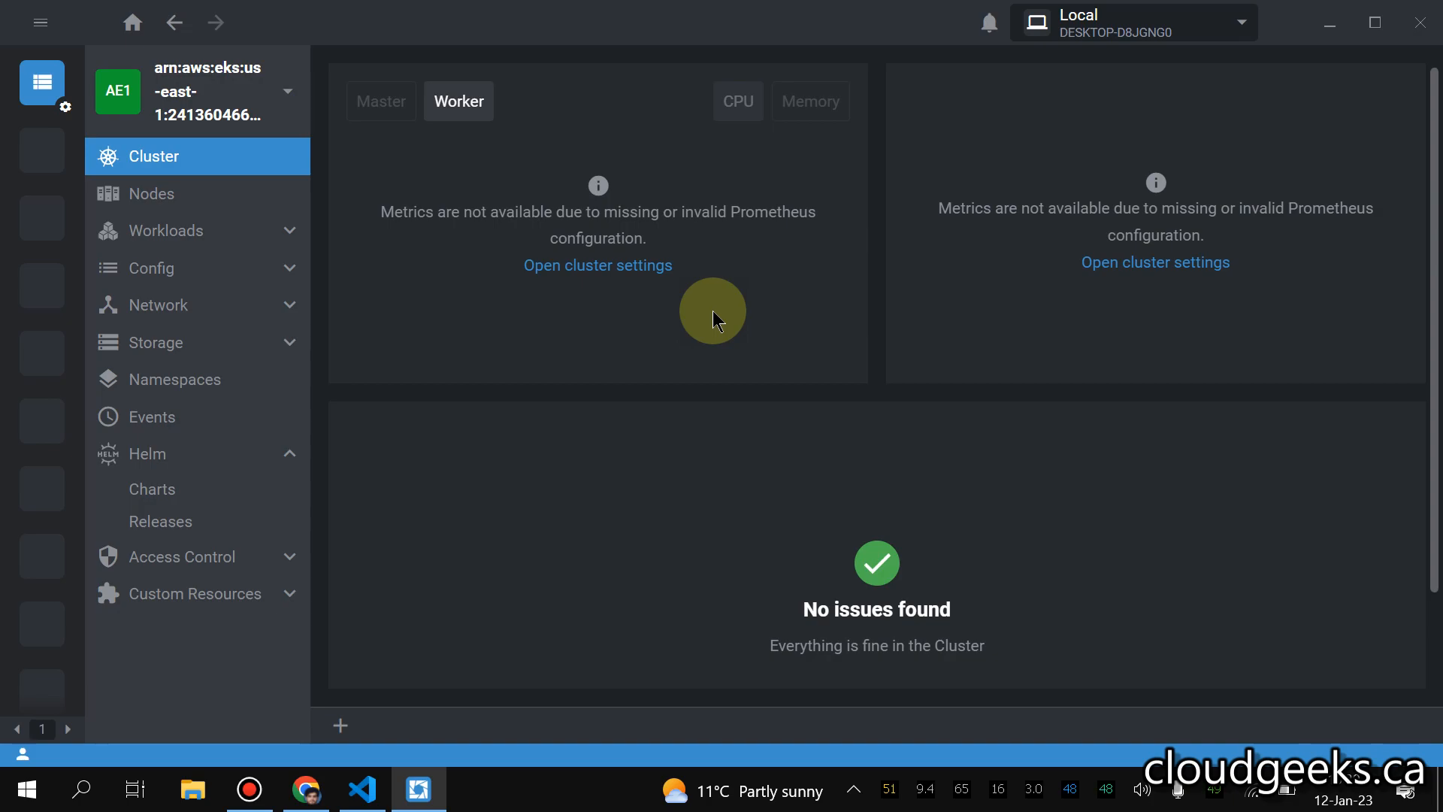
mouse_move(664, 286)
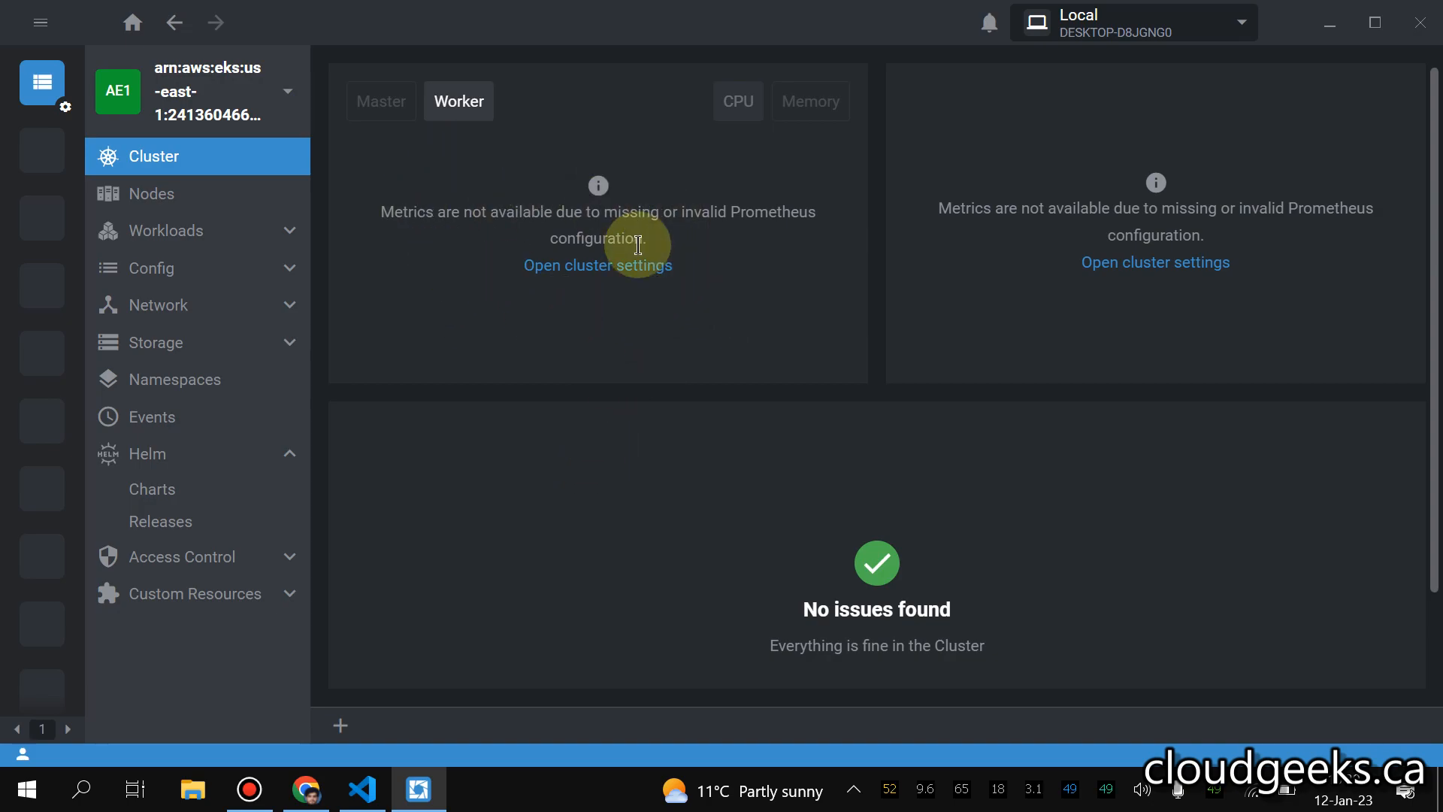
mouse_move(596, 296)
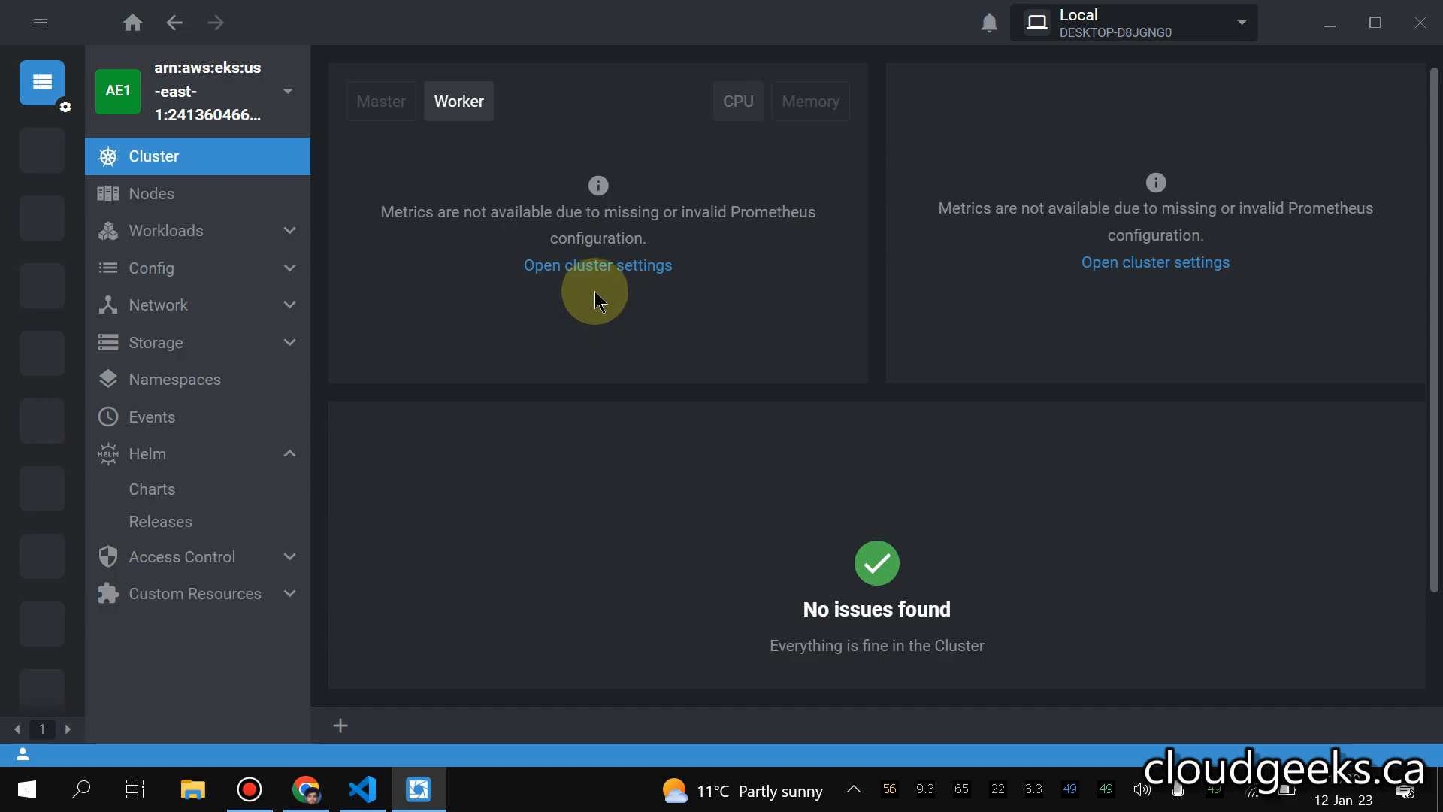
- Open the cluster's Metrics settings to review the Prometheus Auto Detect option
left_click(596, 265)
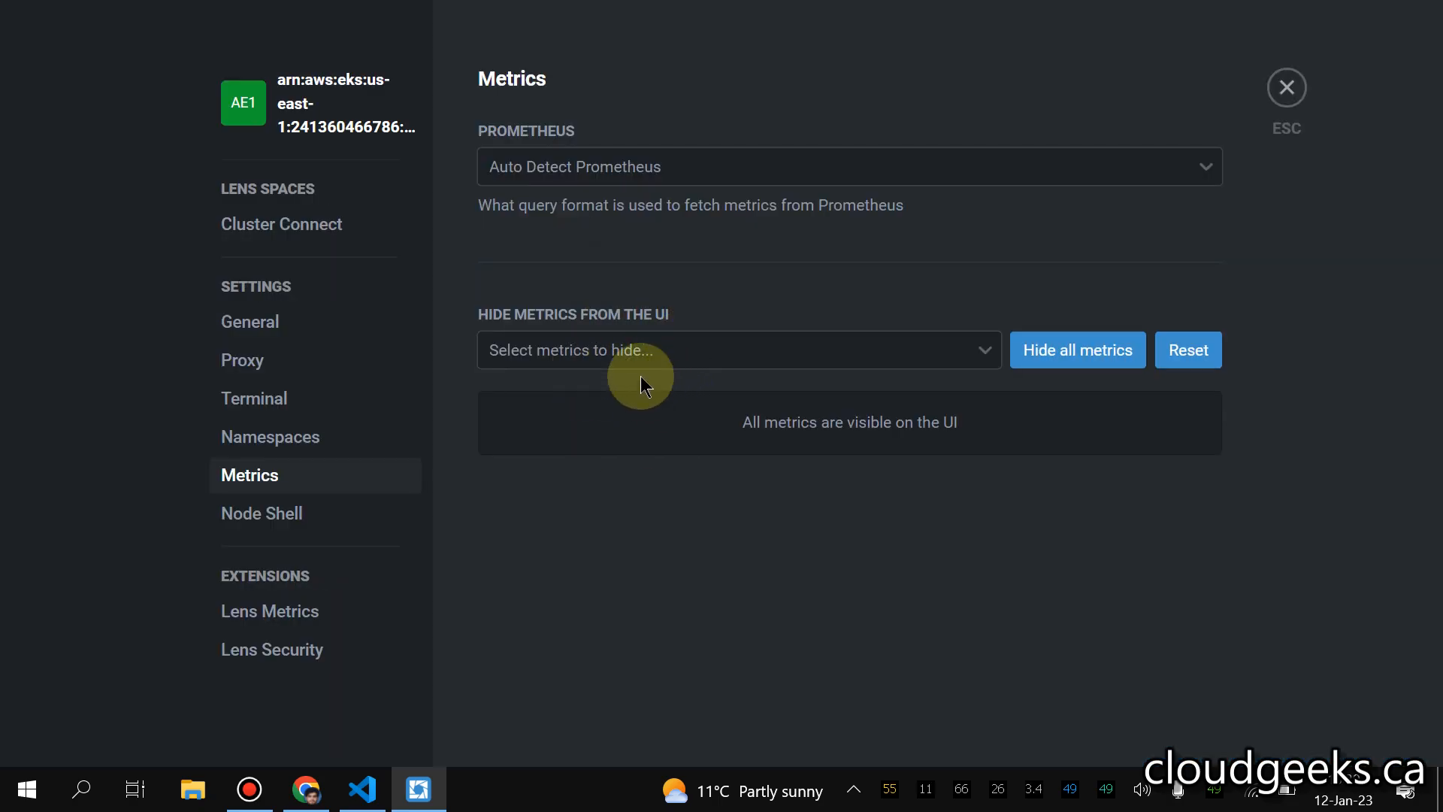
mouse_move(761, 278)
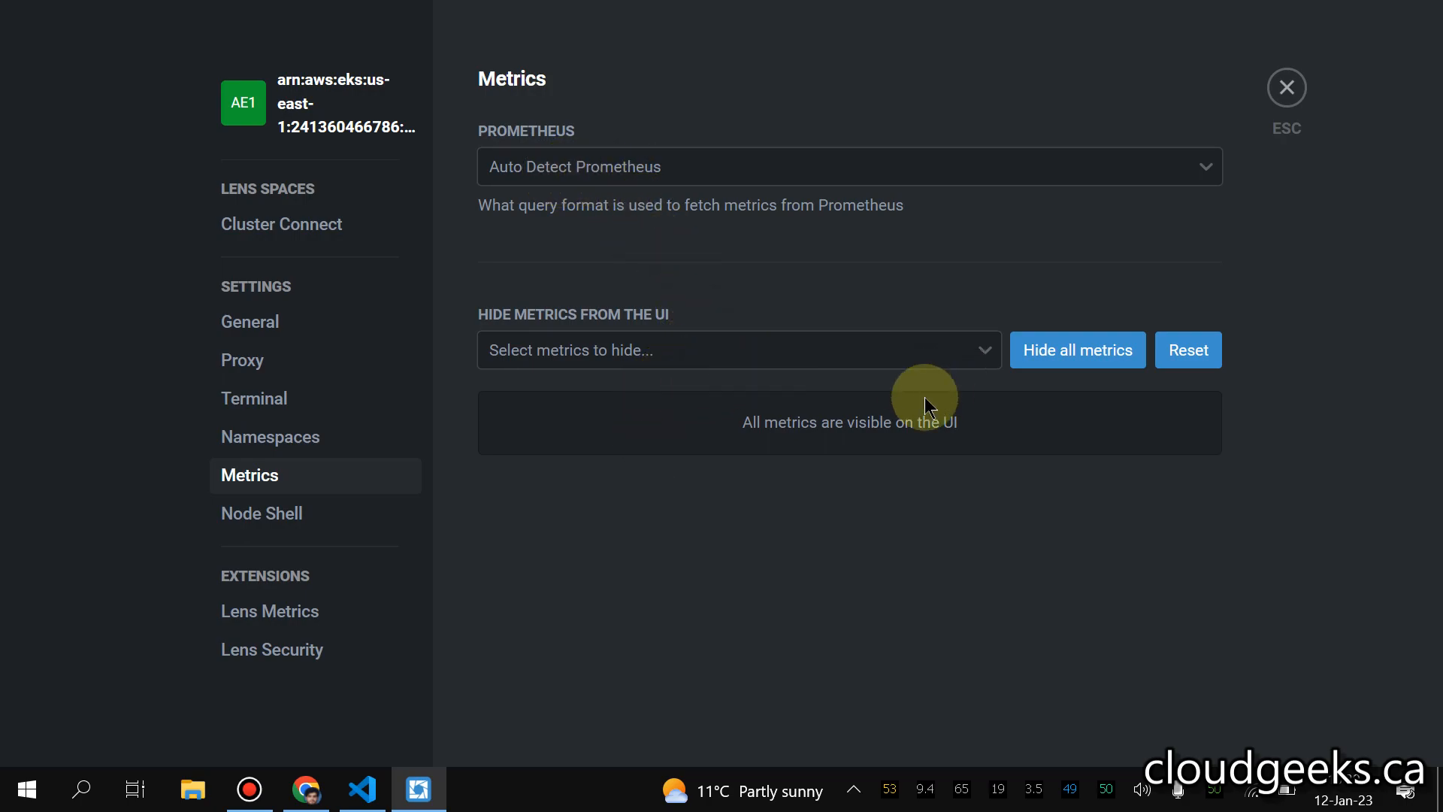
mouse_move(818, 357)
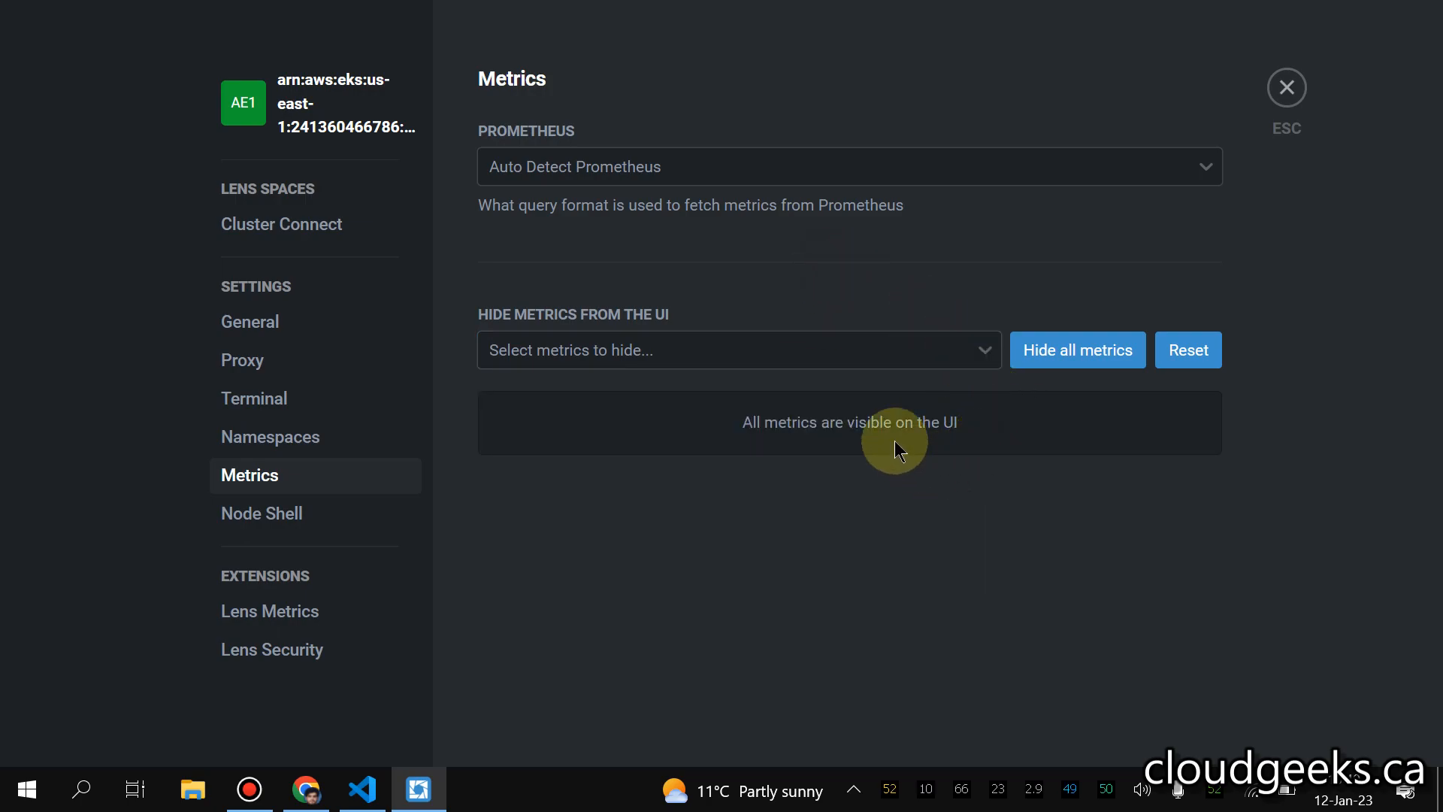
mouse_move(956, 189)
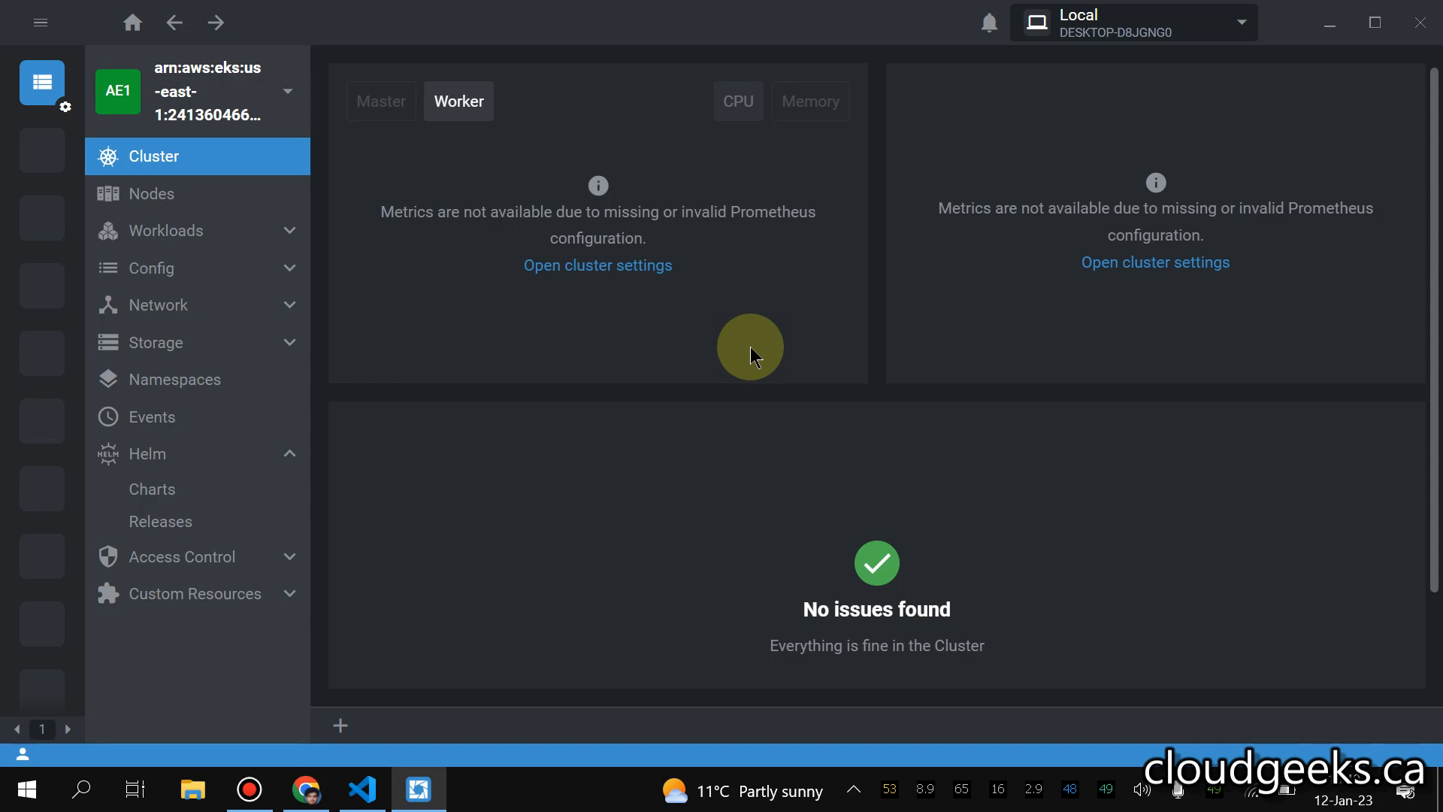
mouse_move(442, 304)
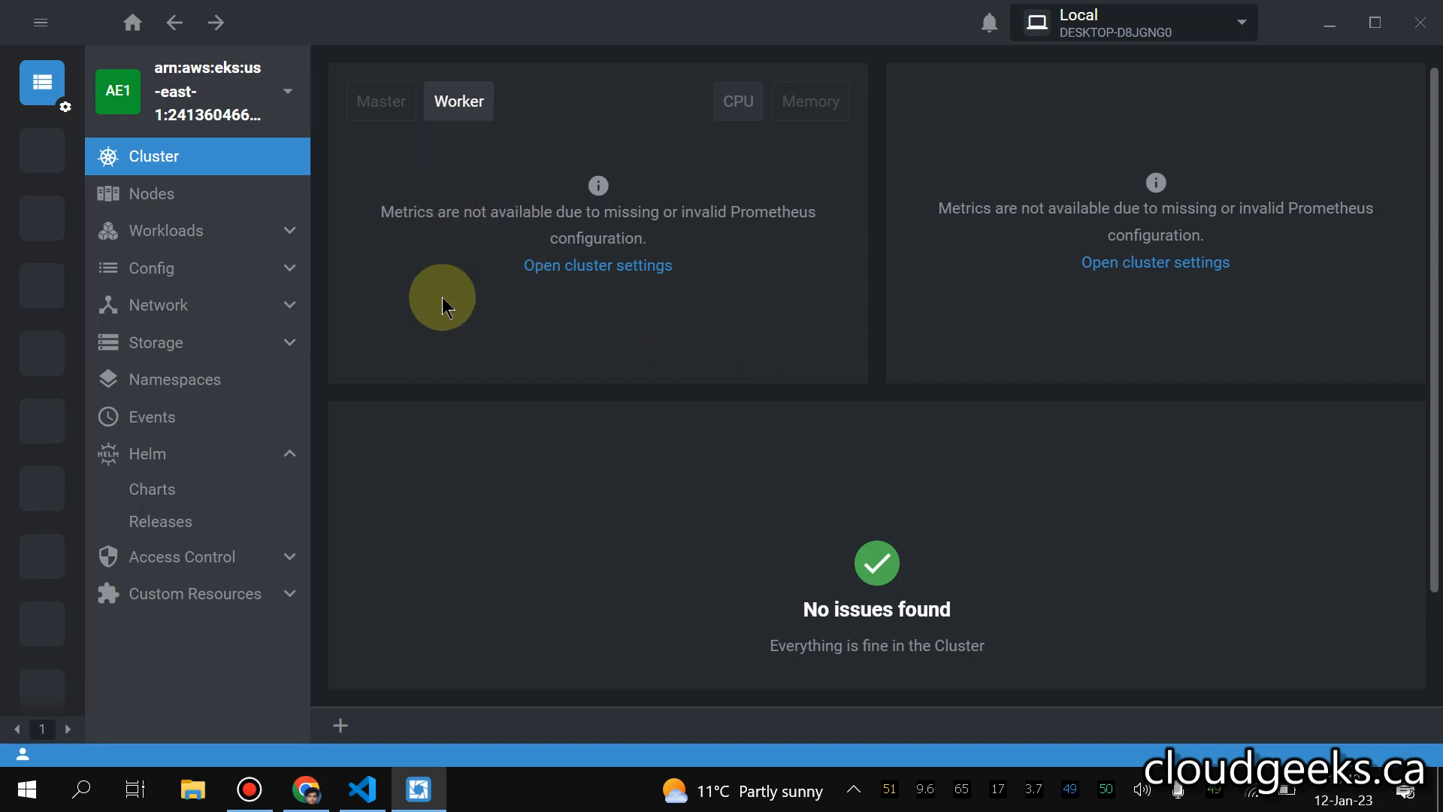
mouse_move(548, 235)
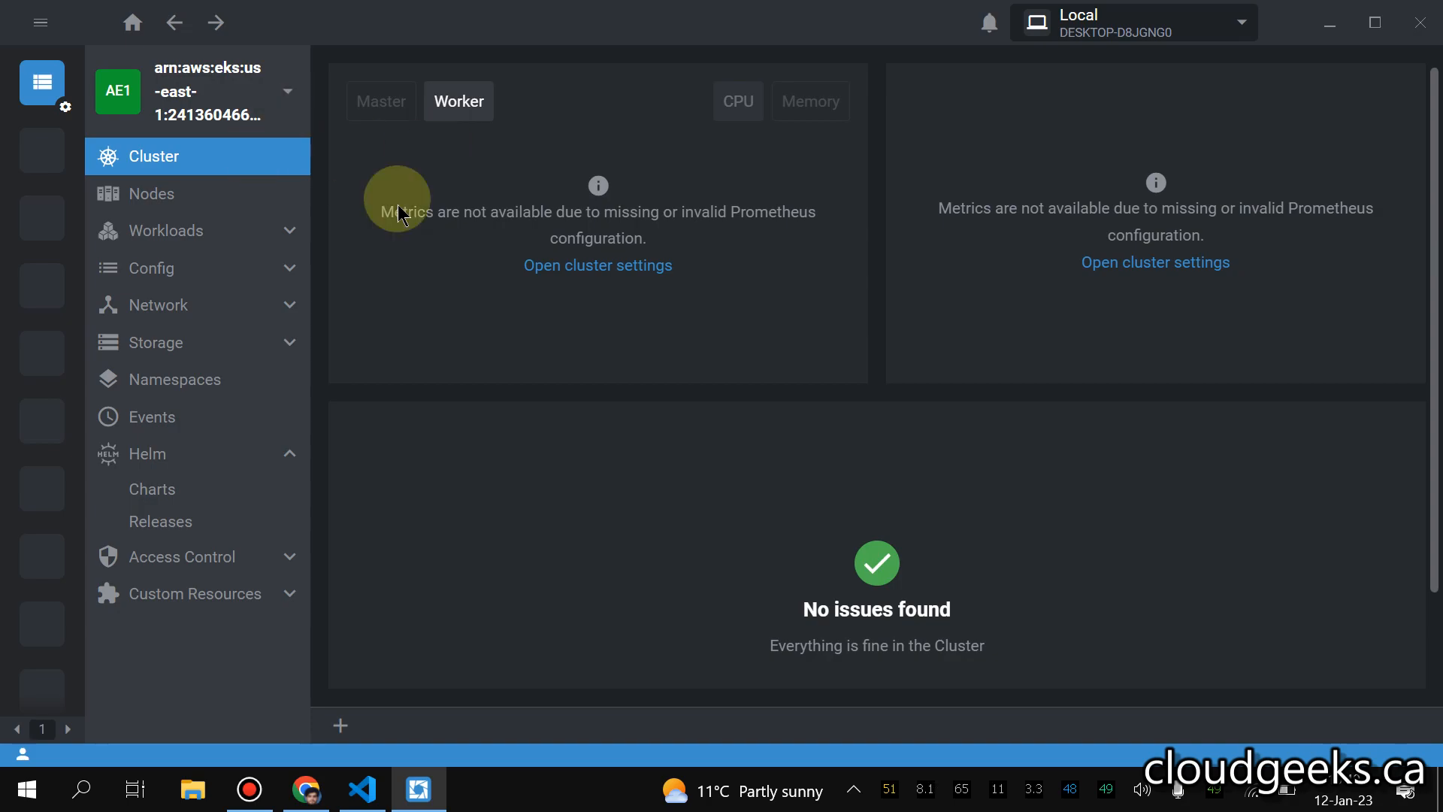
mouse_move(403, 202)
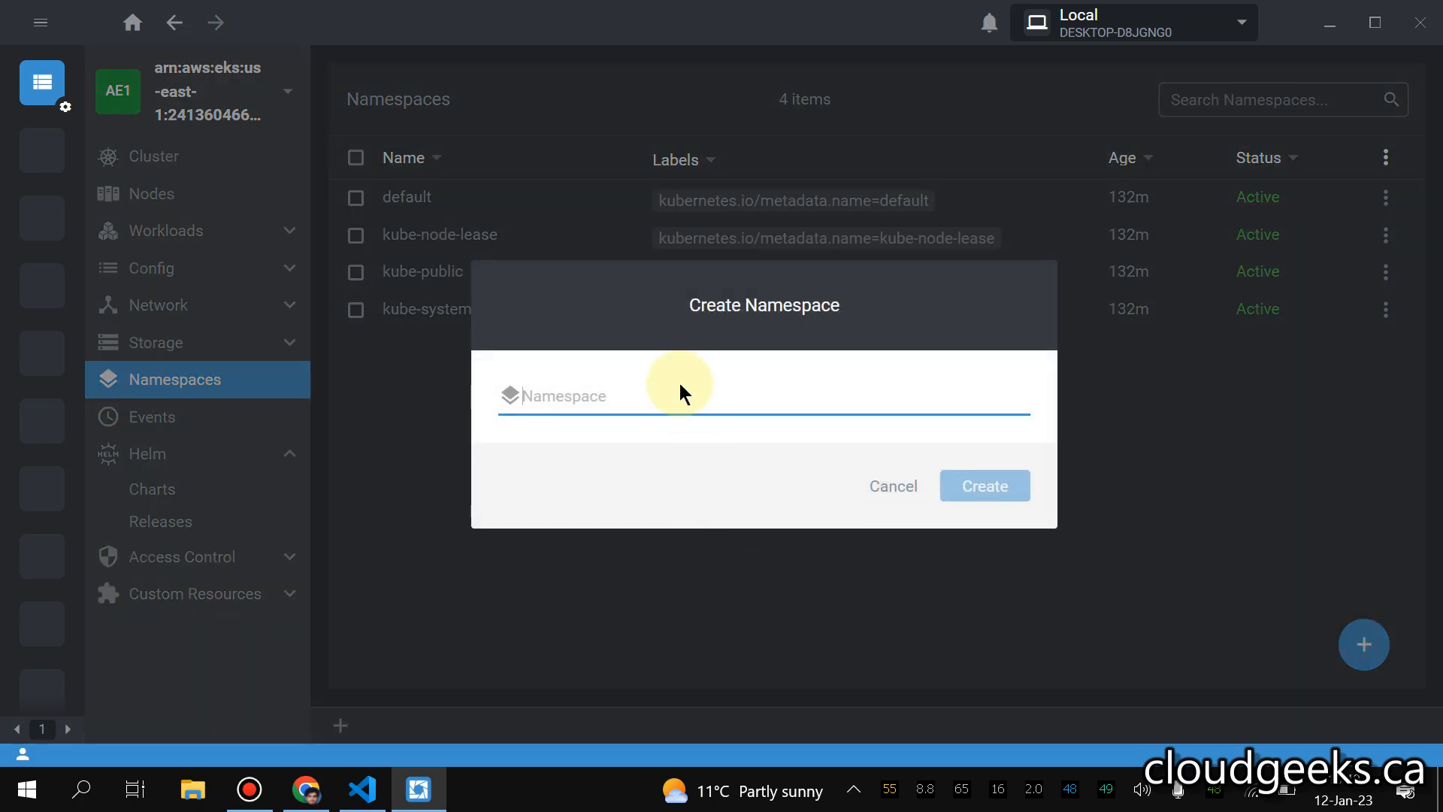
- Create a namespace named 'monitoring'
type("m")
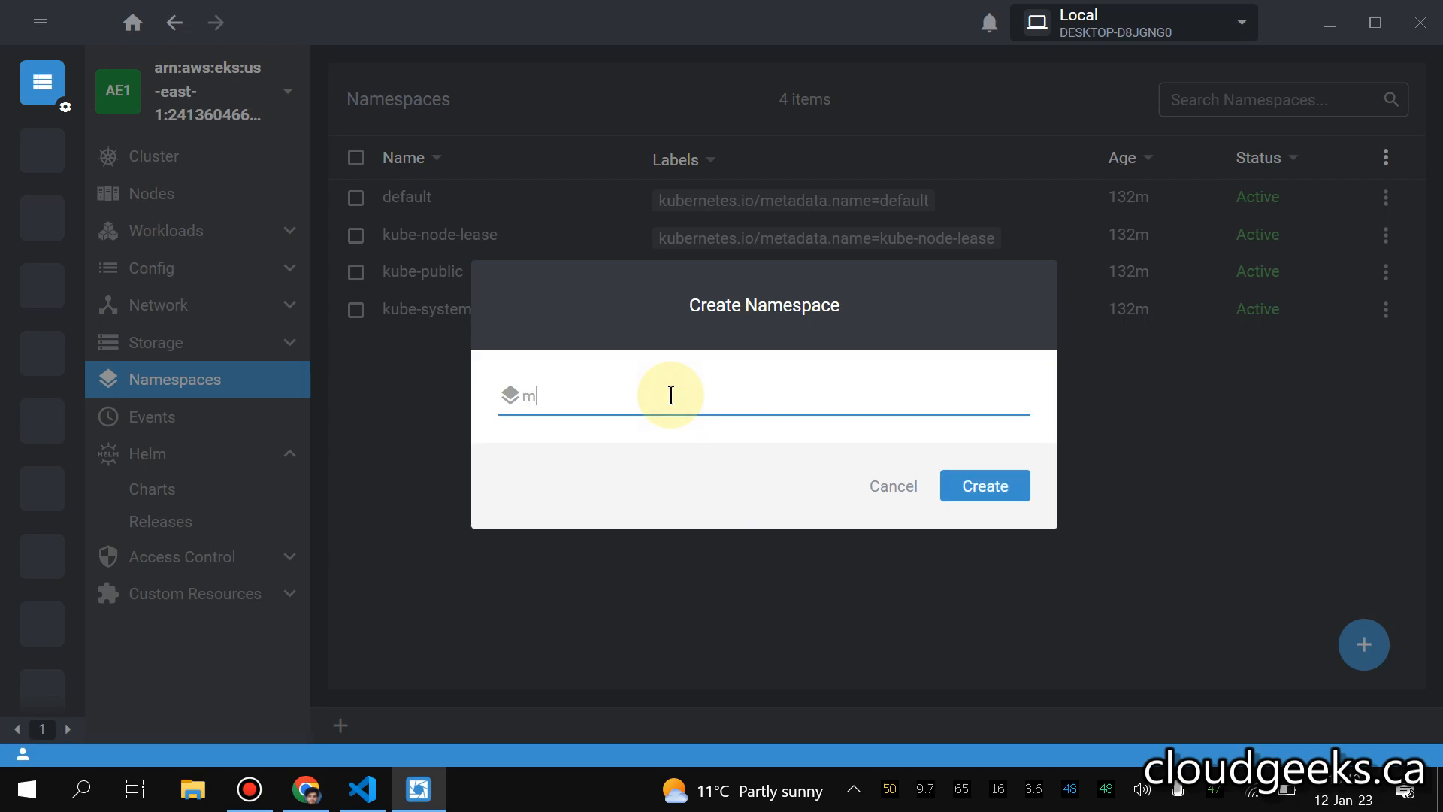
type("onitor")
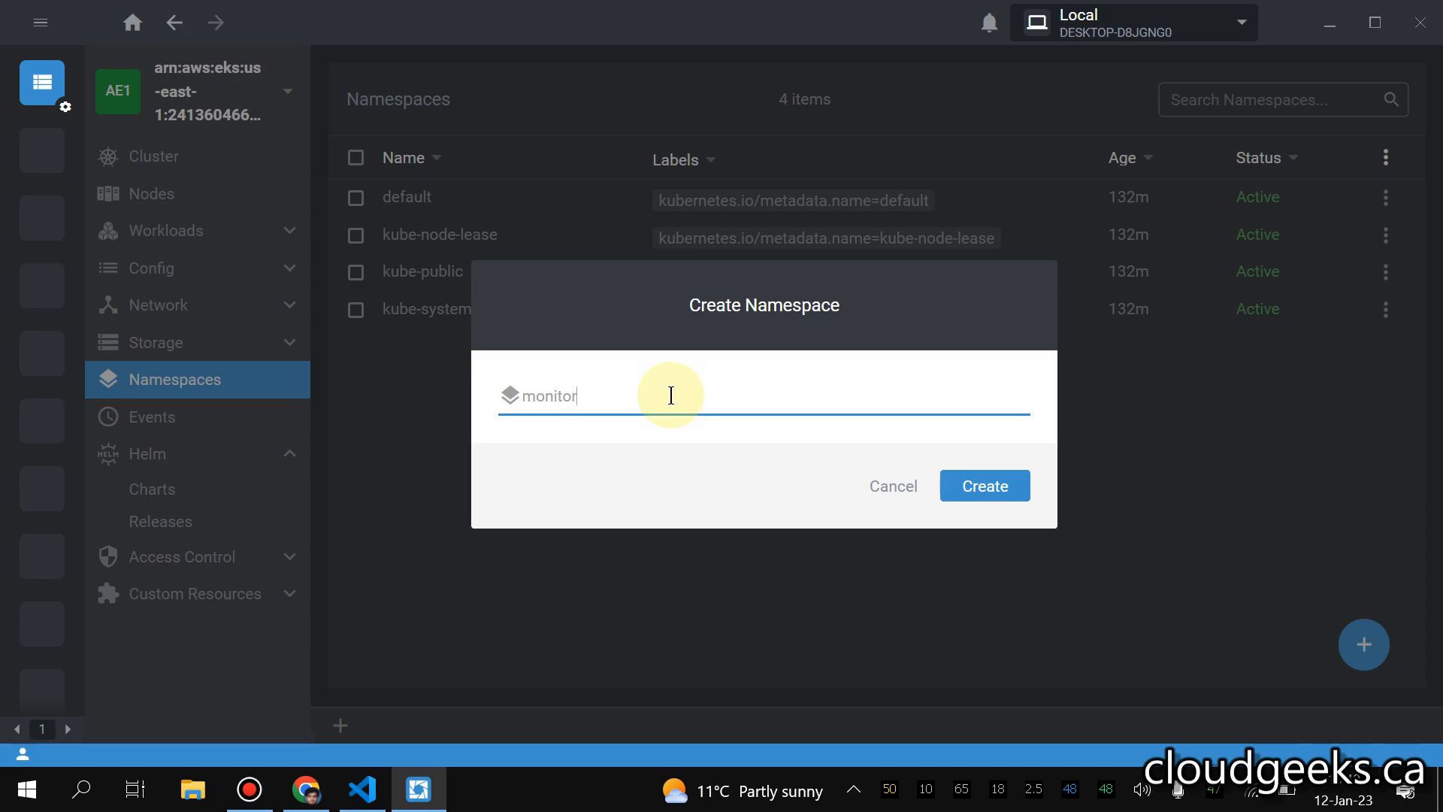
type("ing")
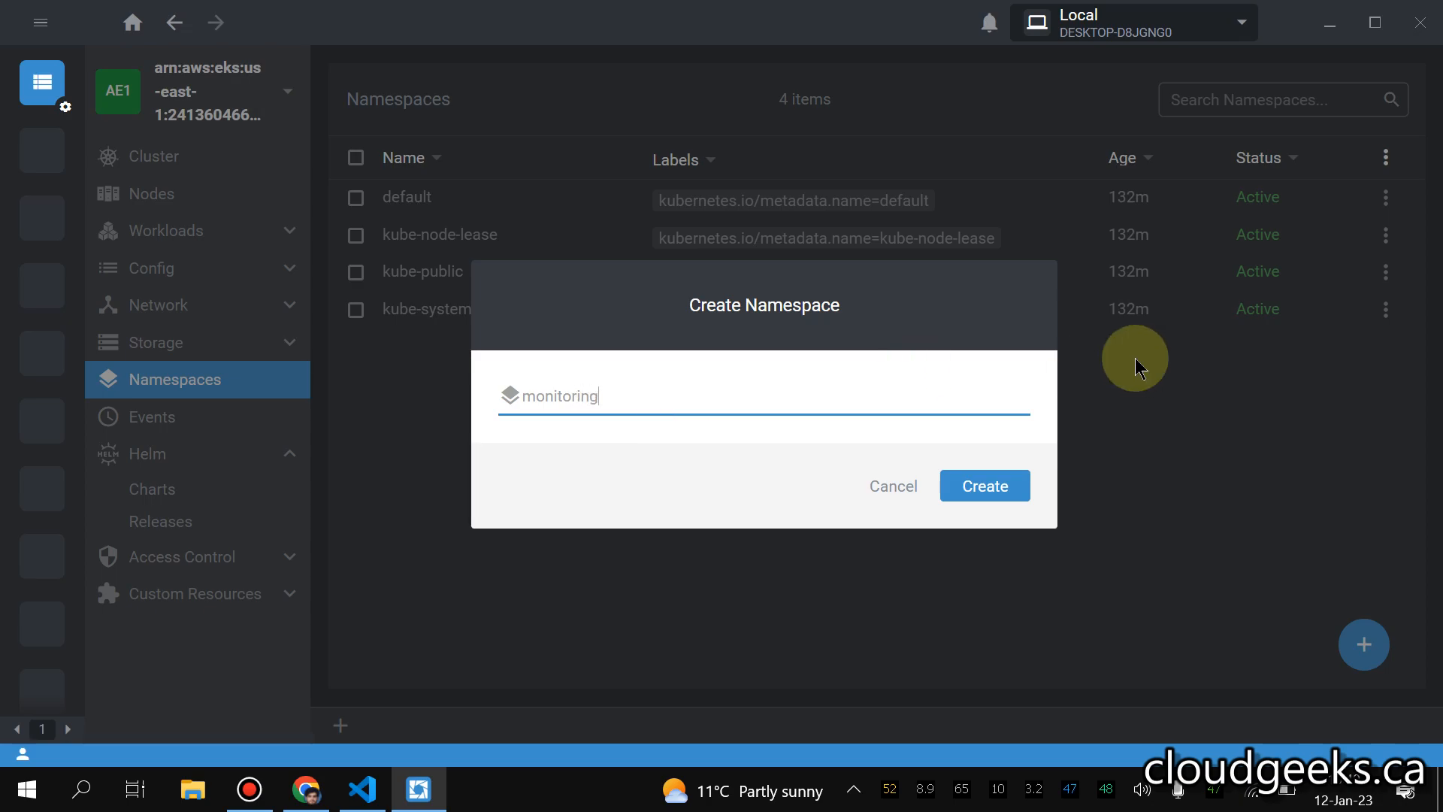
left_click(984, 485)
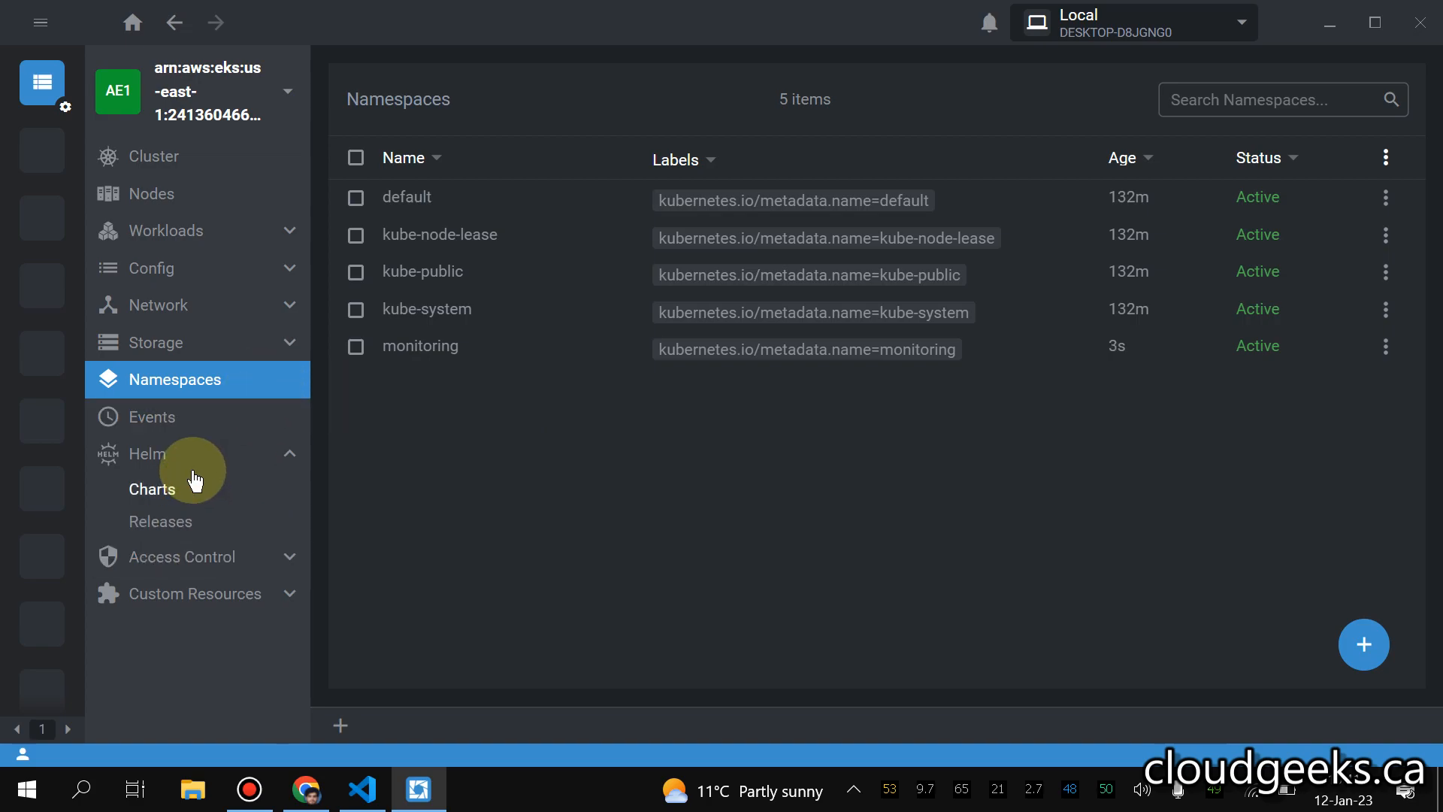
mouse_move(181, 506)
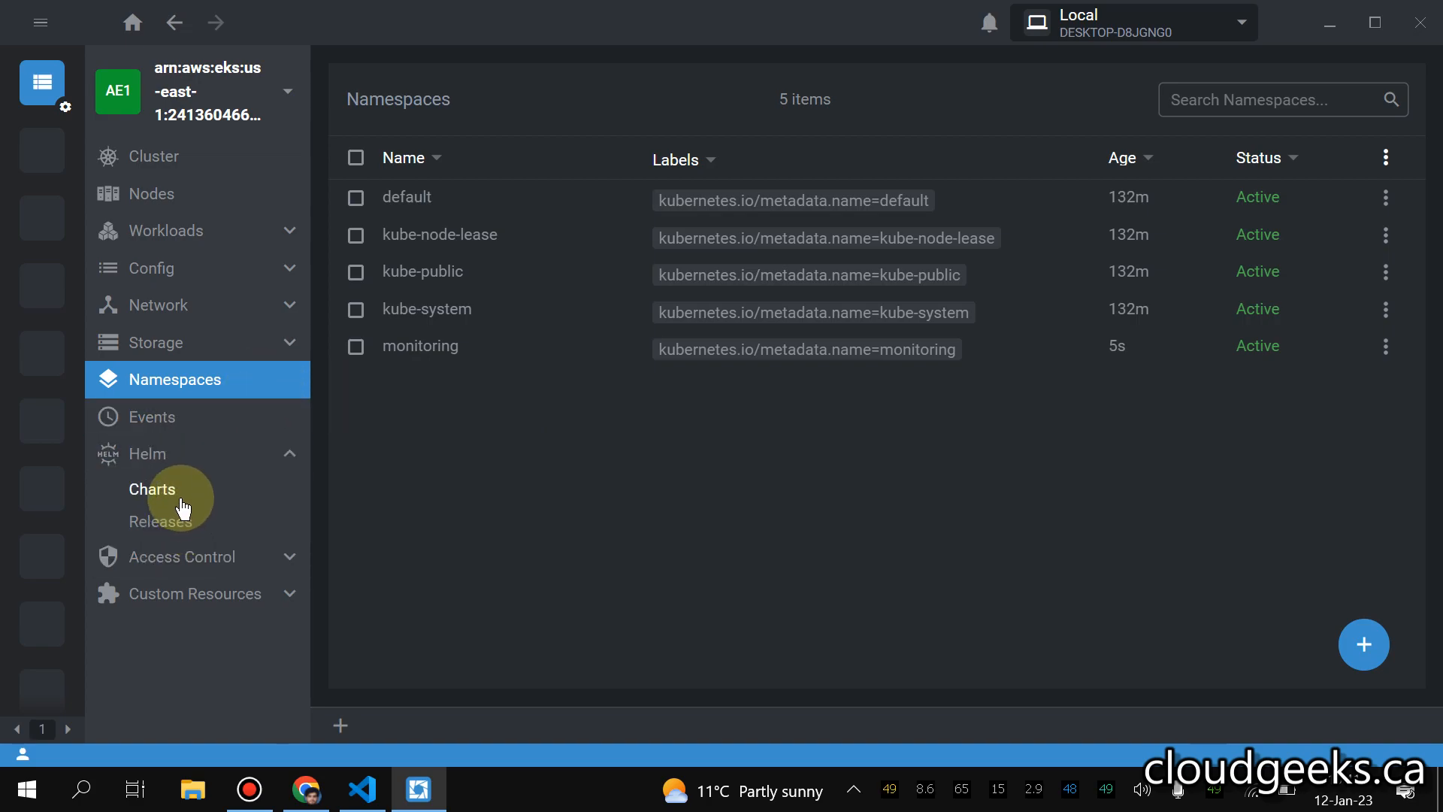
- View Helm releases and check the namespace filter, finding no releases
left_click(160, 521)
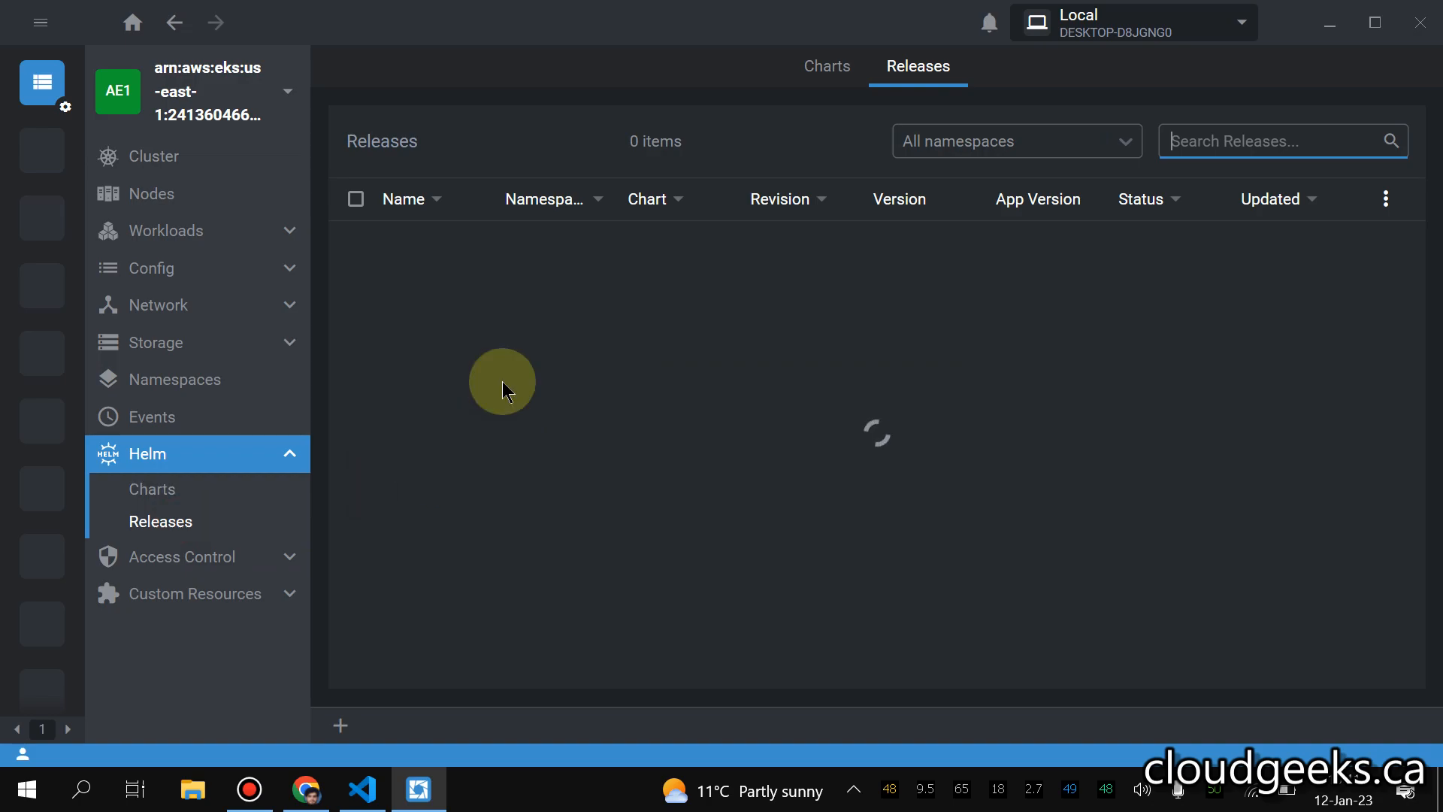
left_click(1016, 140)
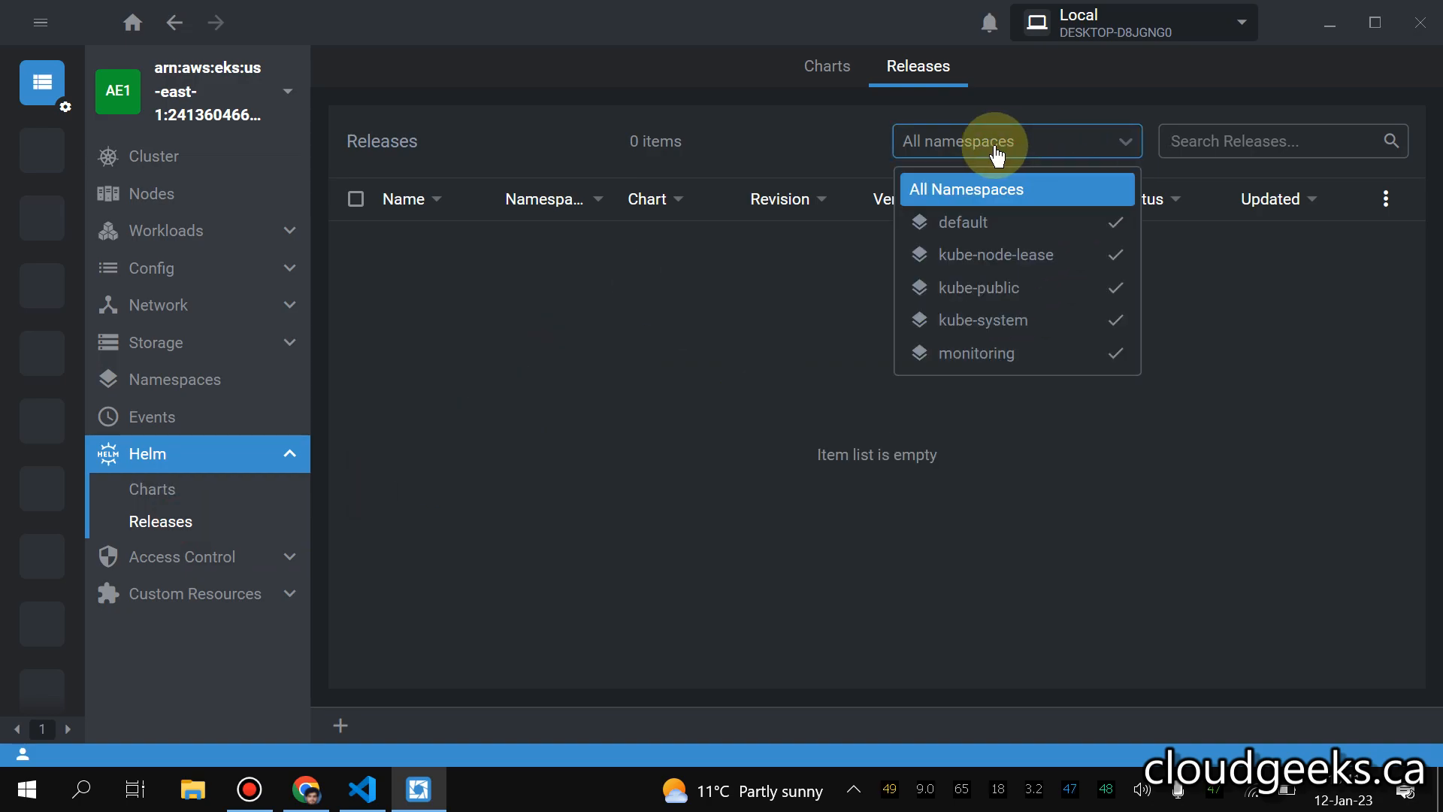
left_click(824, 66)
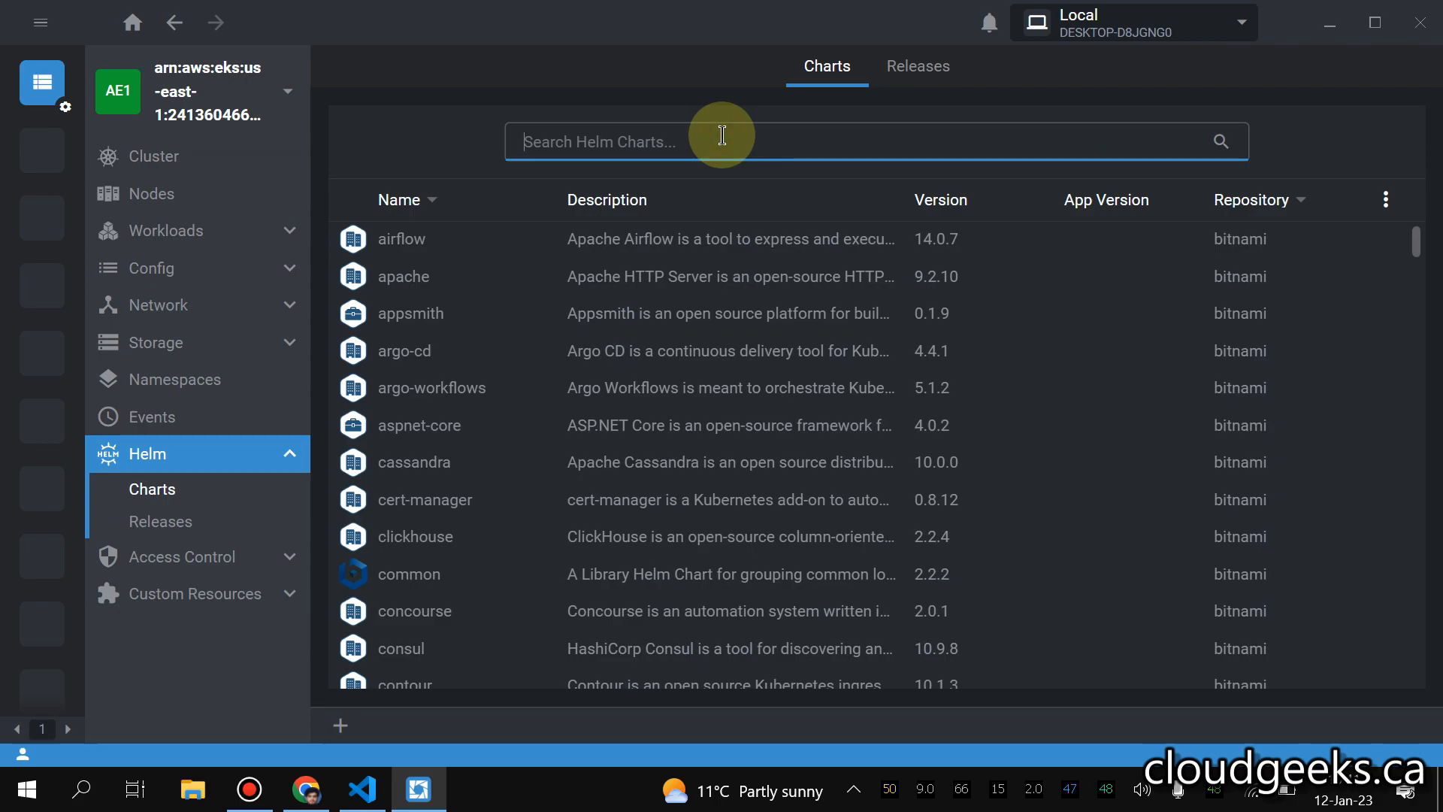
- Search Helm charts for 'prometh' and open bitnami/kube-prometheus 8.3.2
type("prometh")
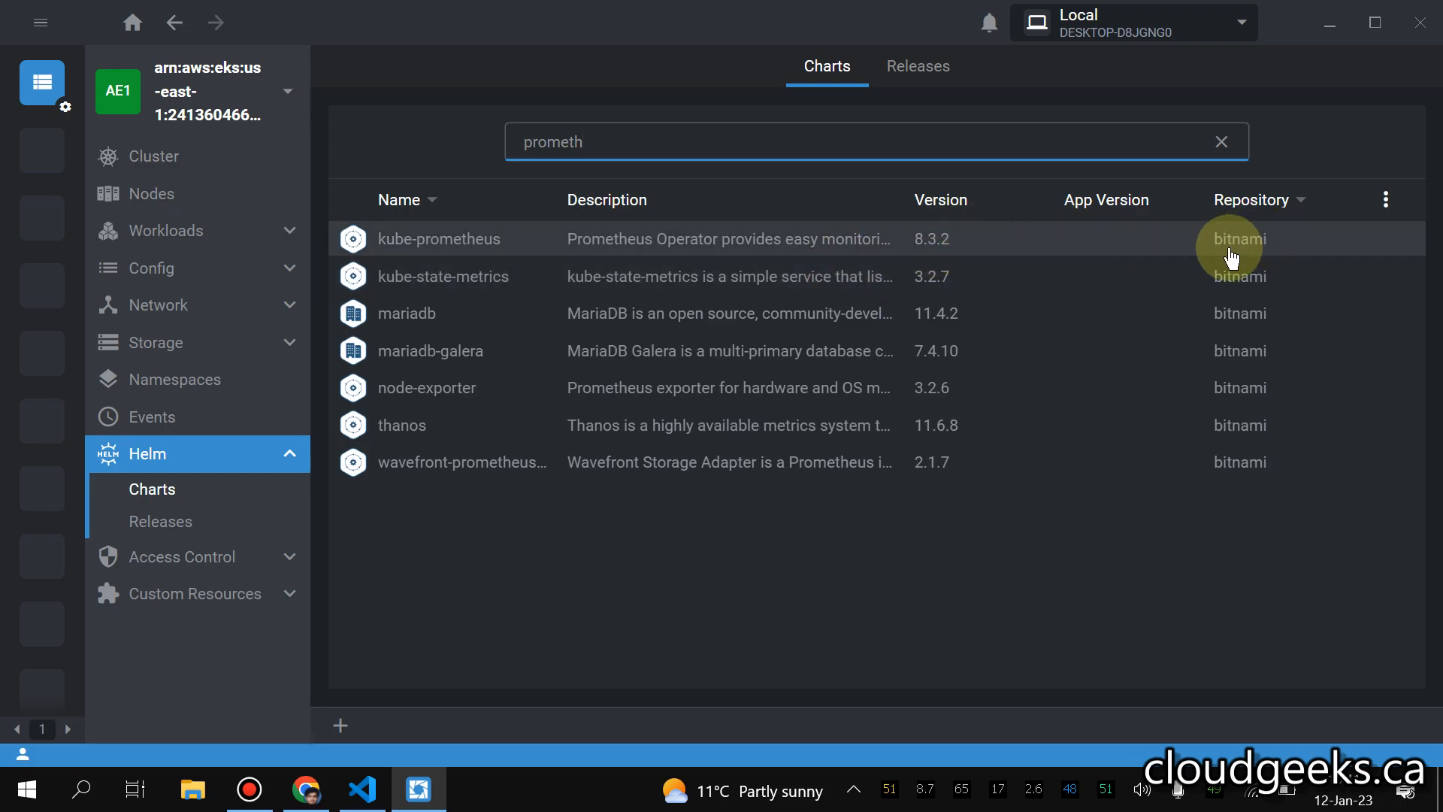
left_click(440, 238)
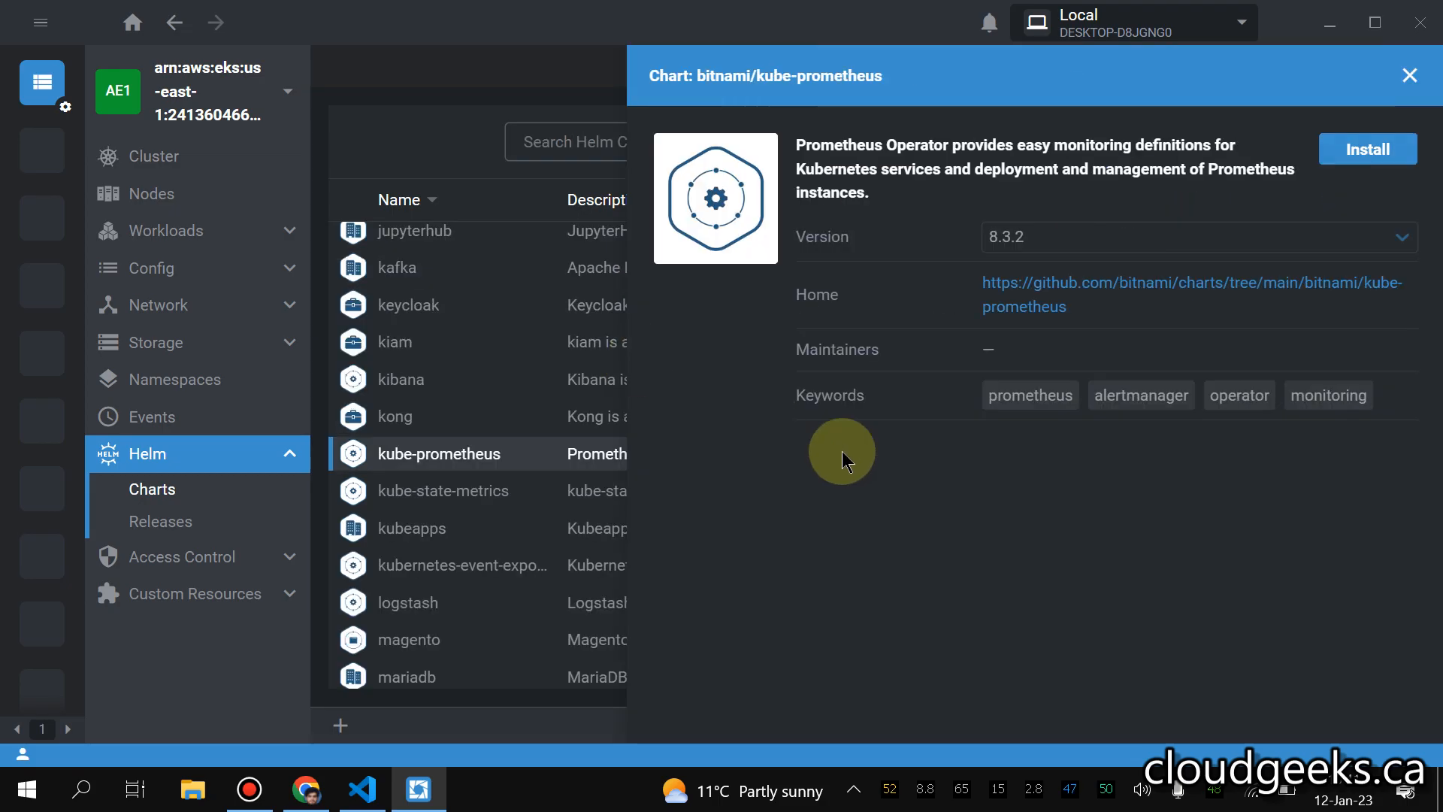
mouse_move(1367, 148)
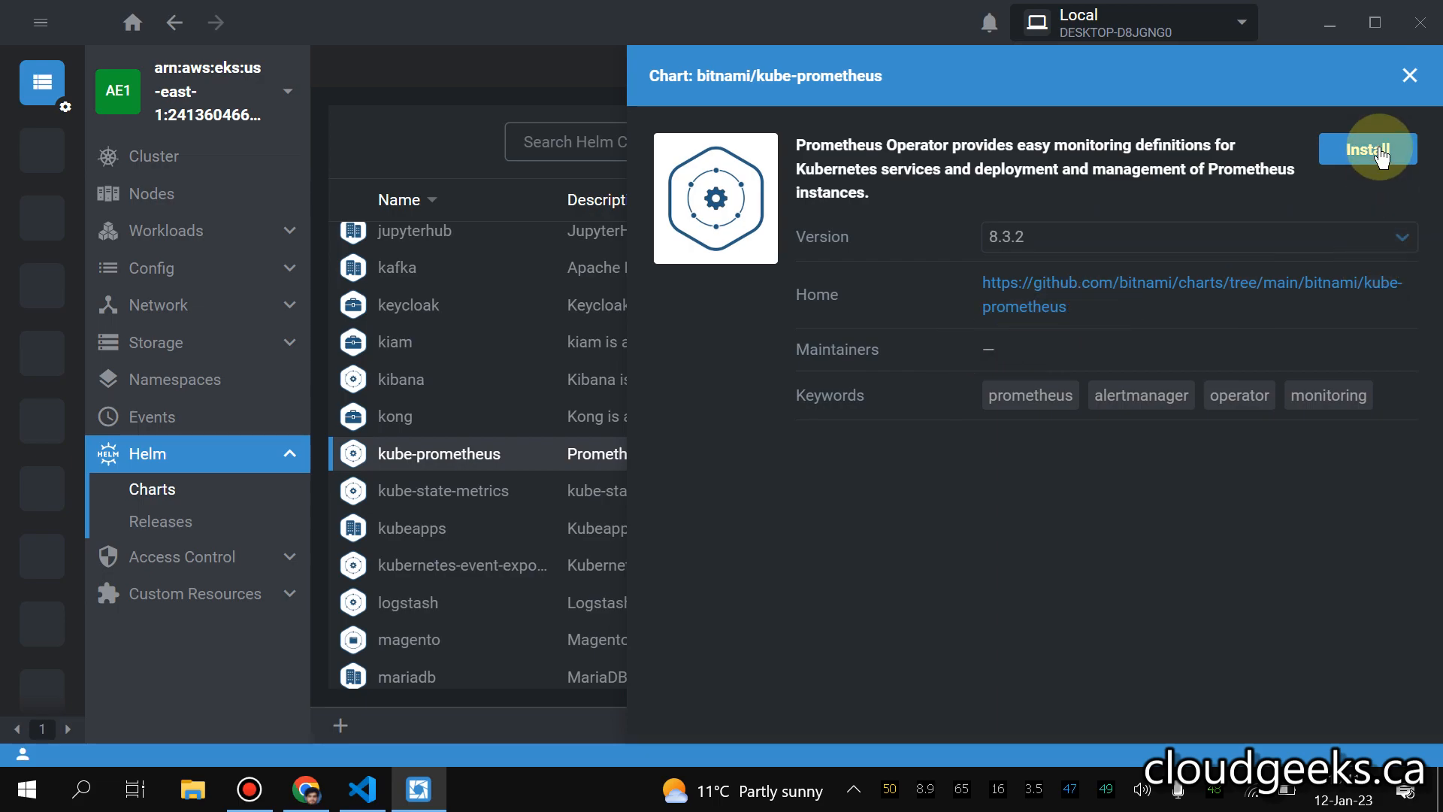
- Start installing kube-prometheus 8.3.2 with monitoring as the target namespace
left_click(1366, 148)
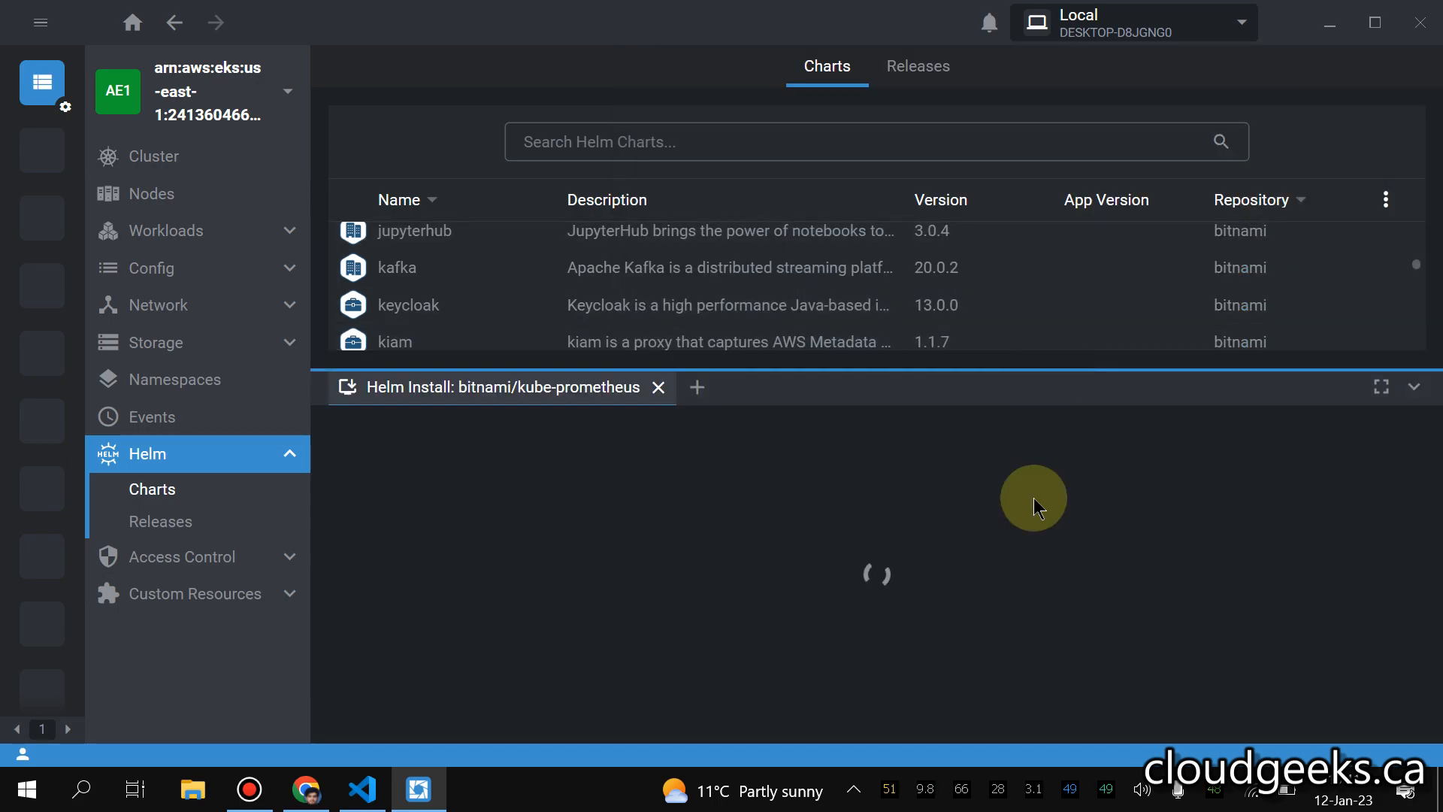
mouse_move(1030, 521)
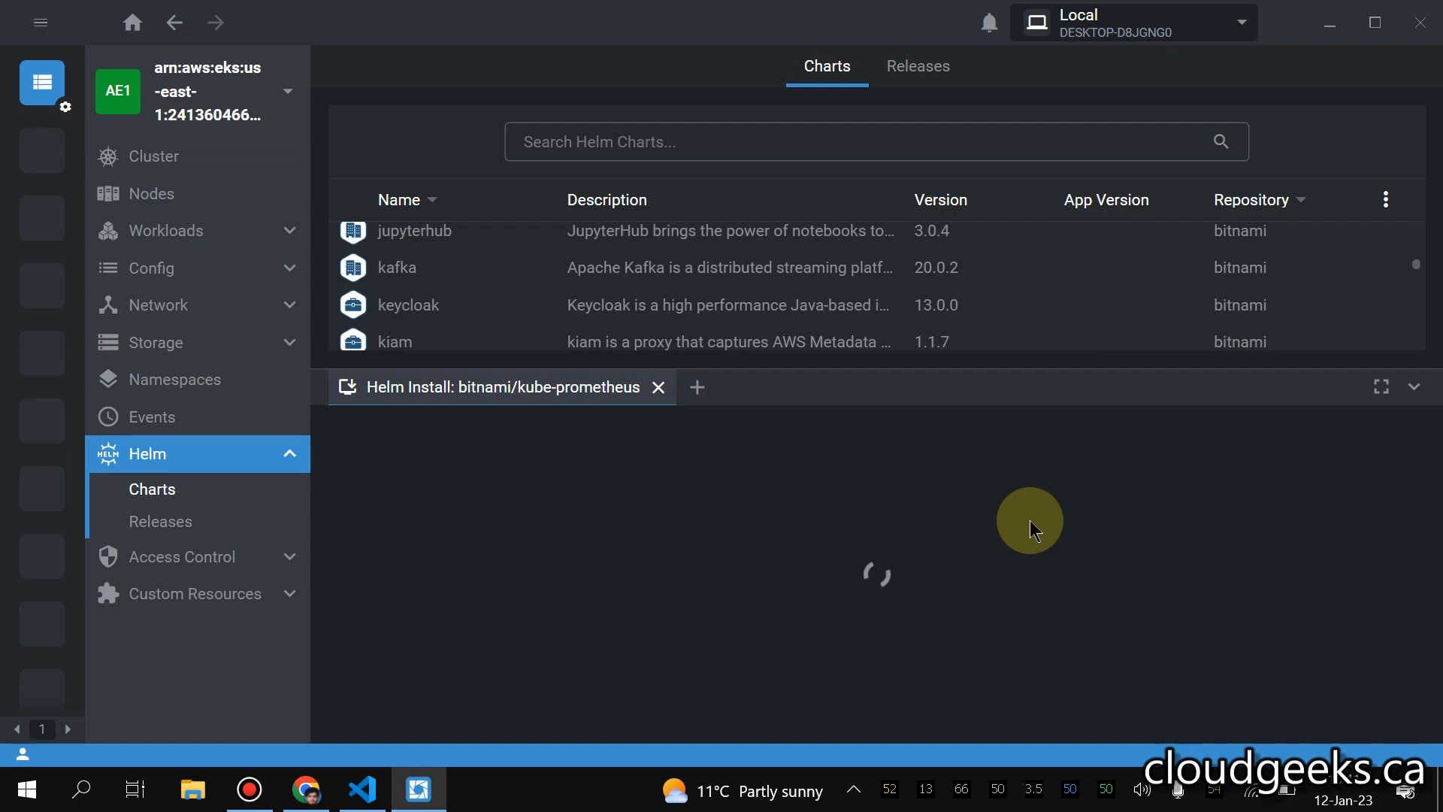
left_click(960, 431)
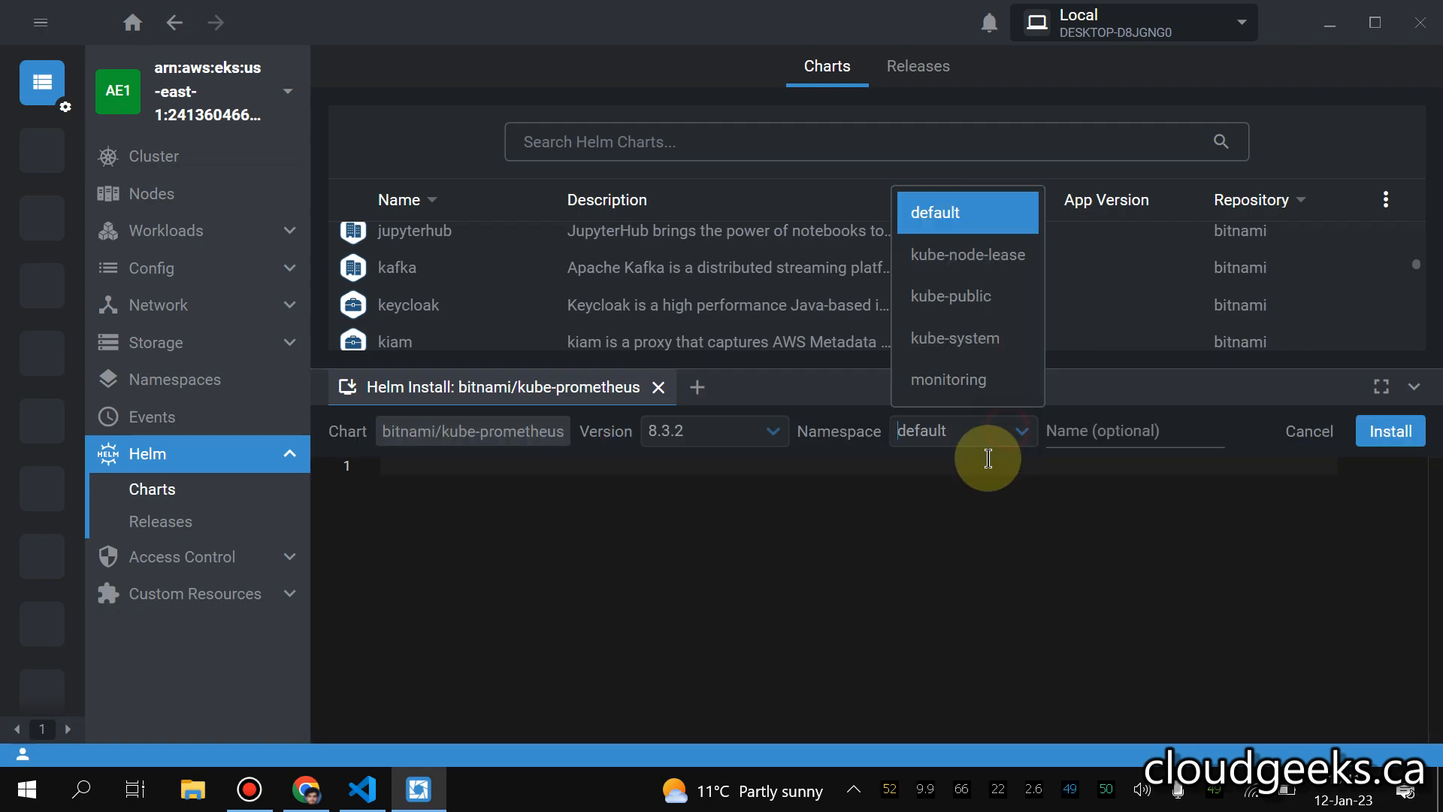
left_click(947, 378)
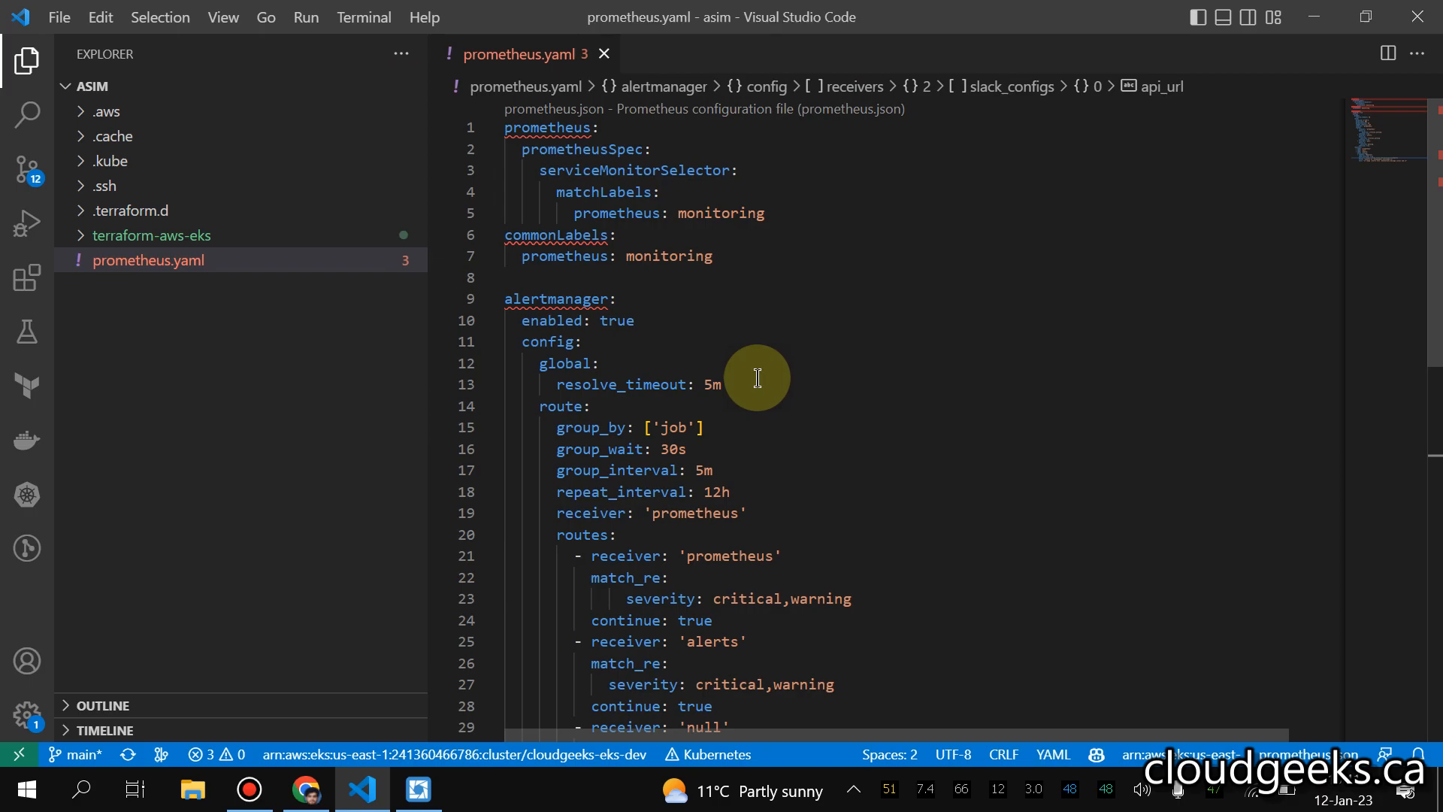
- Select all of prometheus.yaml in Visual Studio Code and copy it
scroll("down", 3)
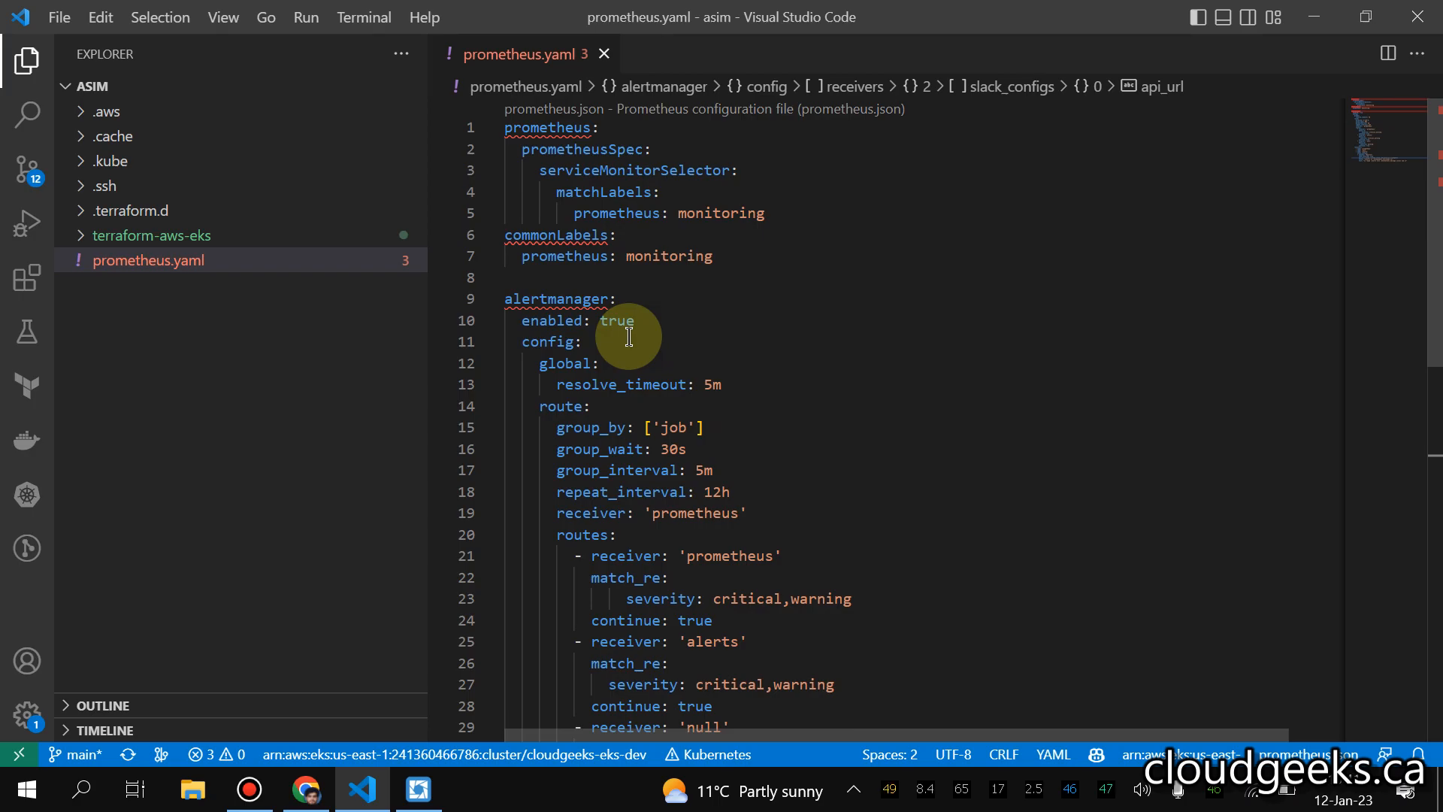
scroll("down", 3)
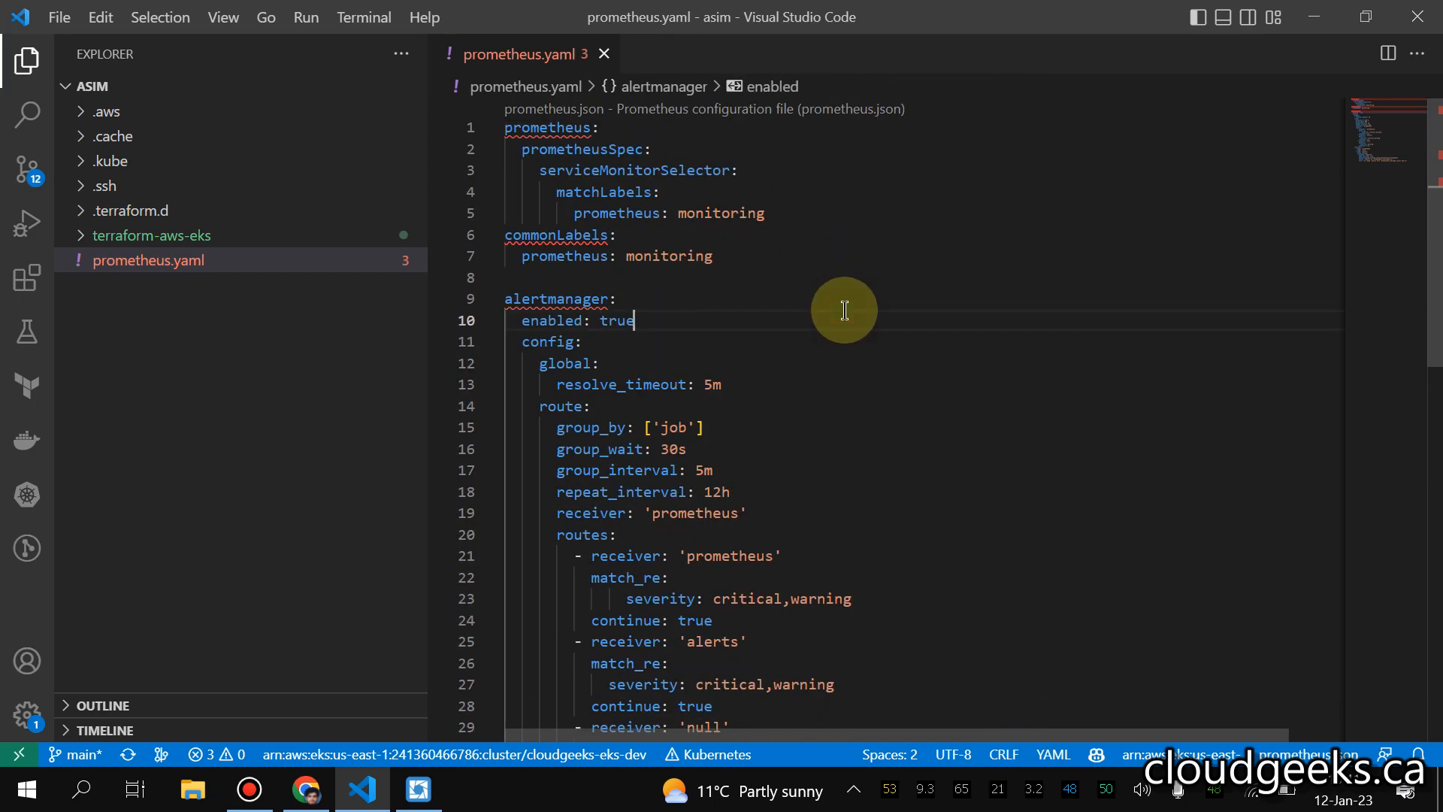
key("ctrl+a")
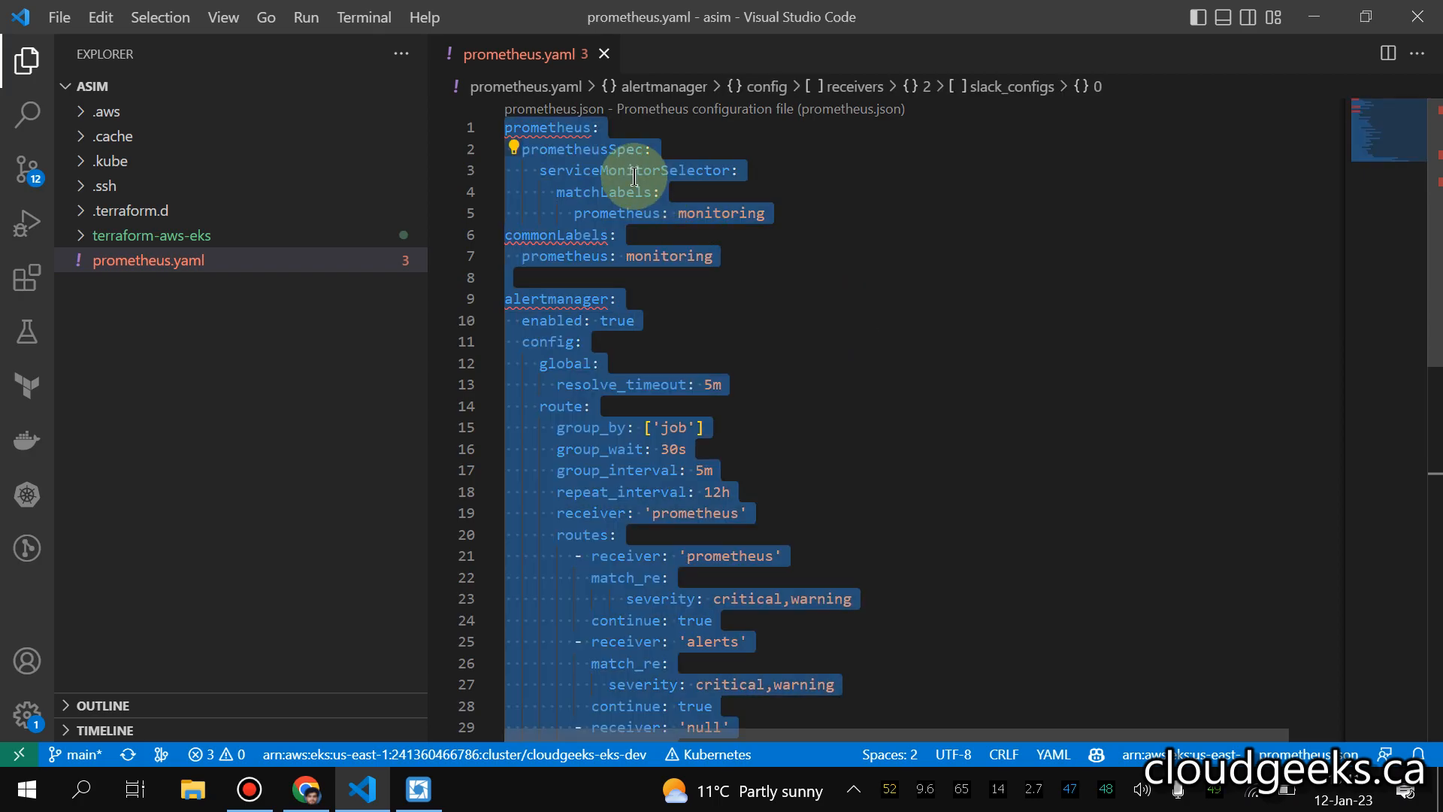
right_click(633, 176)
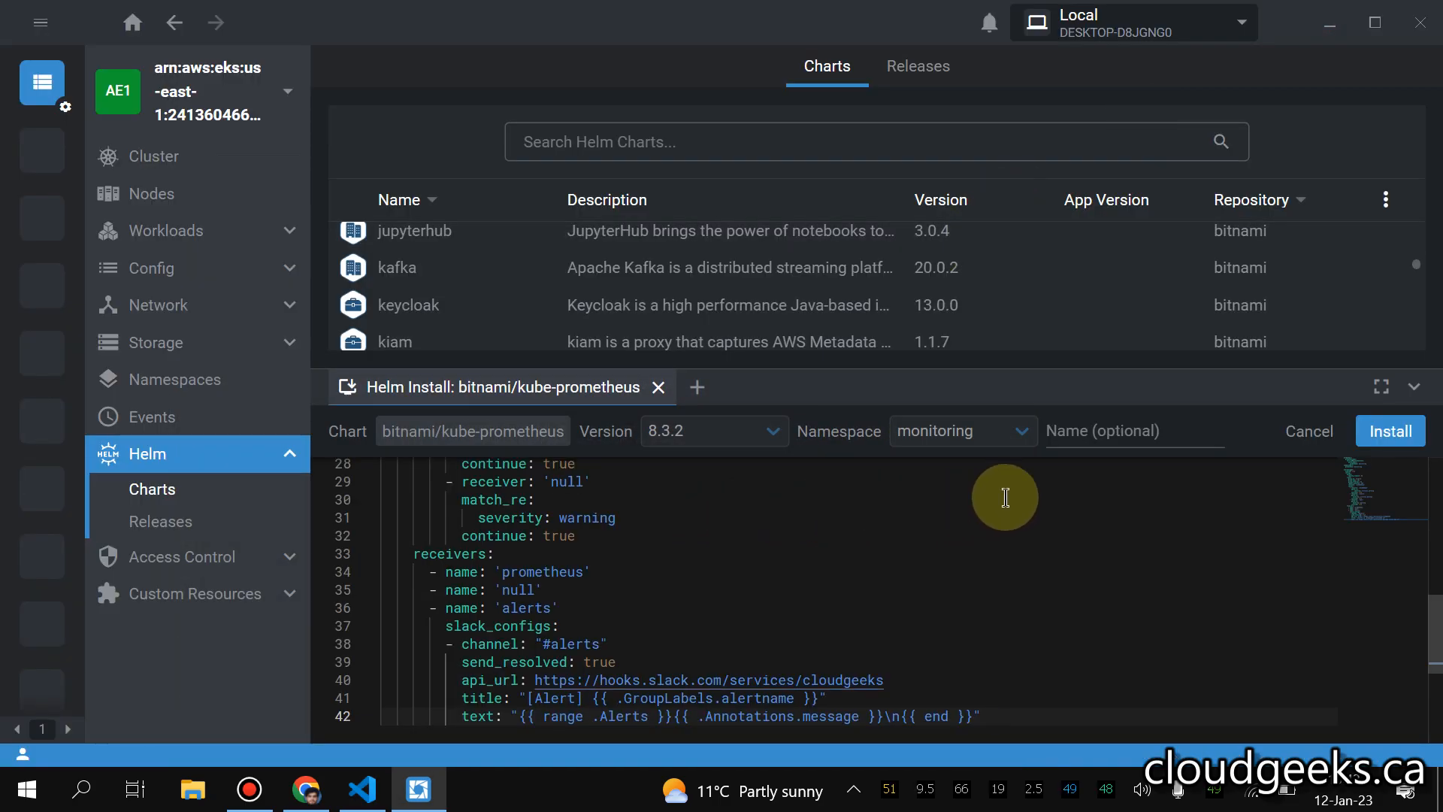
mouse_move(1317, 398)
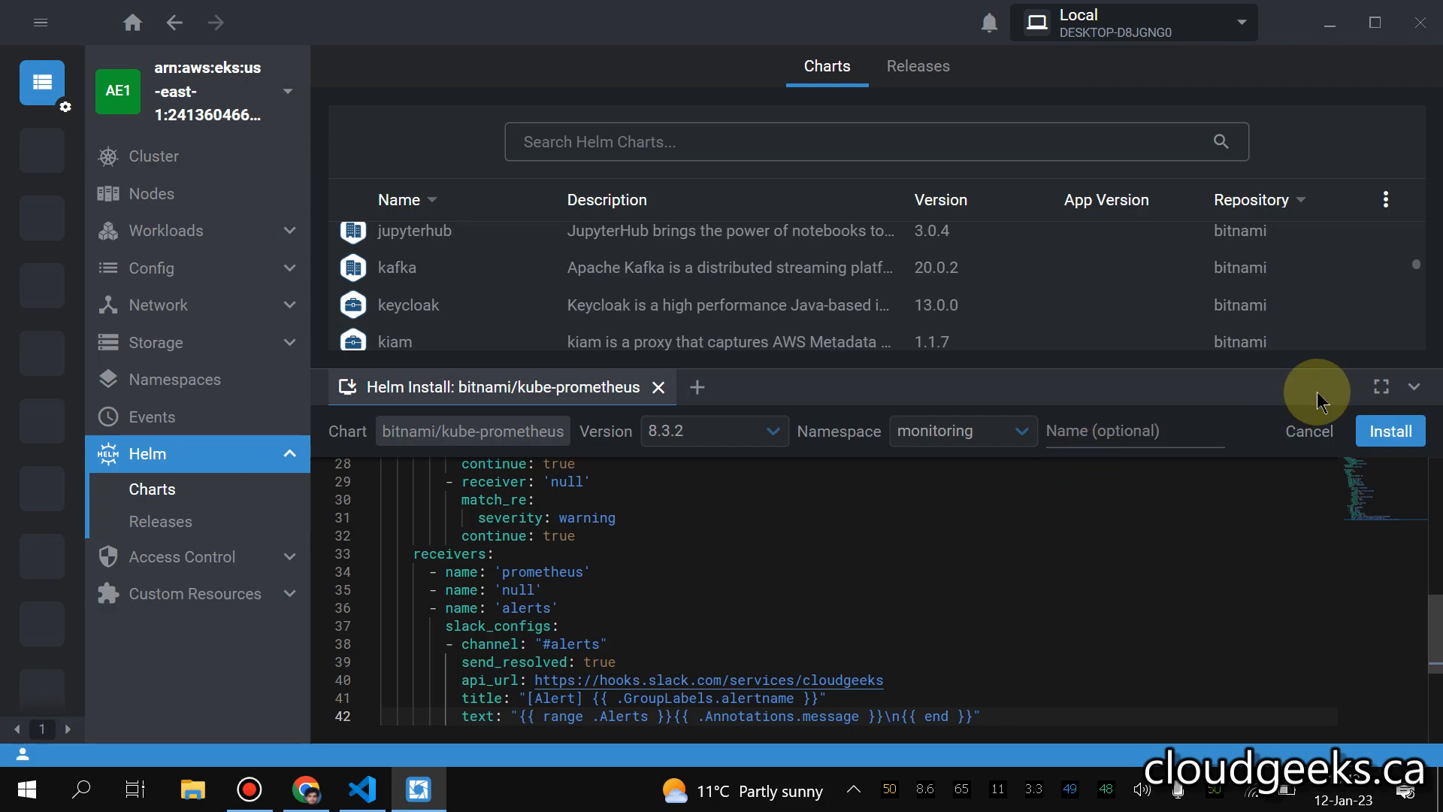
- Install kube-prometheus into monitoring using the pasted alerting and Slack receiver values
left_click(1389, 430)
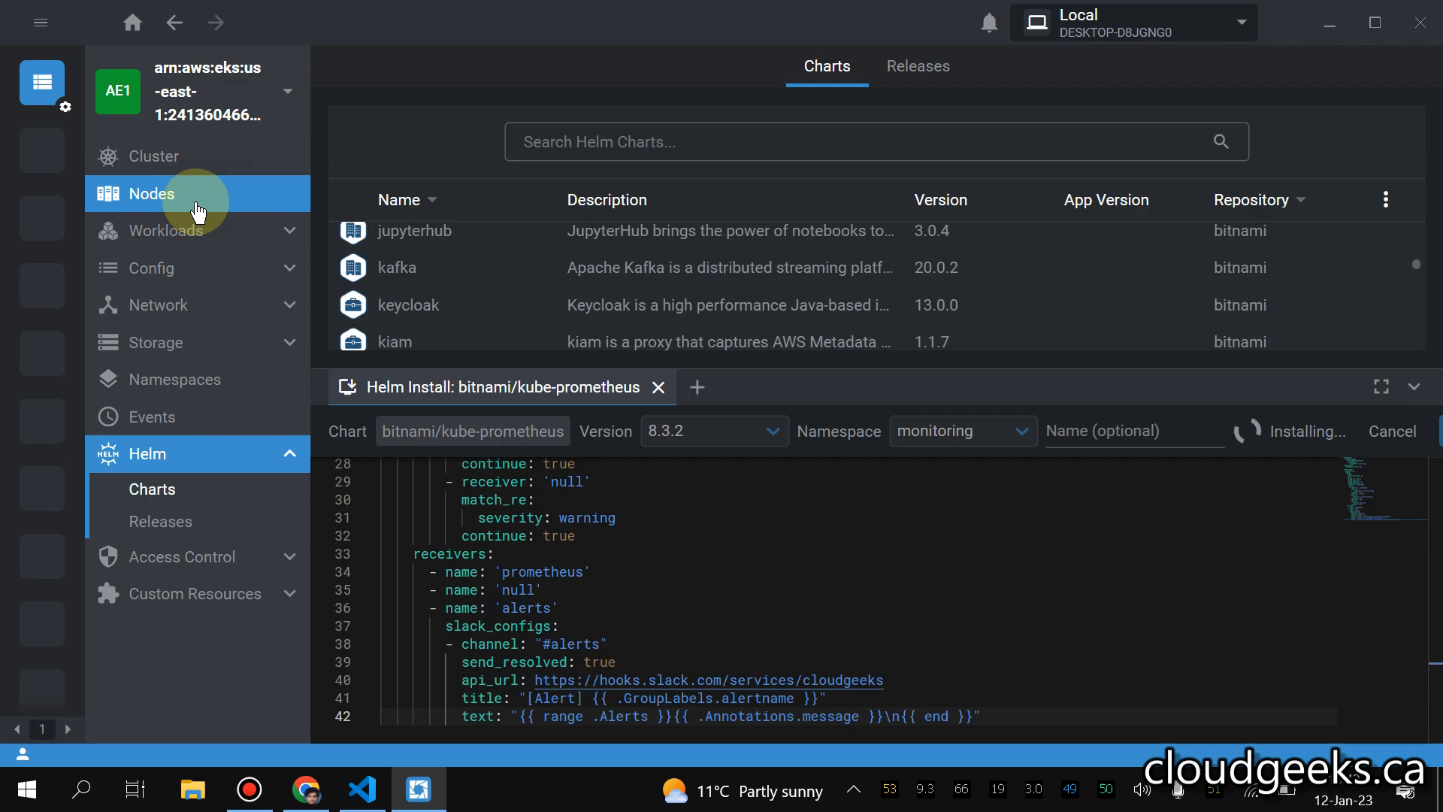
- List pods filtered to the monitoring namespace, showing six running Prometheus and Alertmanager pods
left_click(171, 230)
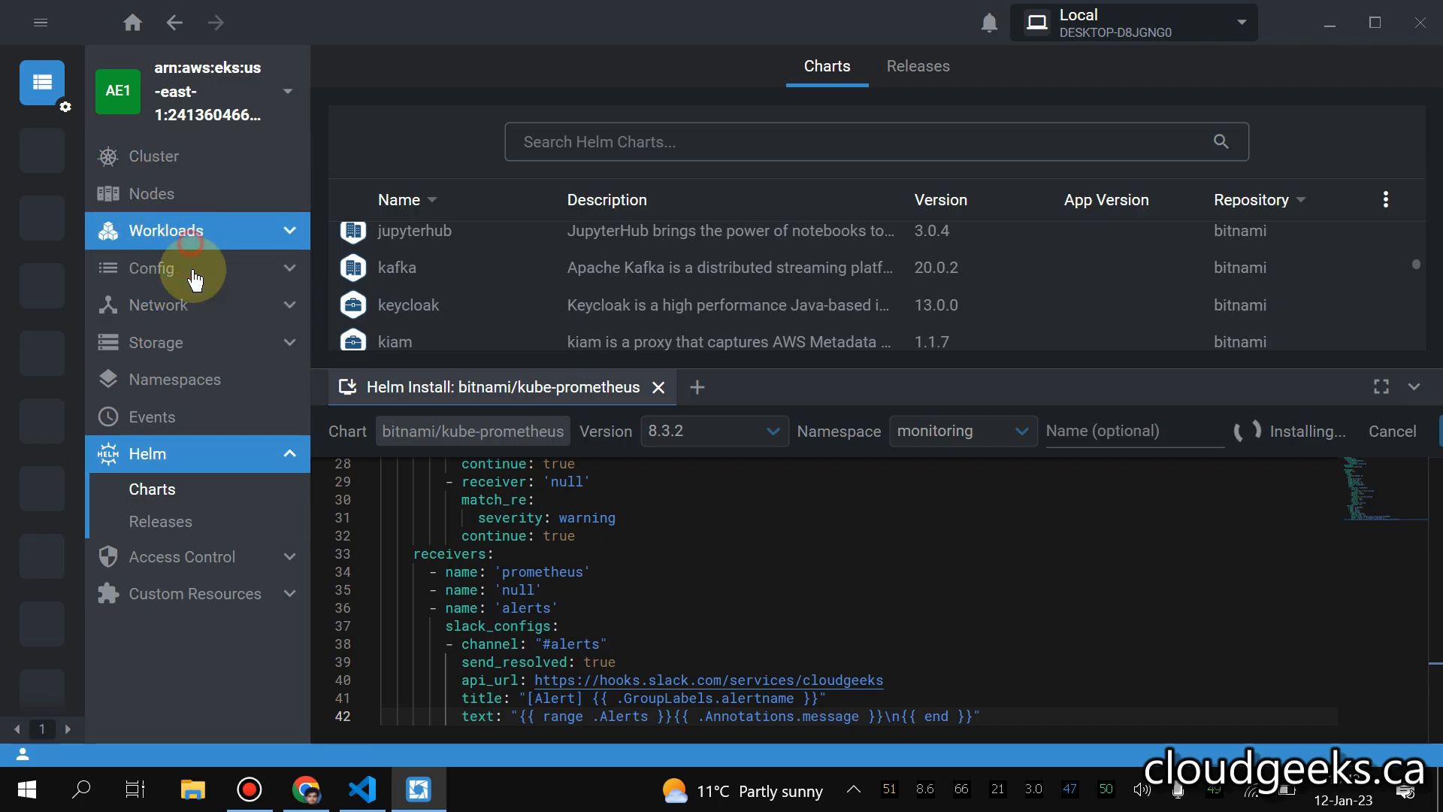
left_click(166, 230)
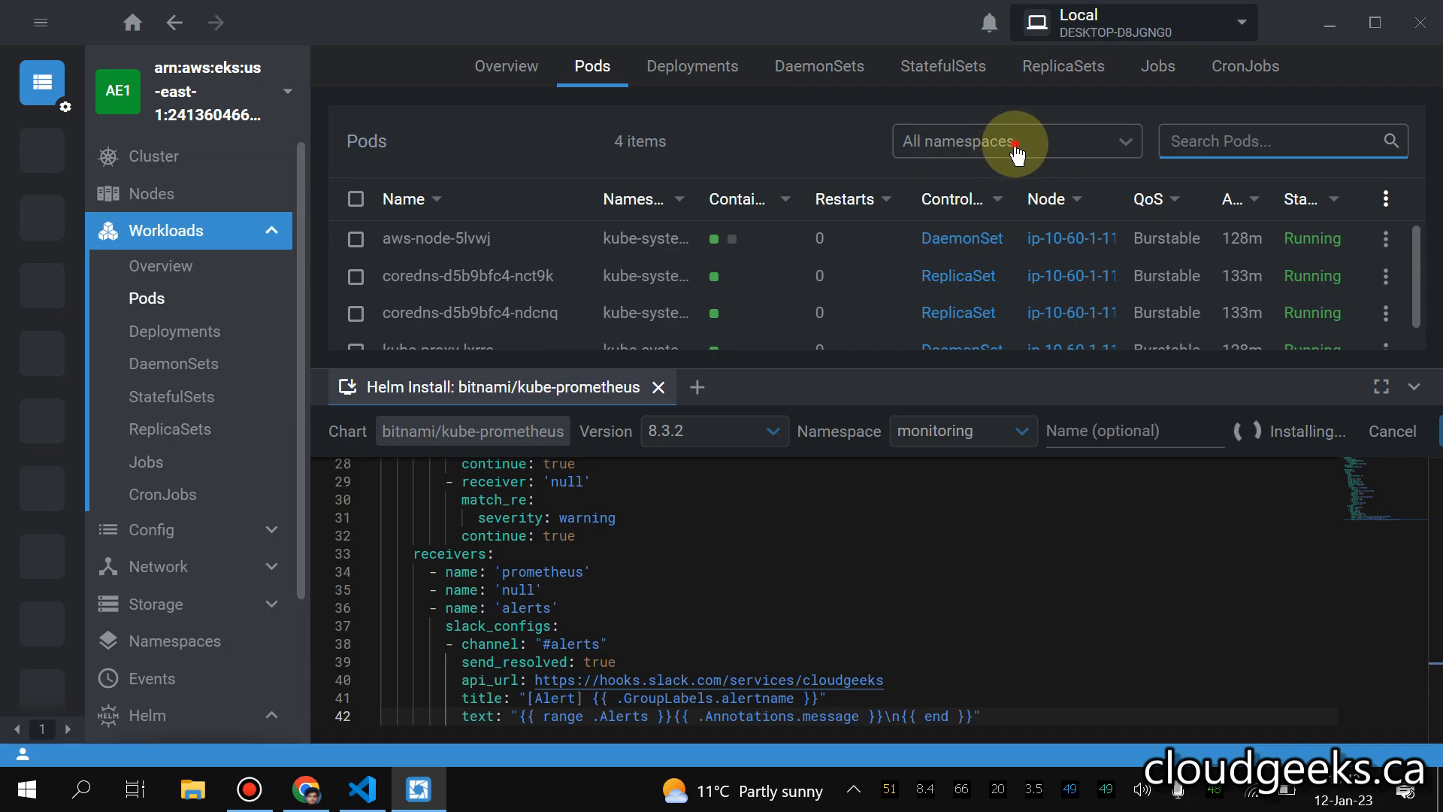
left_click(1015, 140)
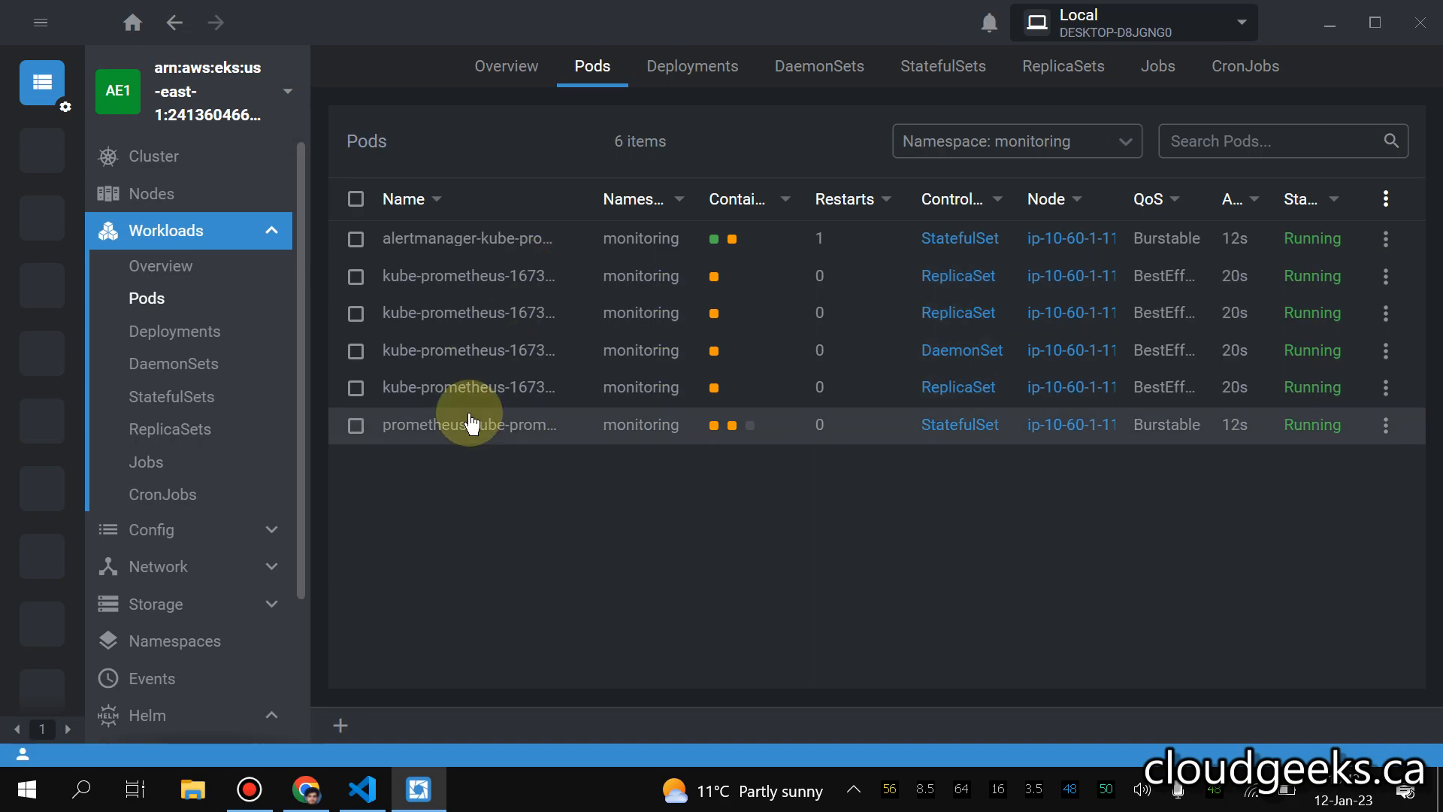
left_click(153, 155)
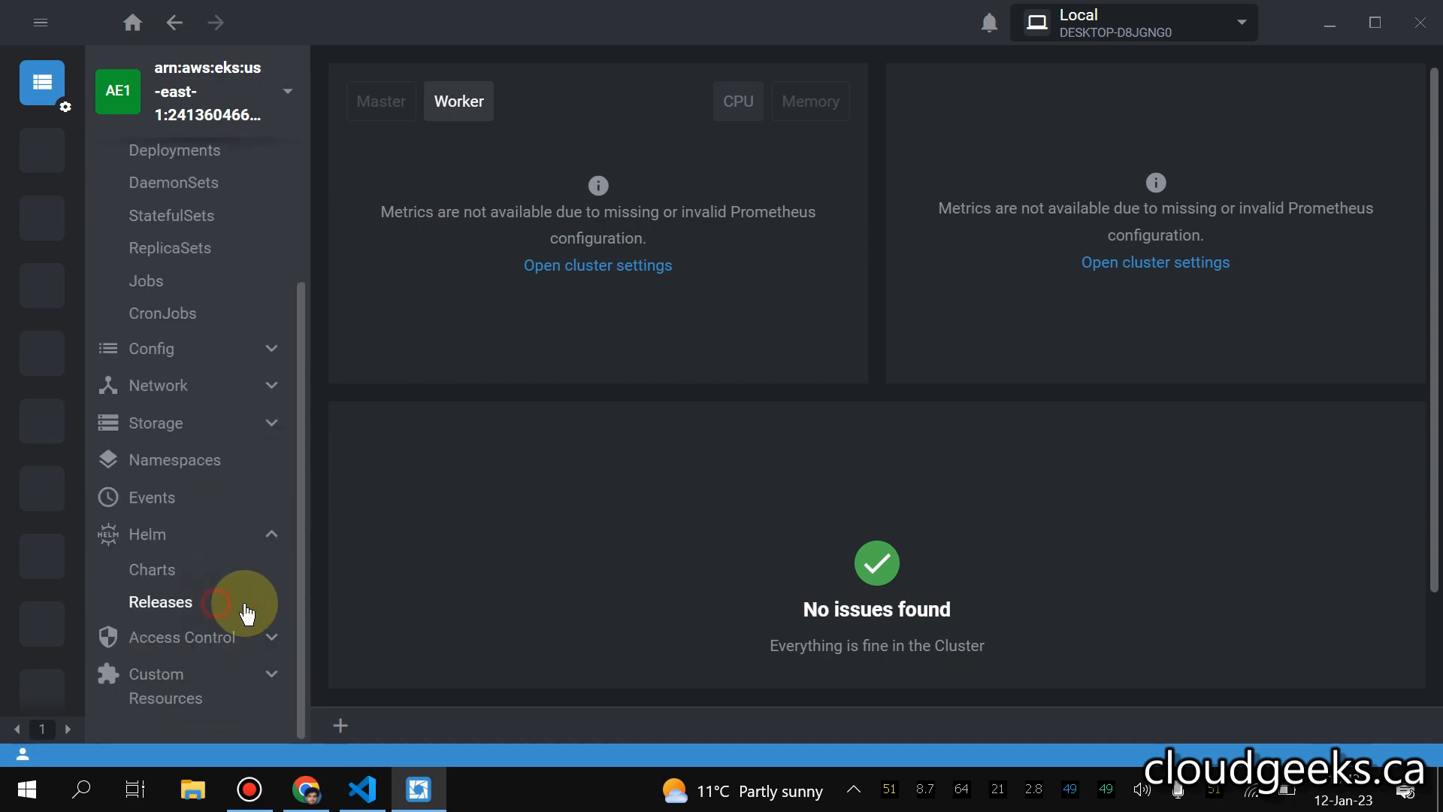
- Confirm kube-prometheus 8.3.2 is Deployed under Helm releases, then view the six monitoring pods
left_click(160, 602)
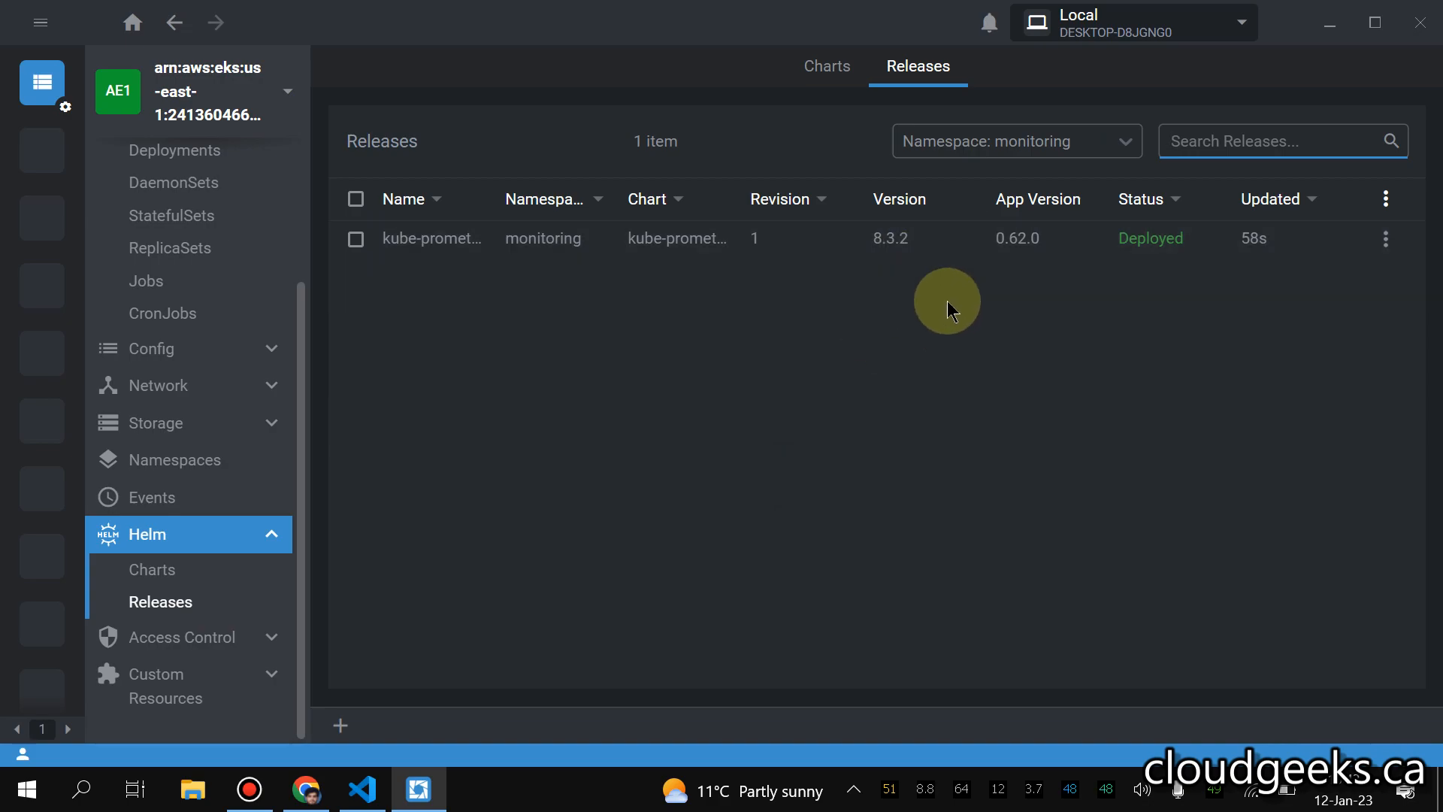
mouse_move(431, 486)
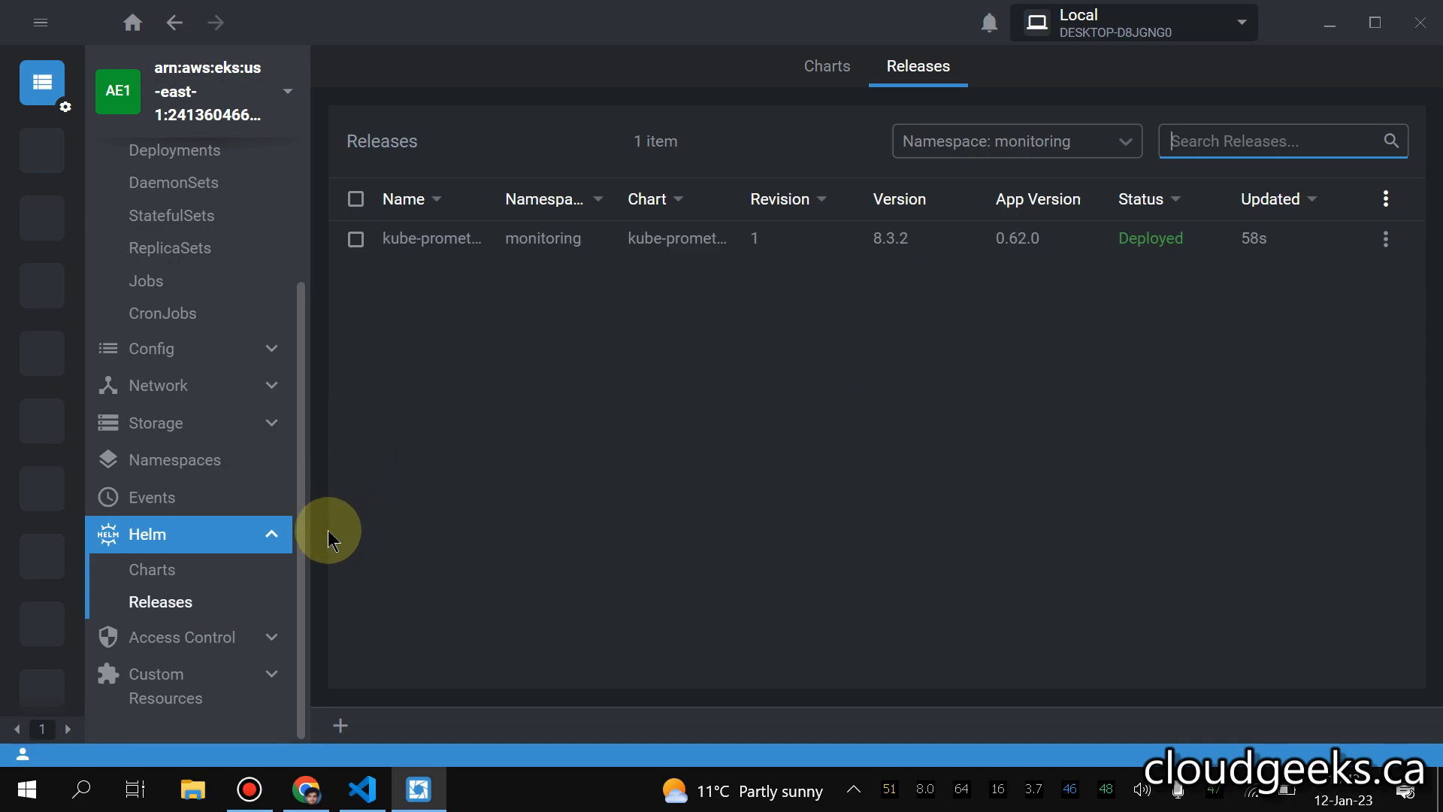
mouse_move(513, 388)
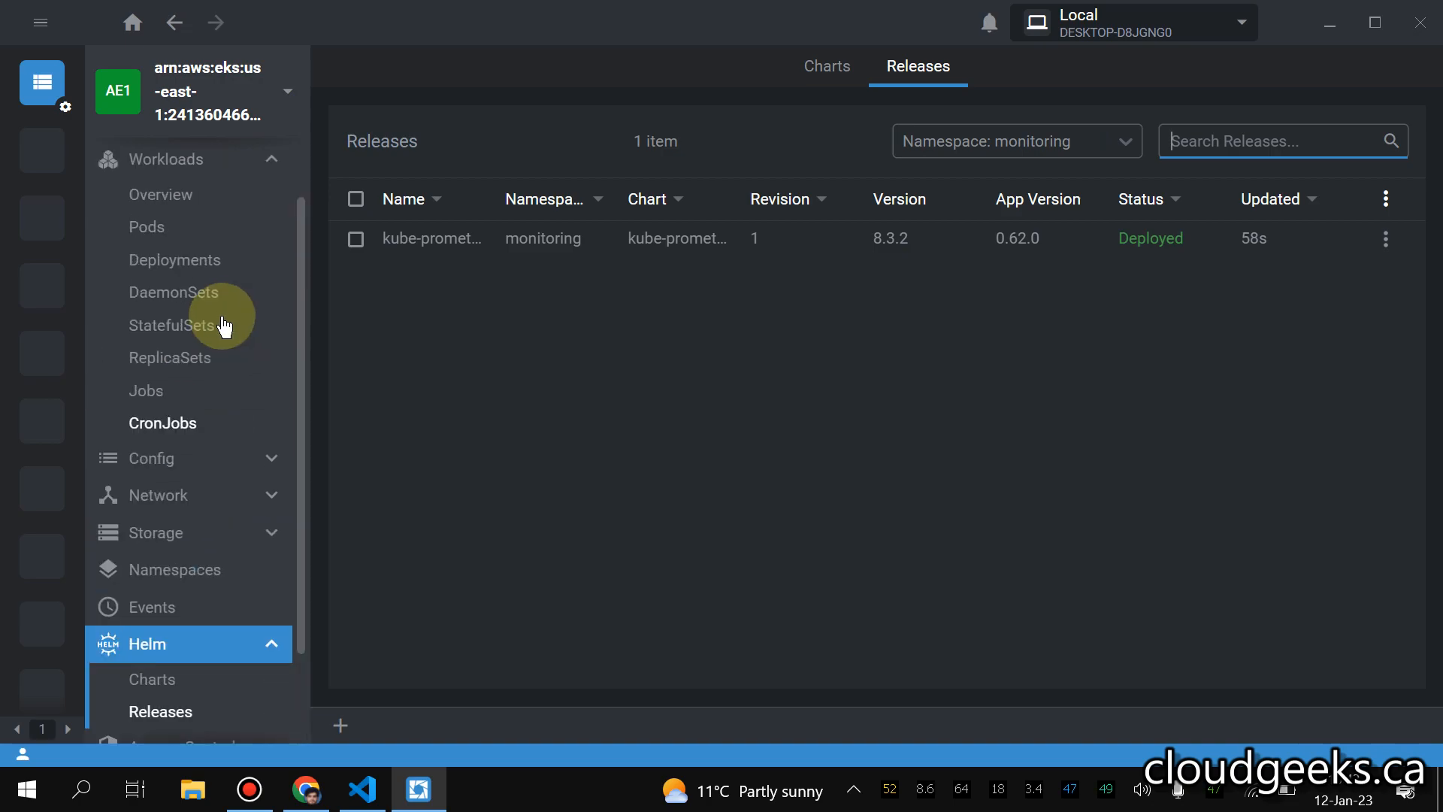
left_click(145, 226)
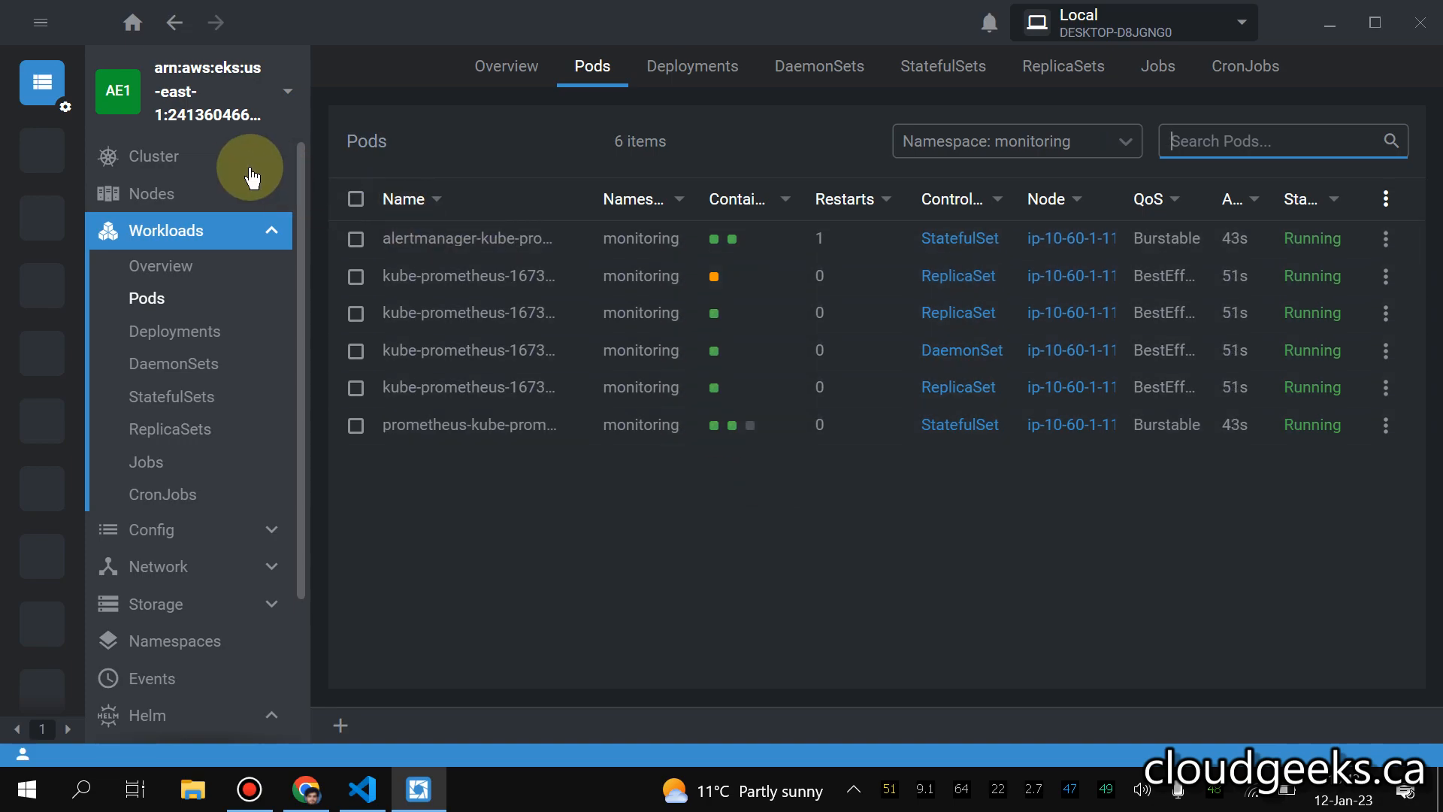
- Show the cluster memory usage chart, then list nodes showing one Ready node
left_click(154, 156)
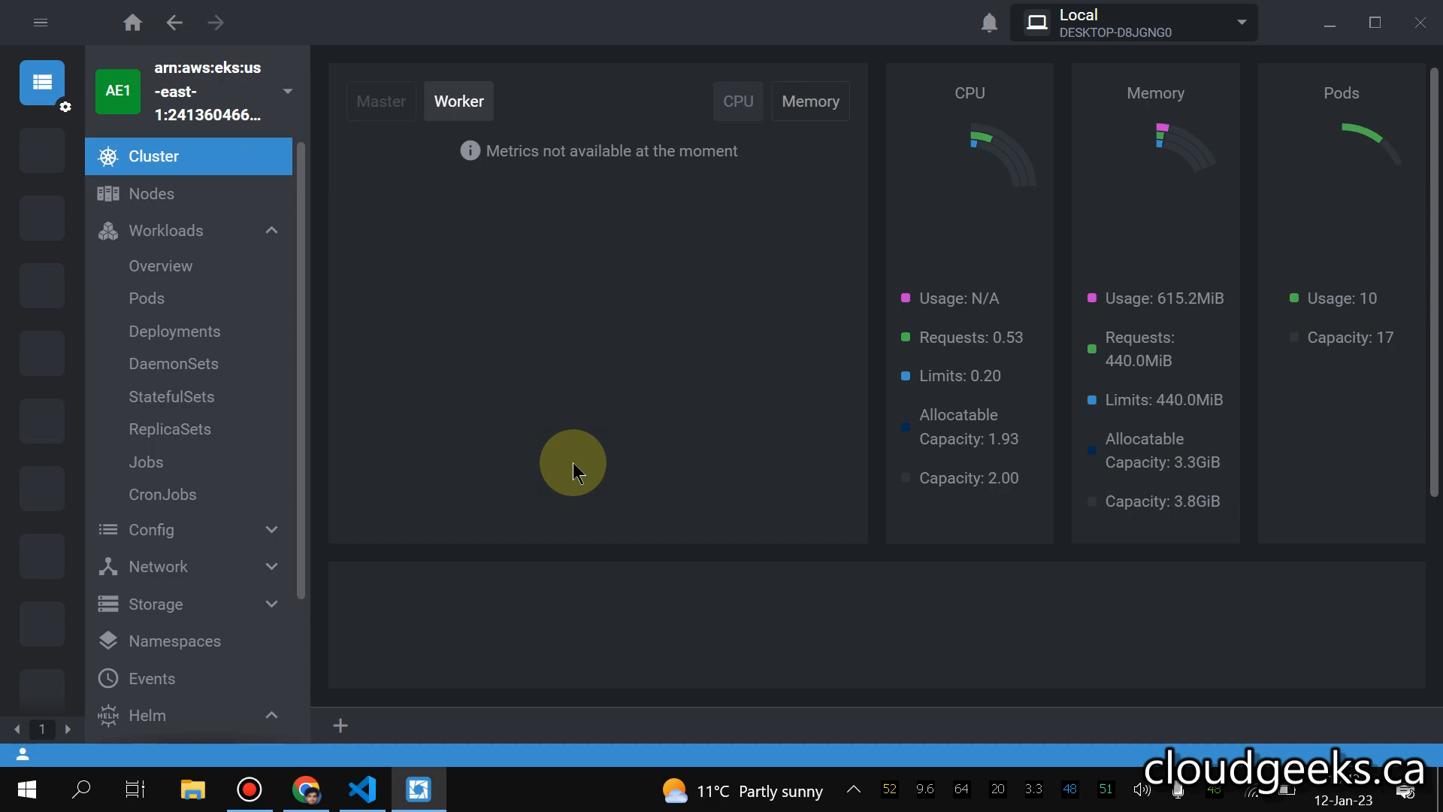
mouse_move(647, 386)
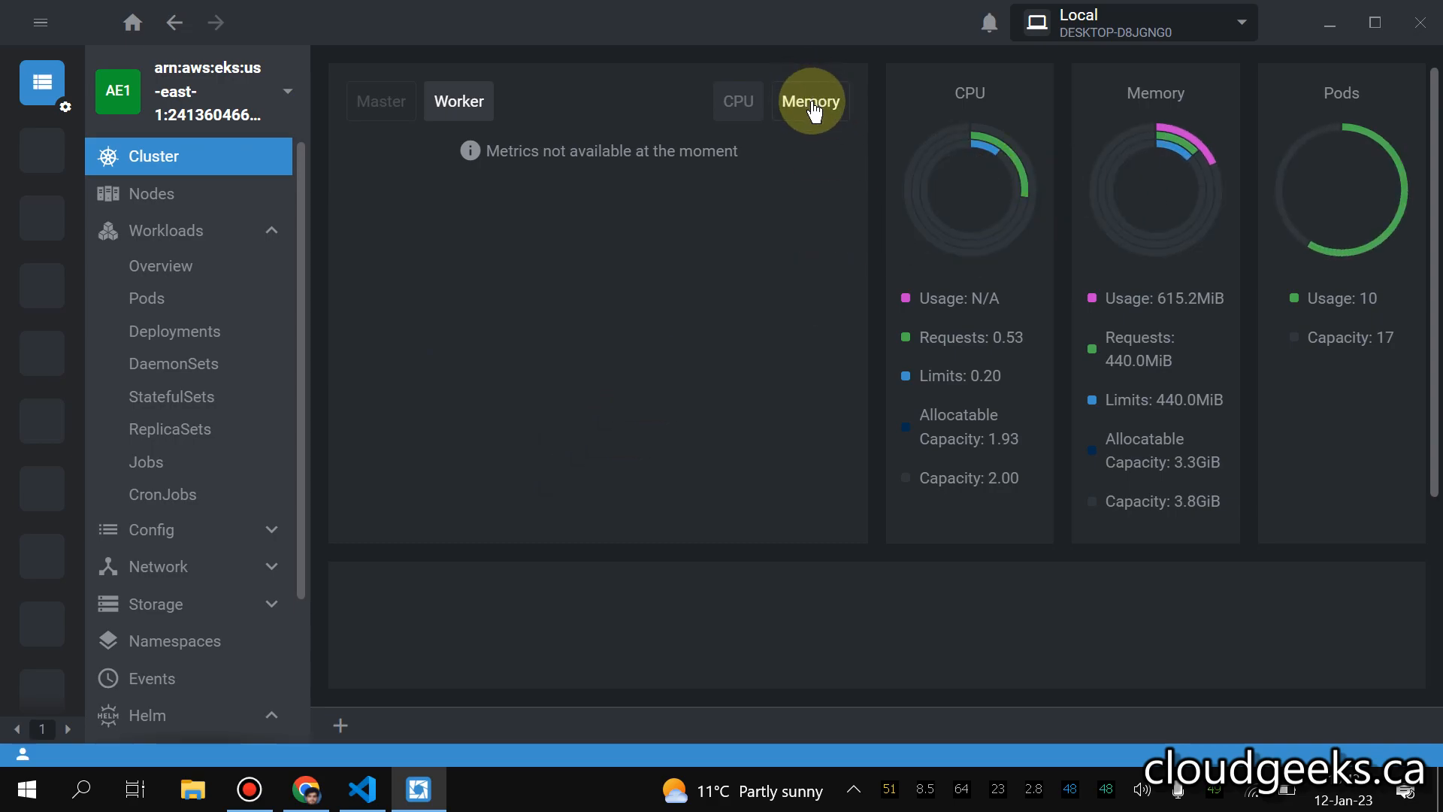
left_click(810, 102)
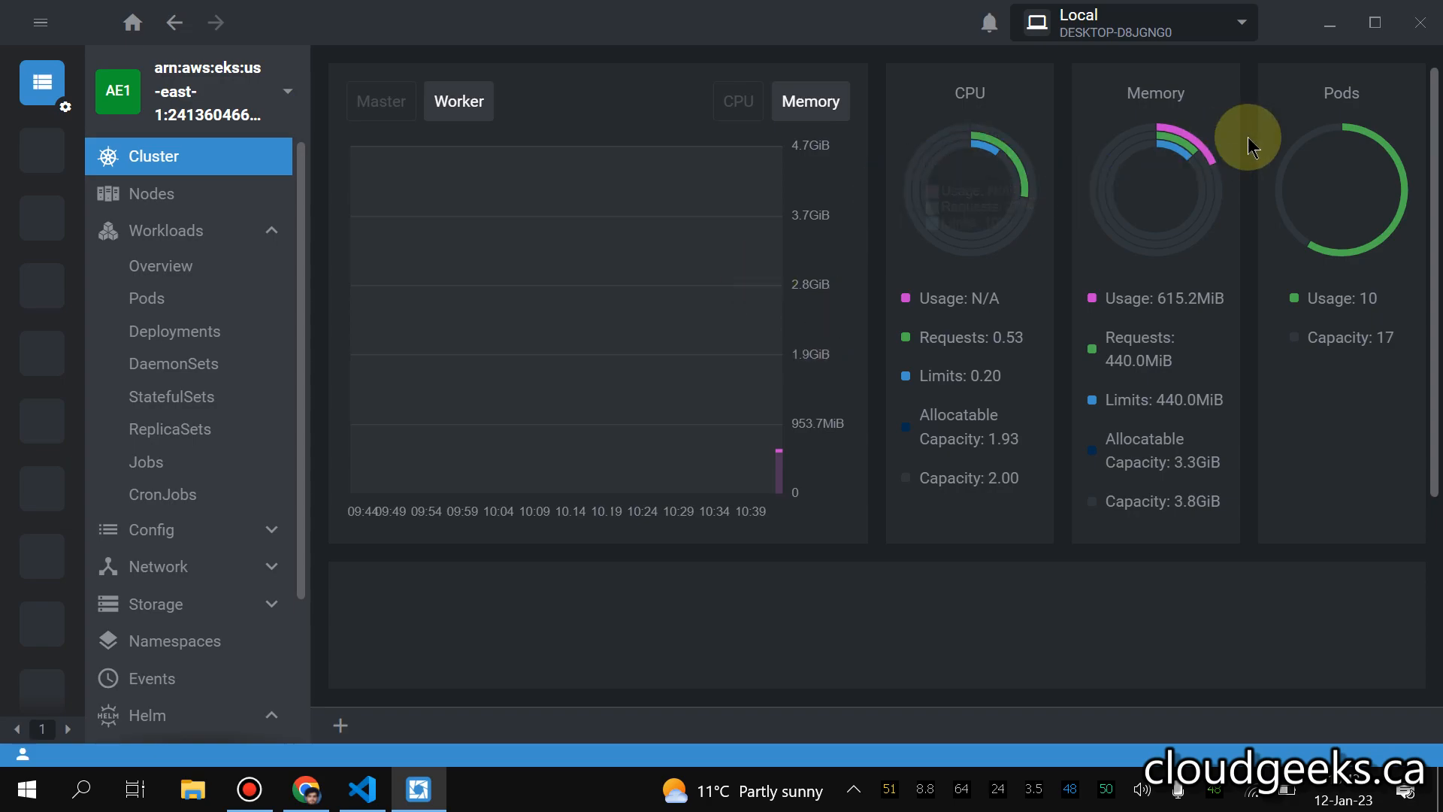
left_click(151, 193)
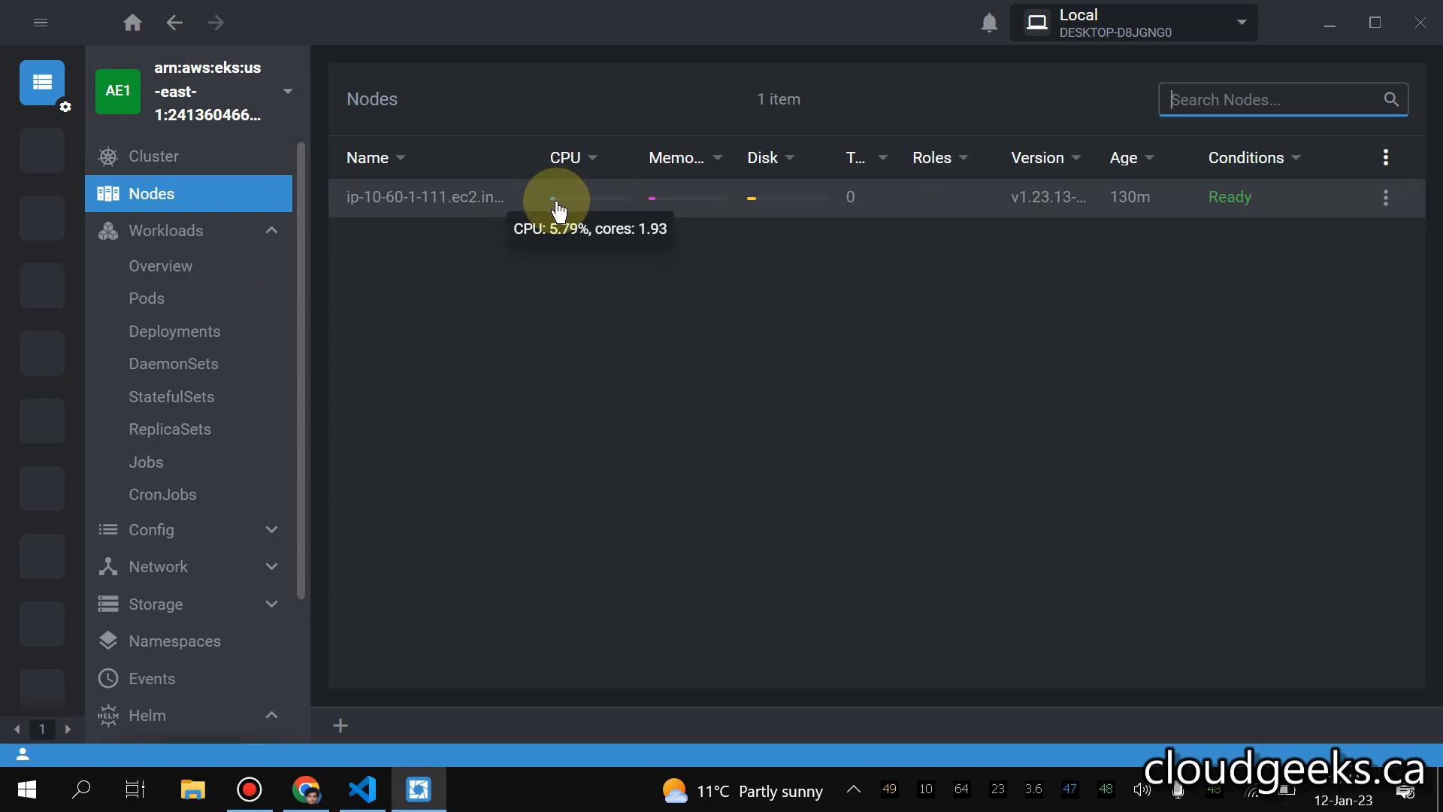
mouse_move(688, 208)
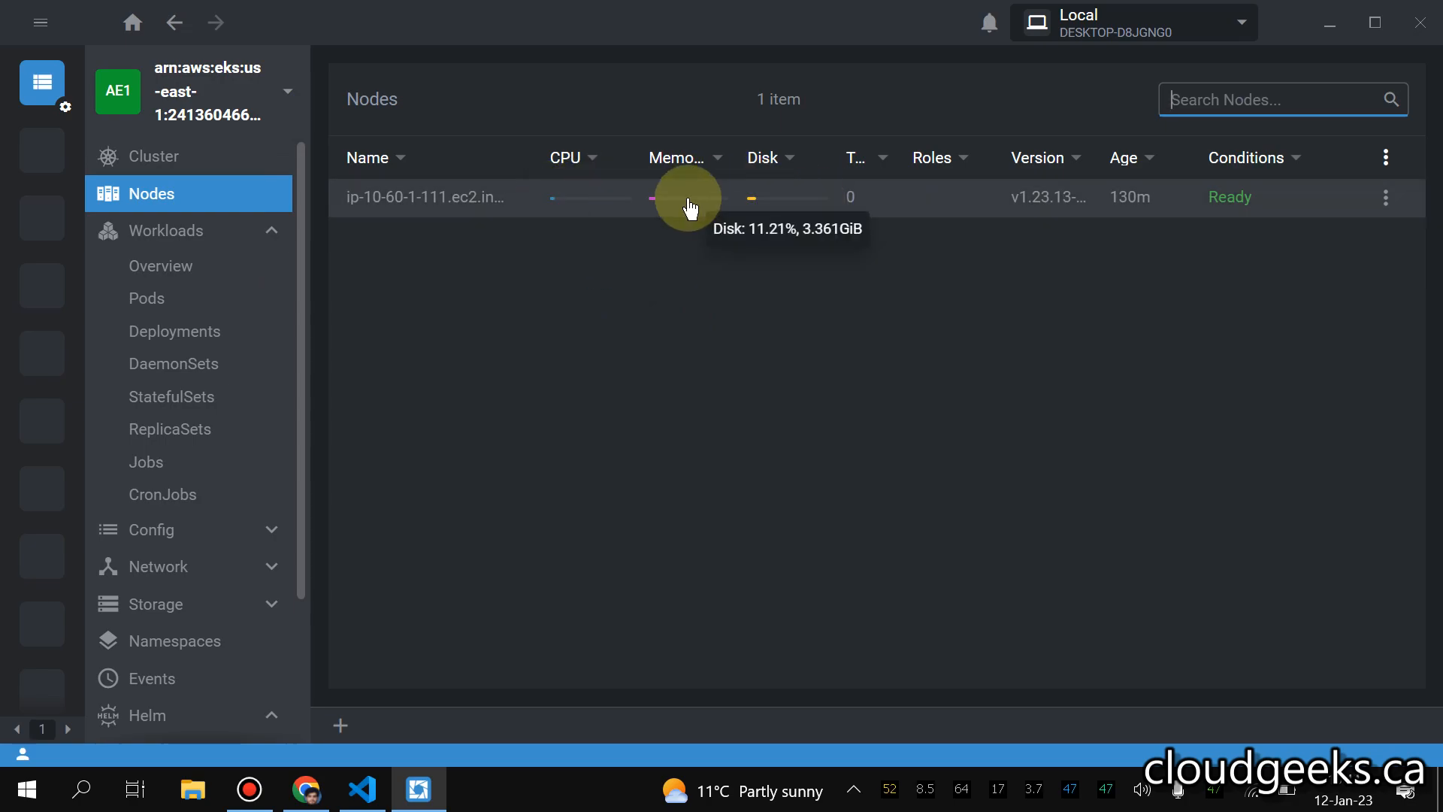
mouse_move(886, 218)
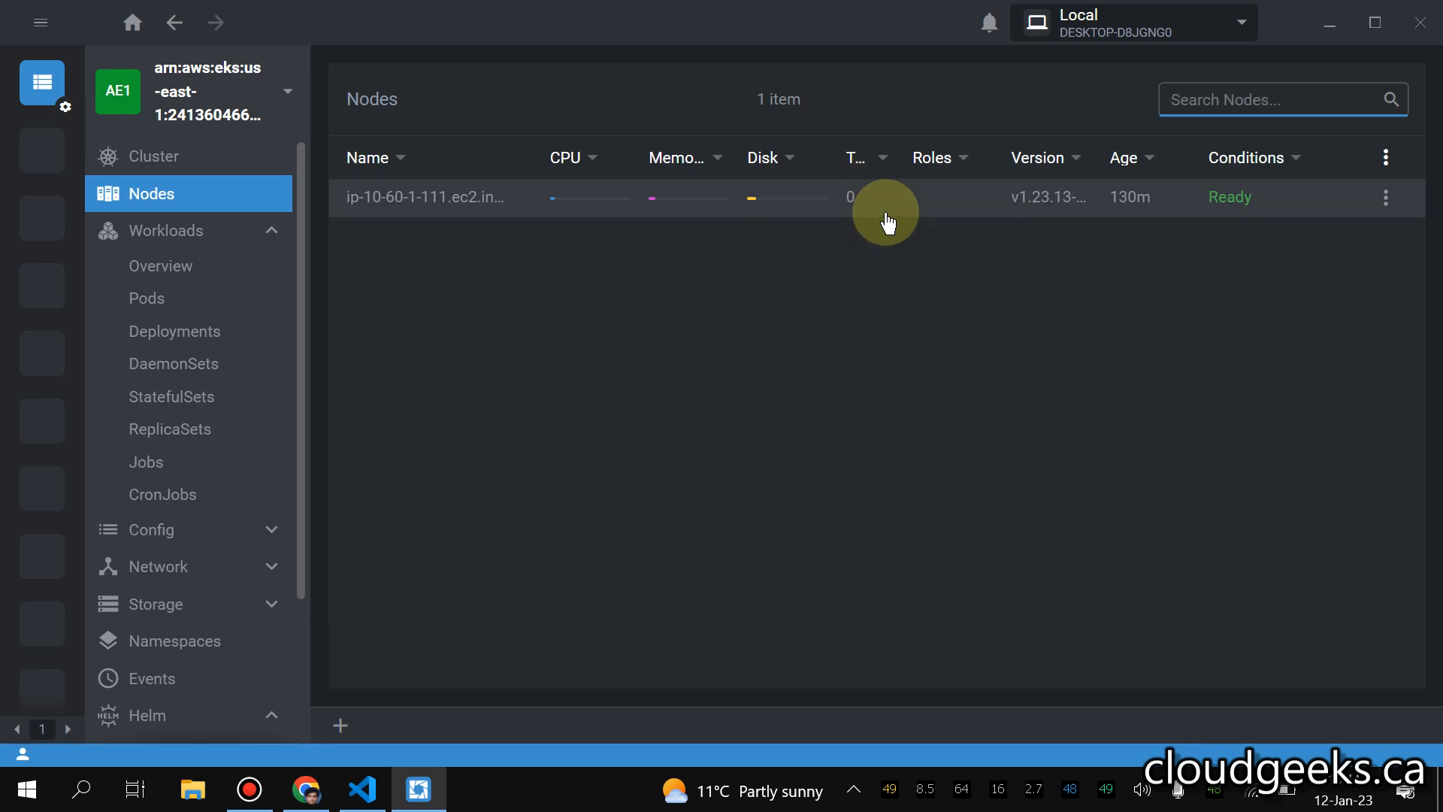
mouse_move(163, 266)
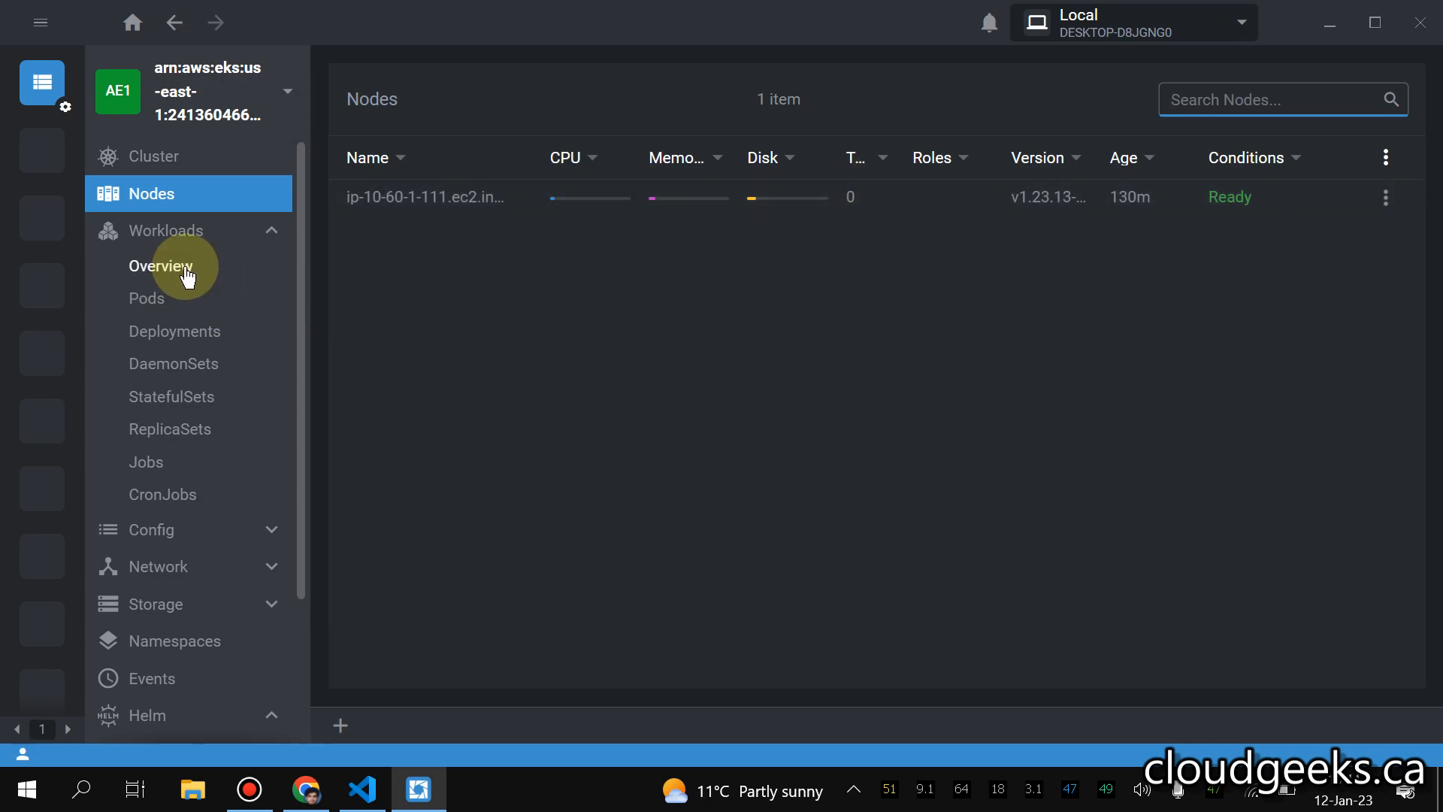
- Review the workloads overview, check cluster CPU now reads 0.07, and return to the pods
left_click(161, 266)
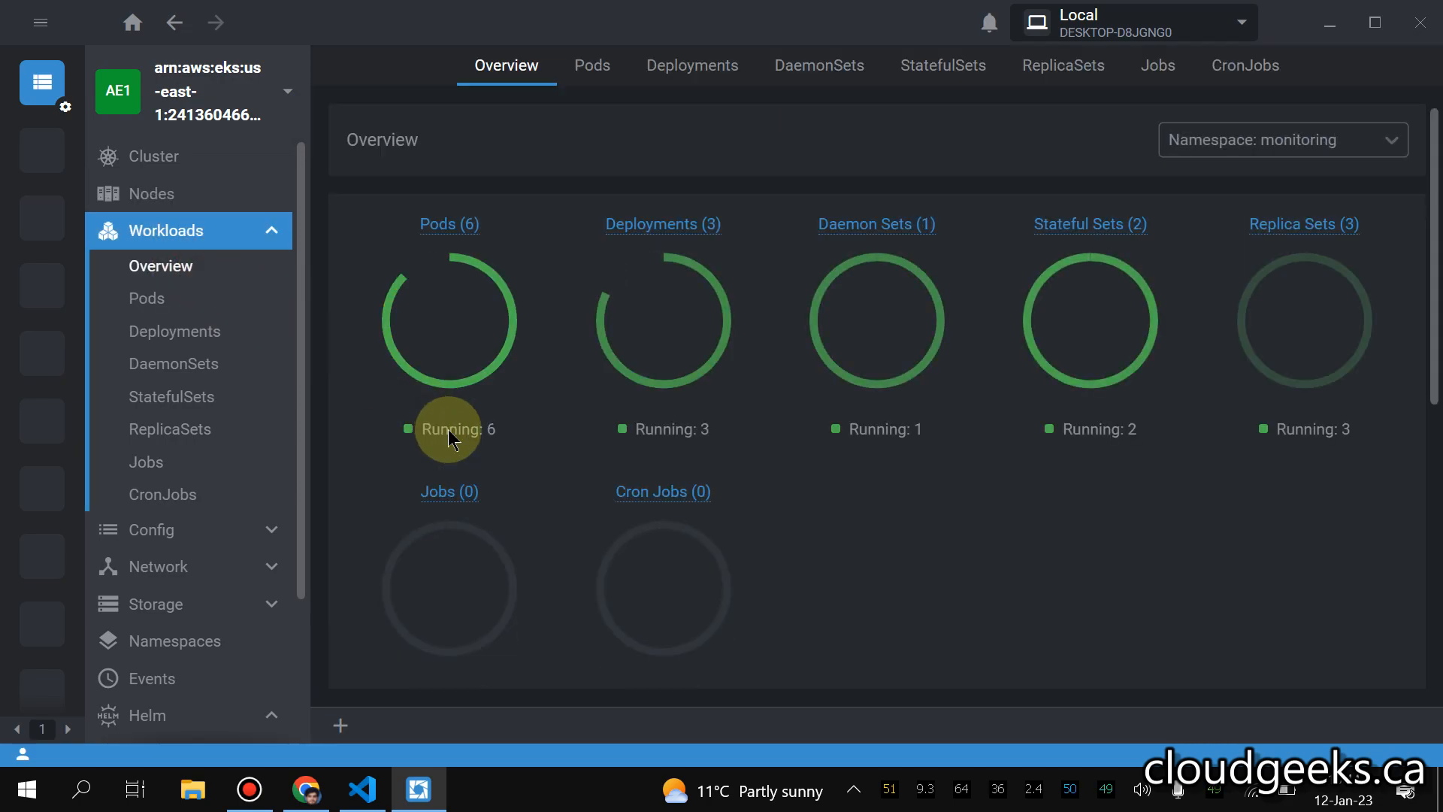
scroll("down", 3)
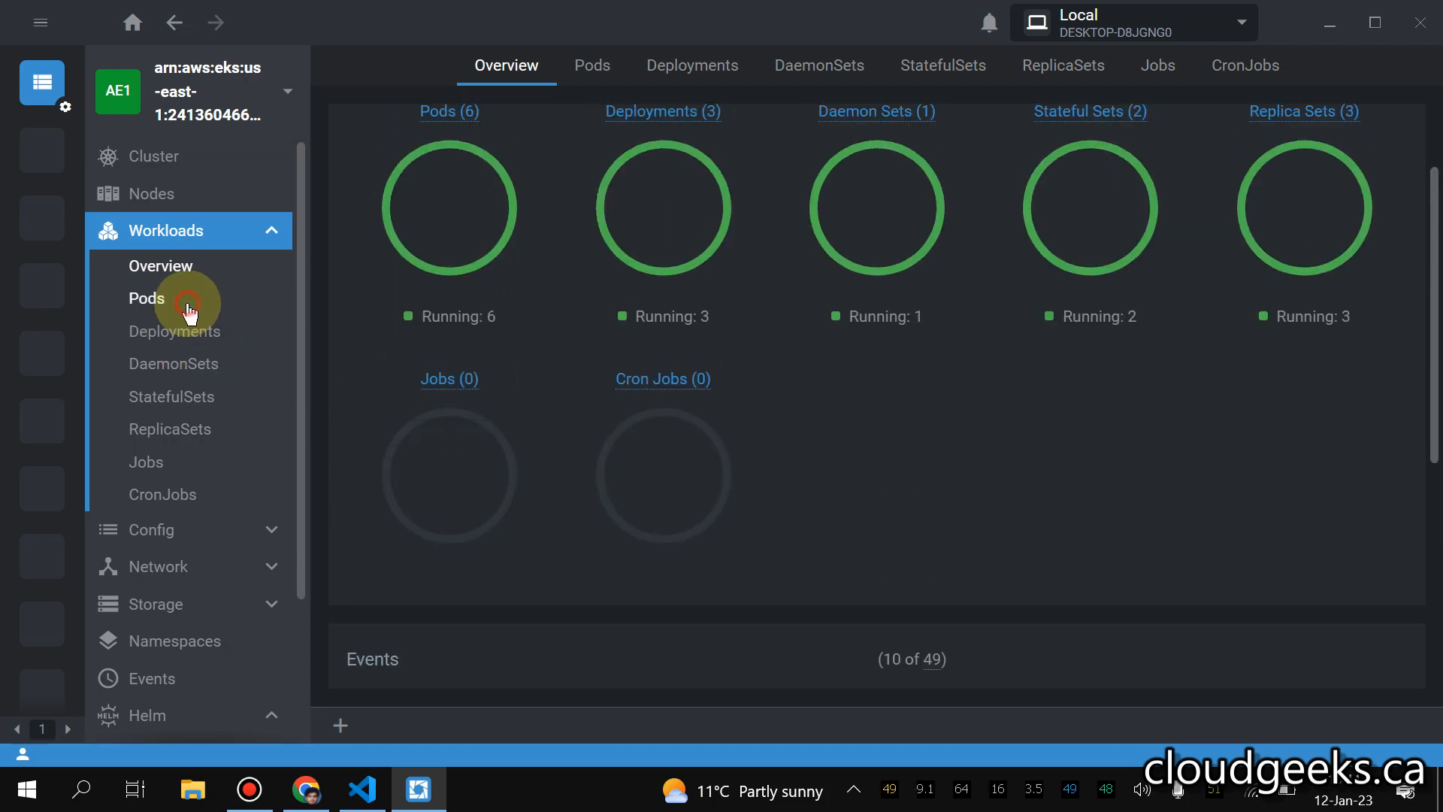
left_click(147, 298)
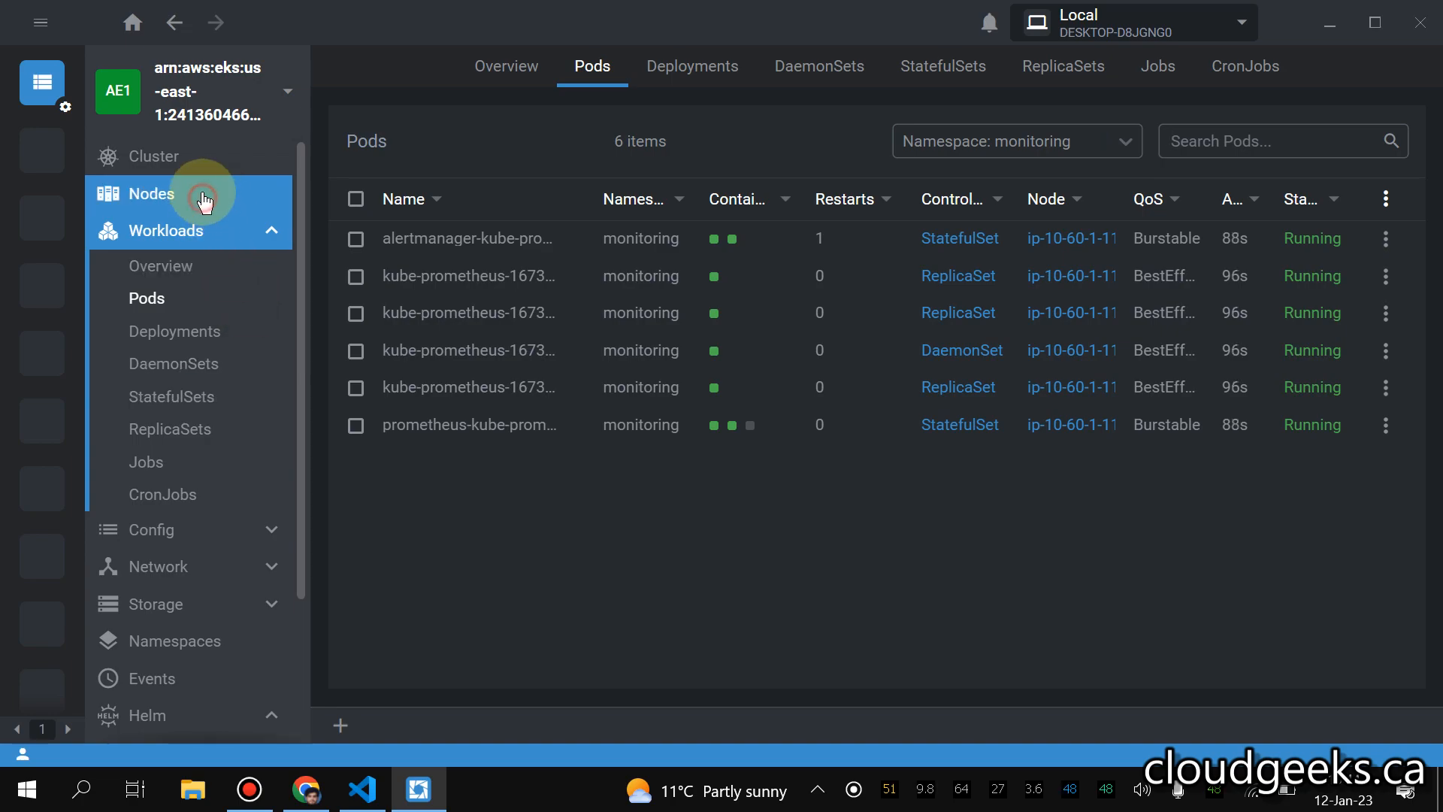
left_click(153, 156)
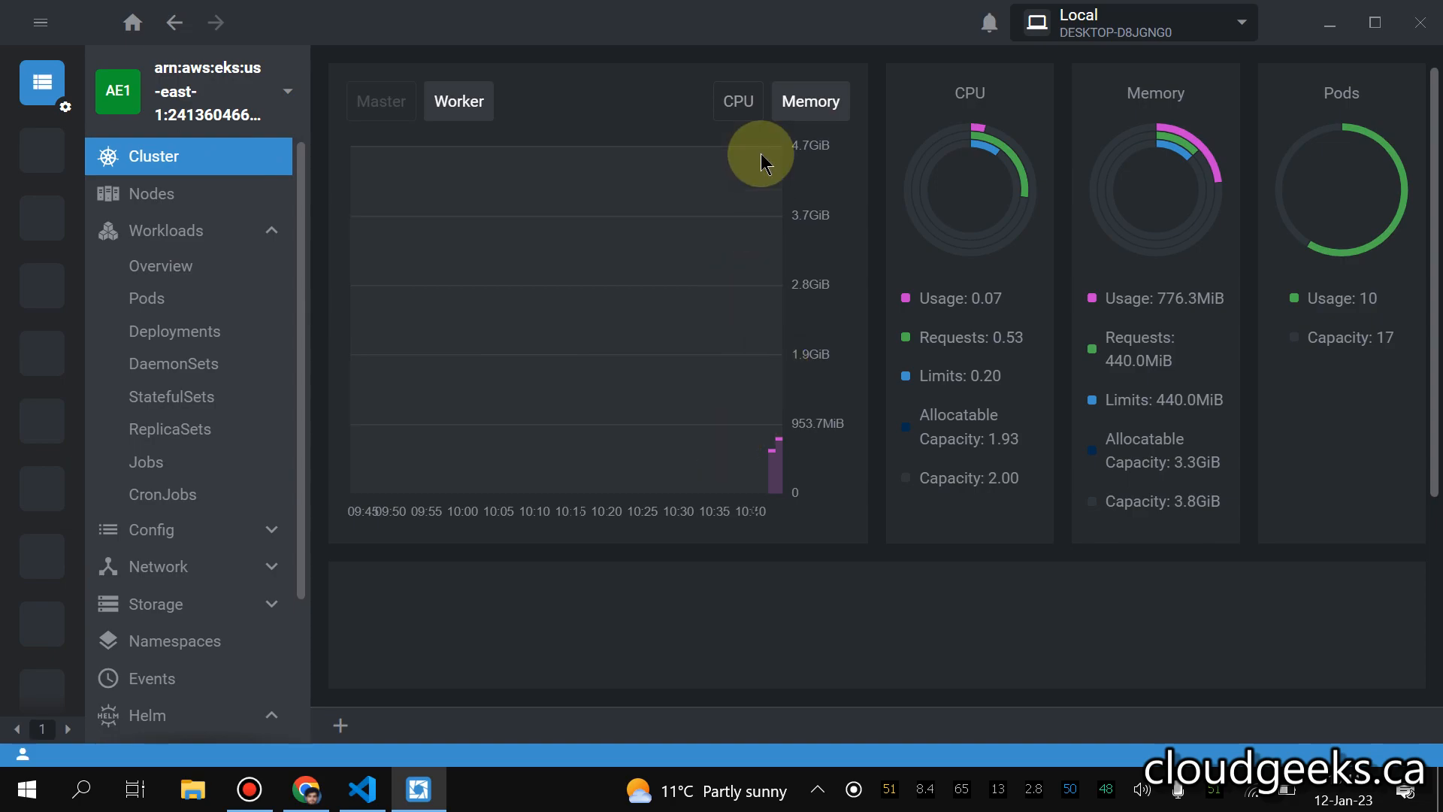
left_click(147, 298)
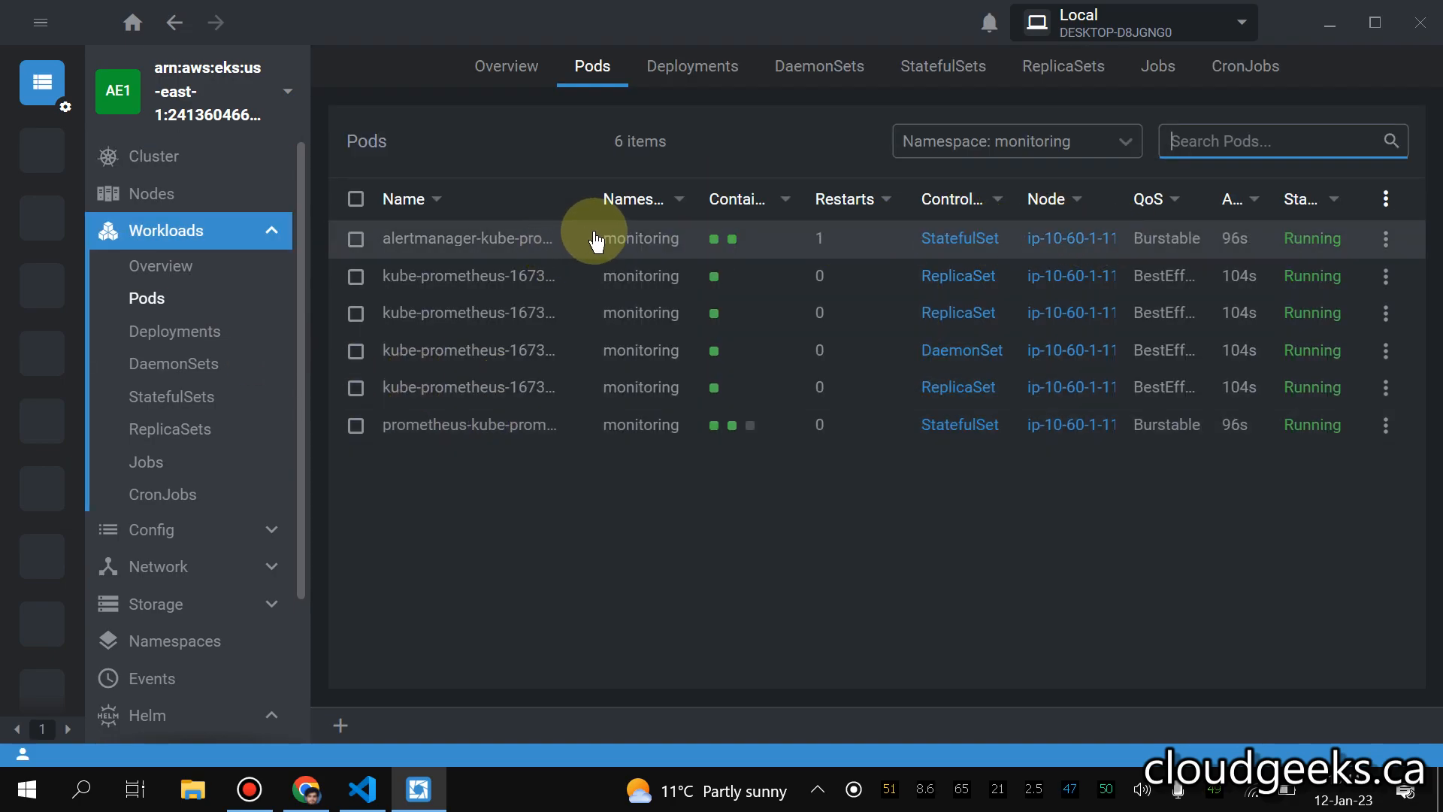
left_click(464, 238)
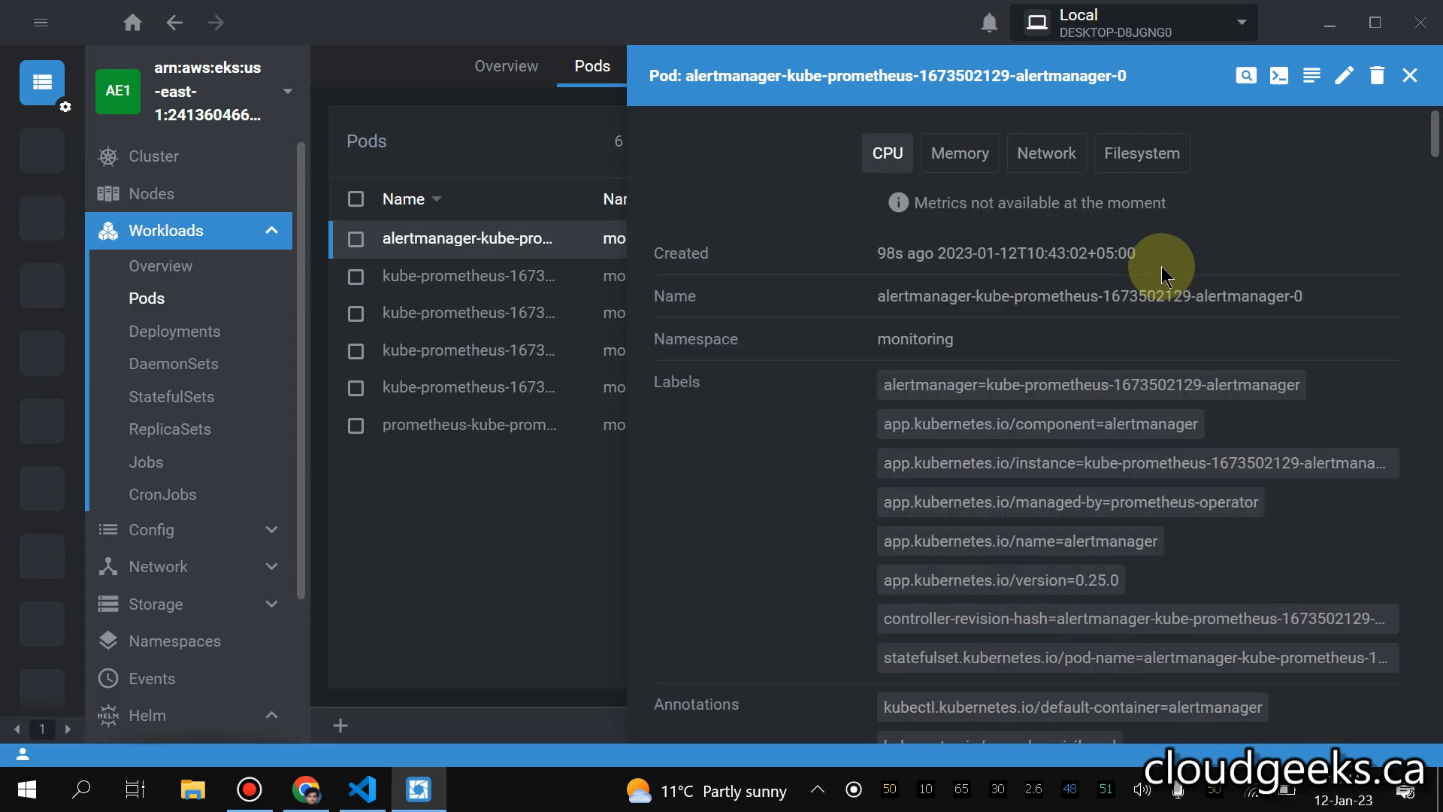
left_click(959, 152)
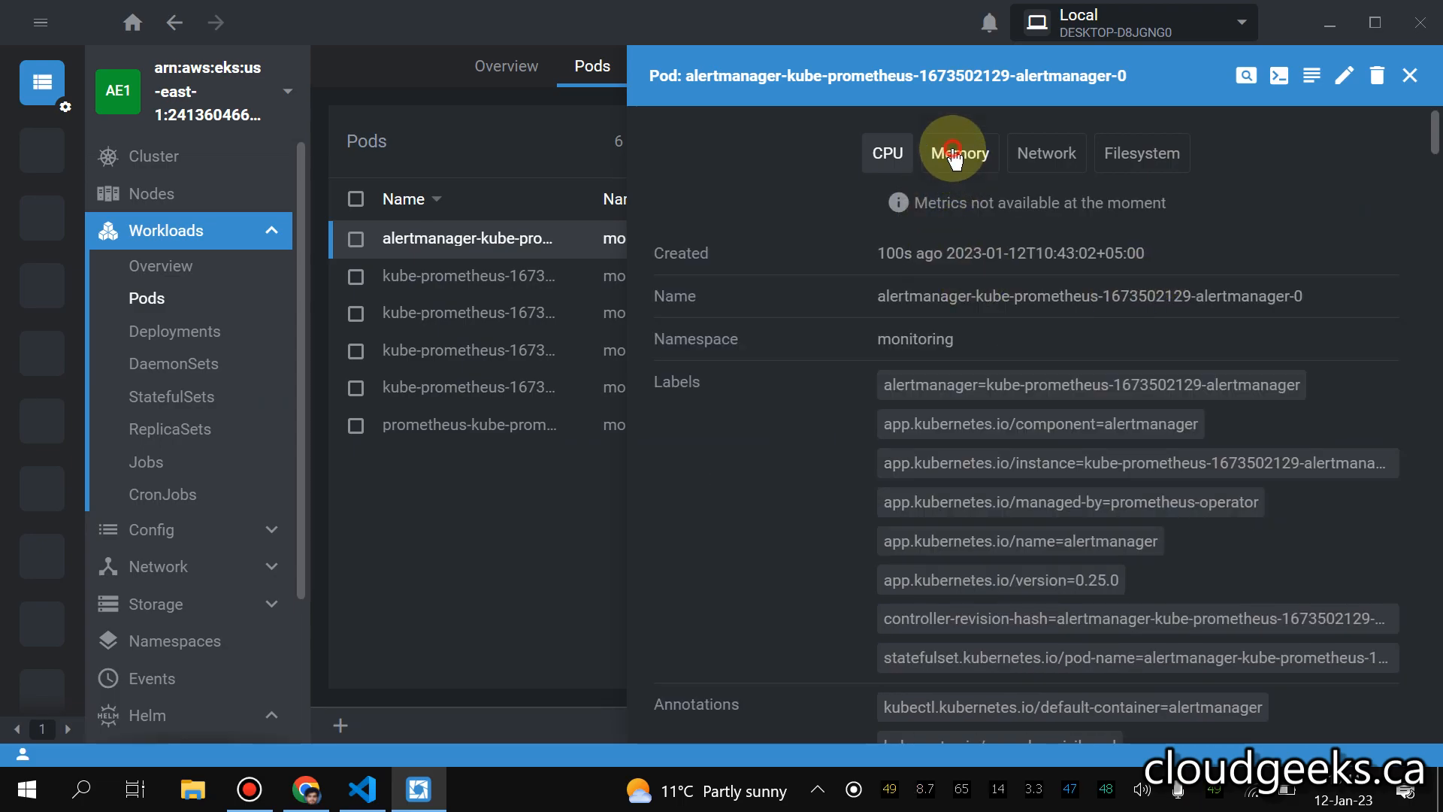
left_click(959, 153)
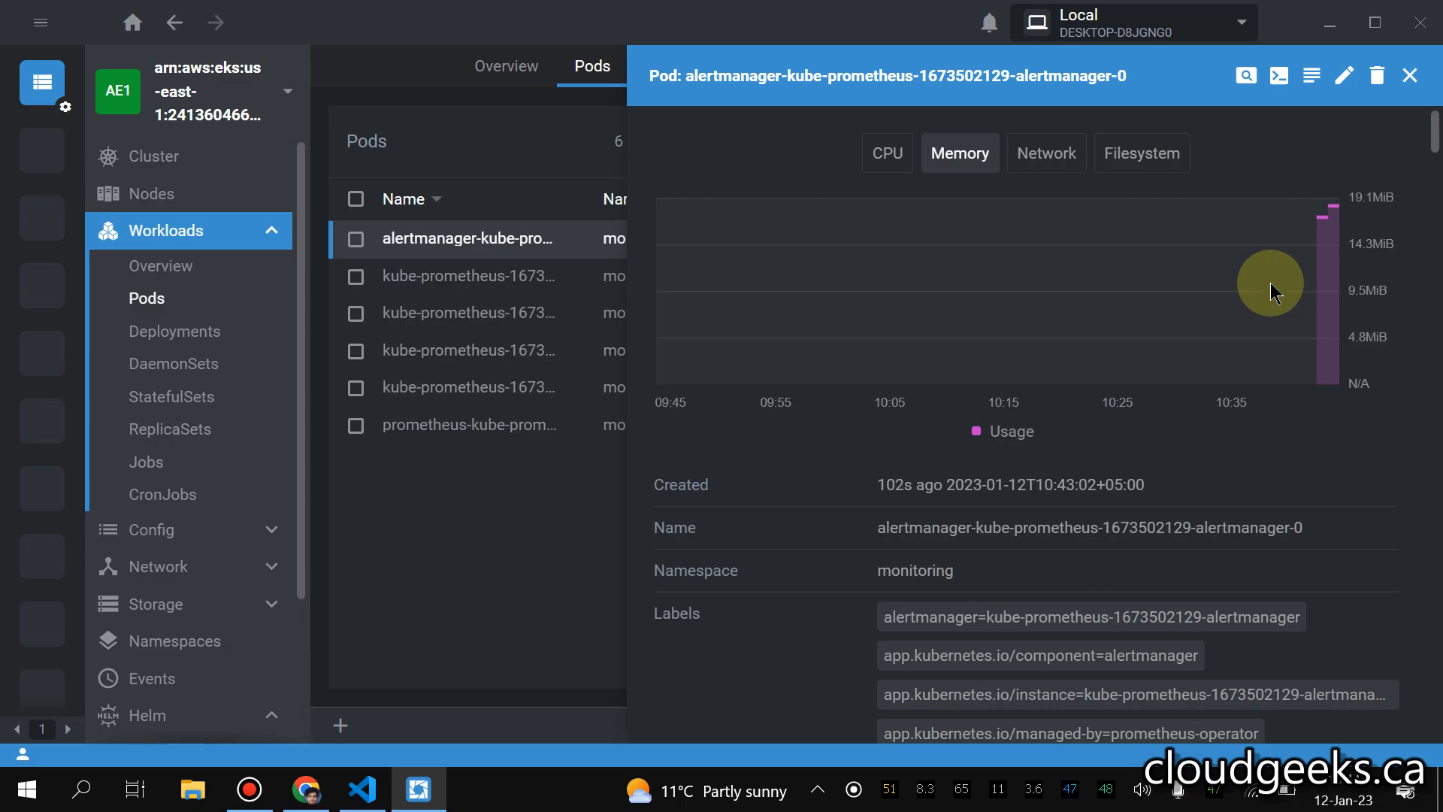
scroll("down", 3)
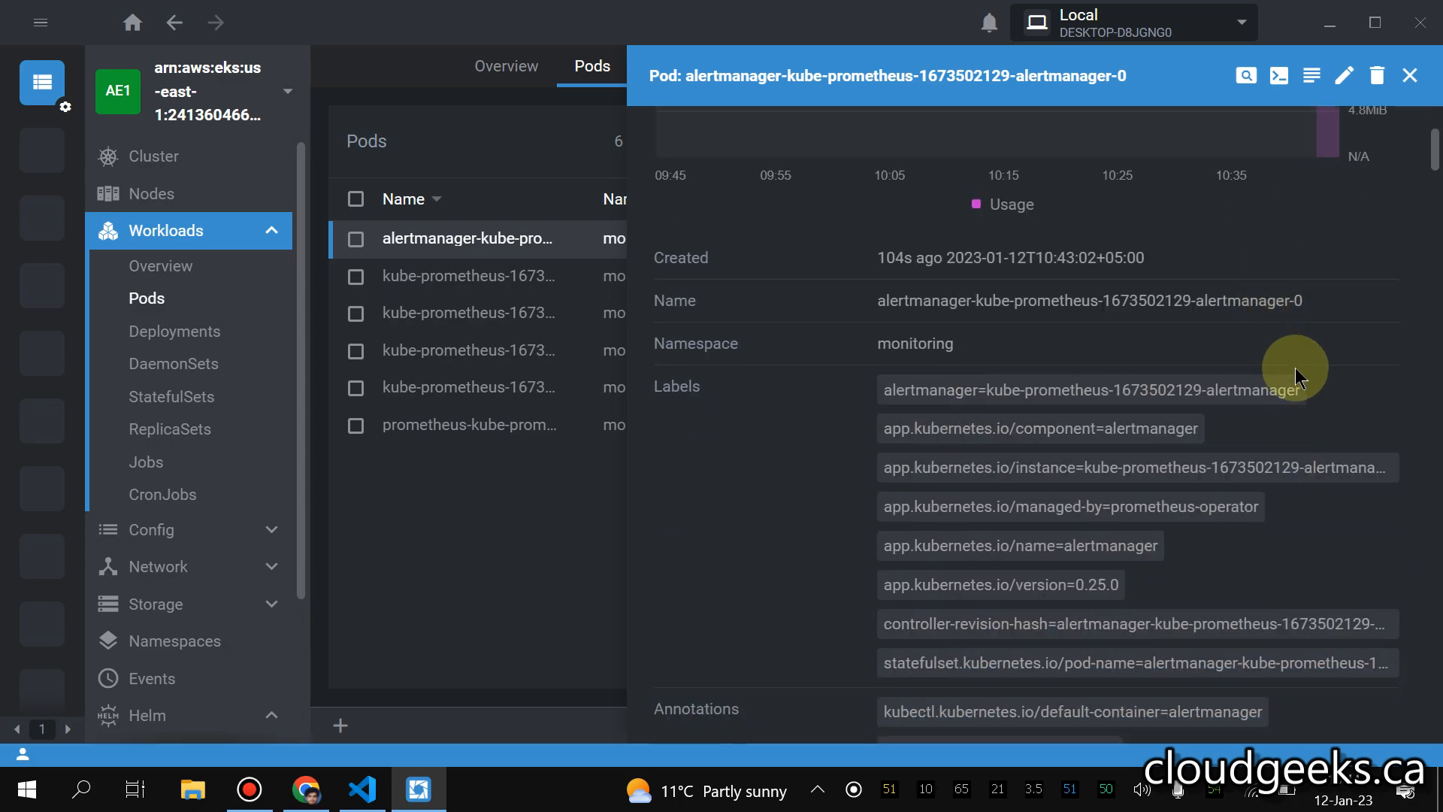
scroll("down", 3)
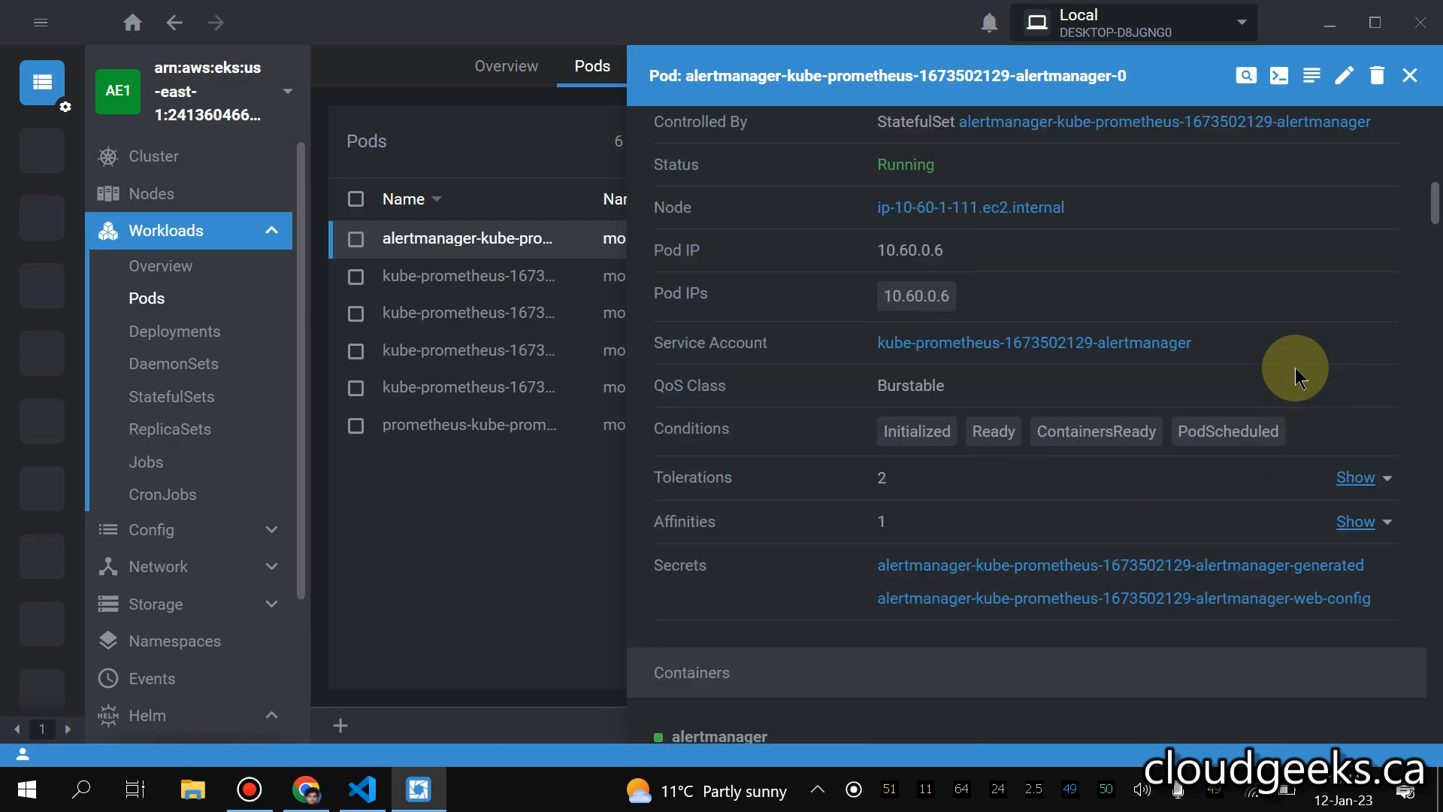
left_click(1409, 75)
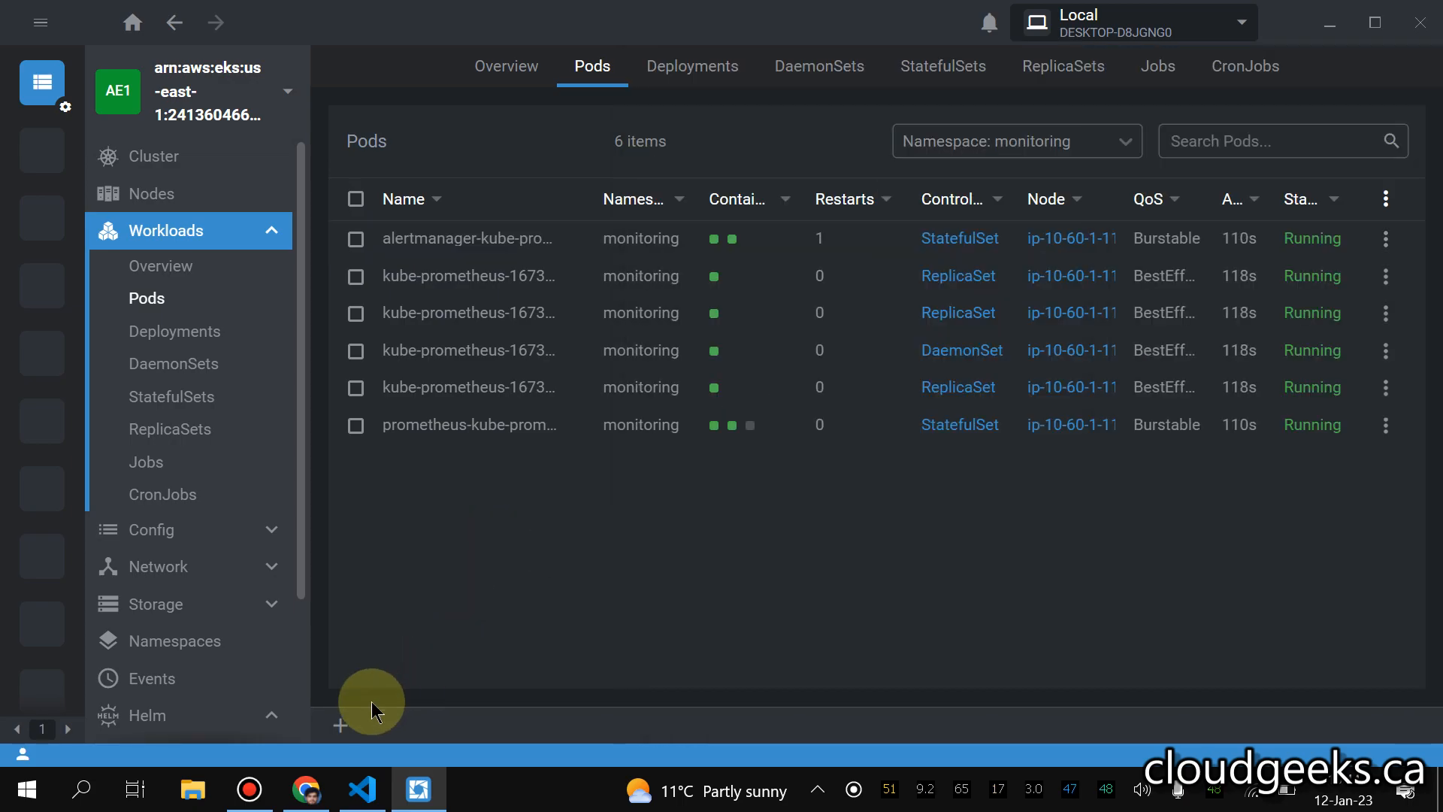
mouse_move(354, 722)
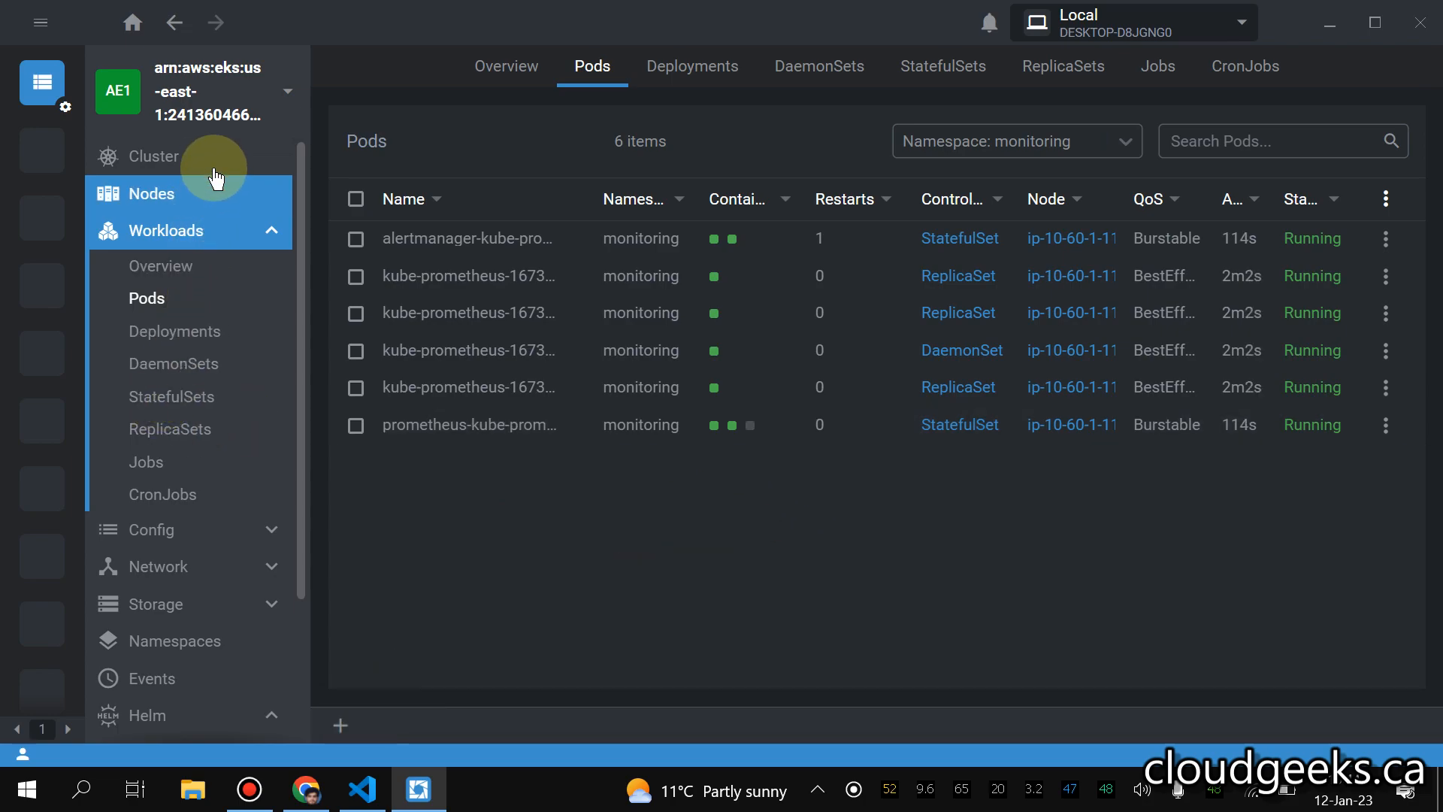
- View cluster overview reporting CPU 0.07 of 2.00 and memory 776.3MiB
left_click(153, 156)
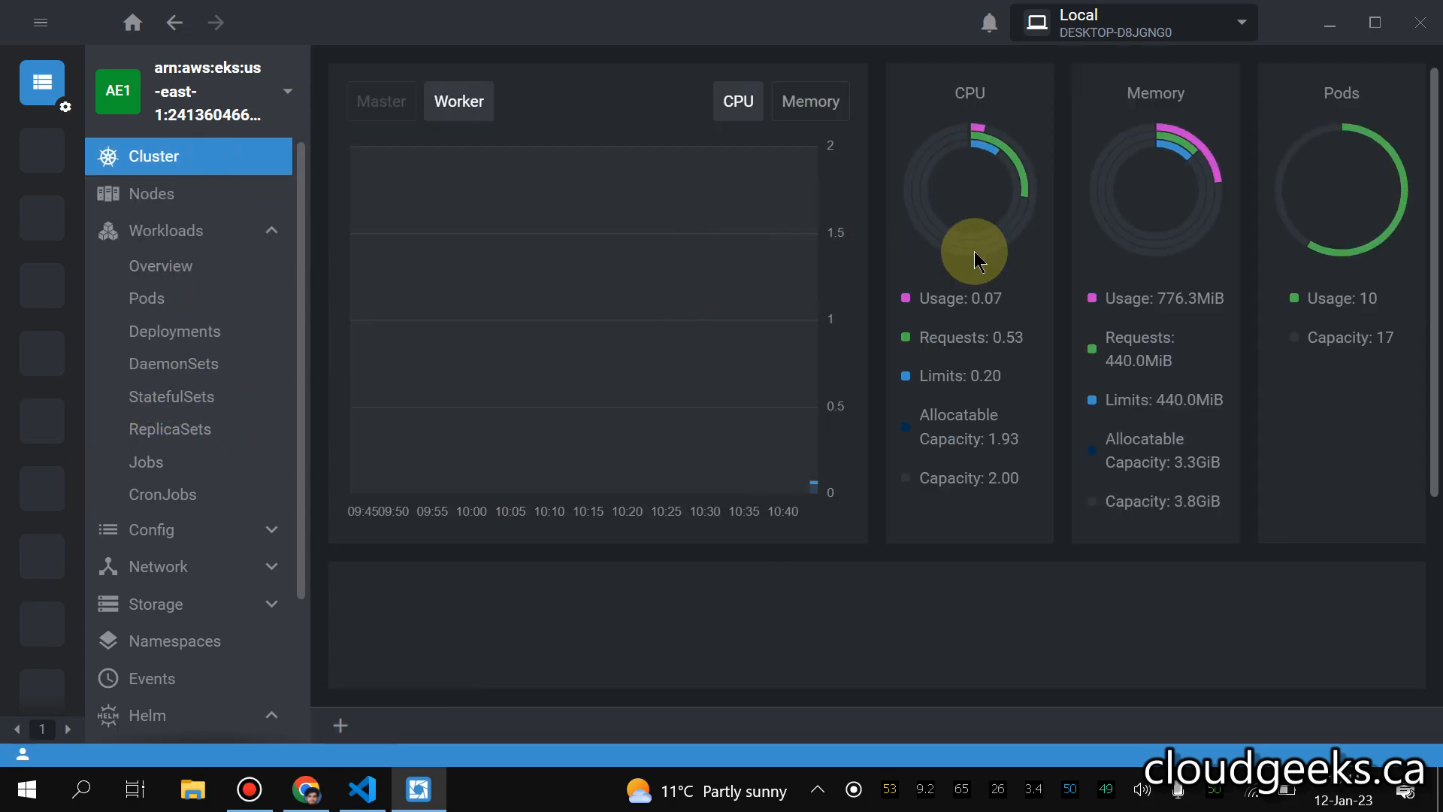